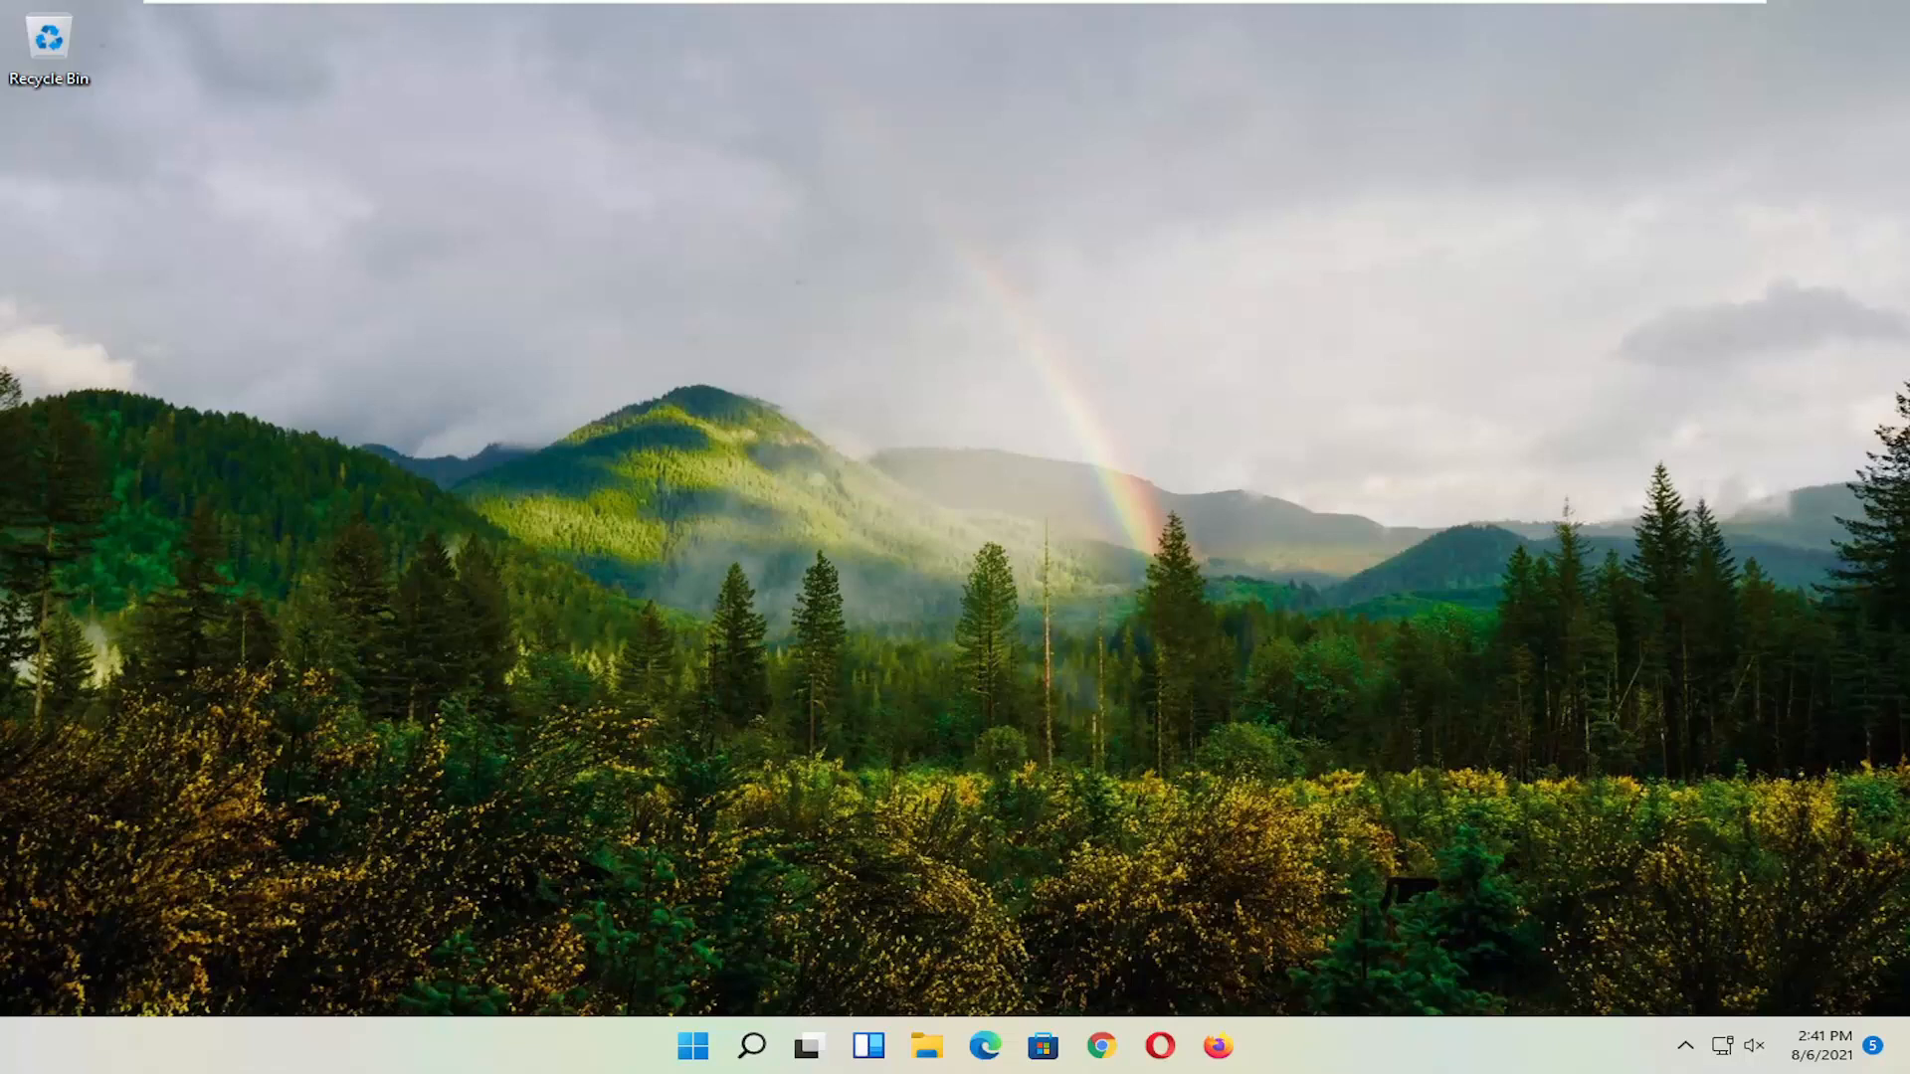
{"action": "mouse_move", "coordinate": [485, 499]}
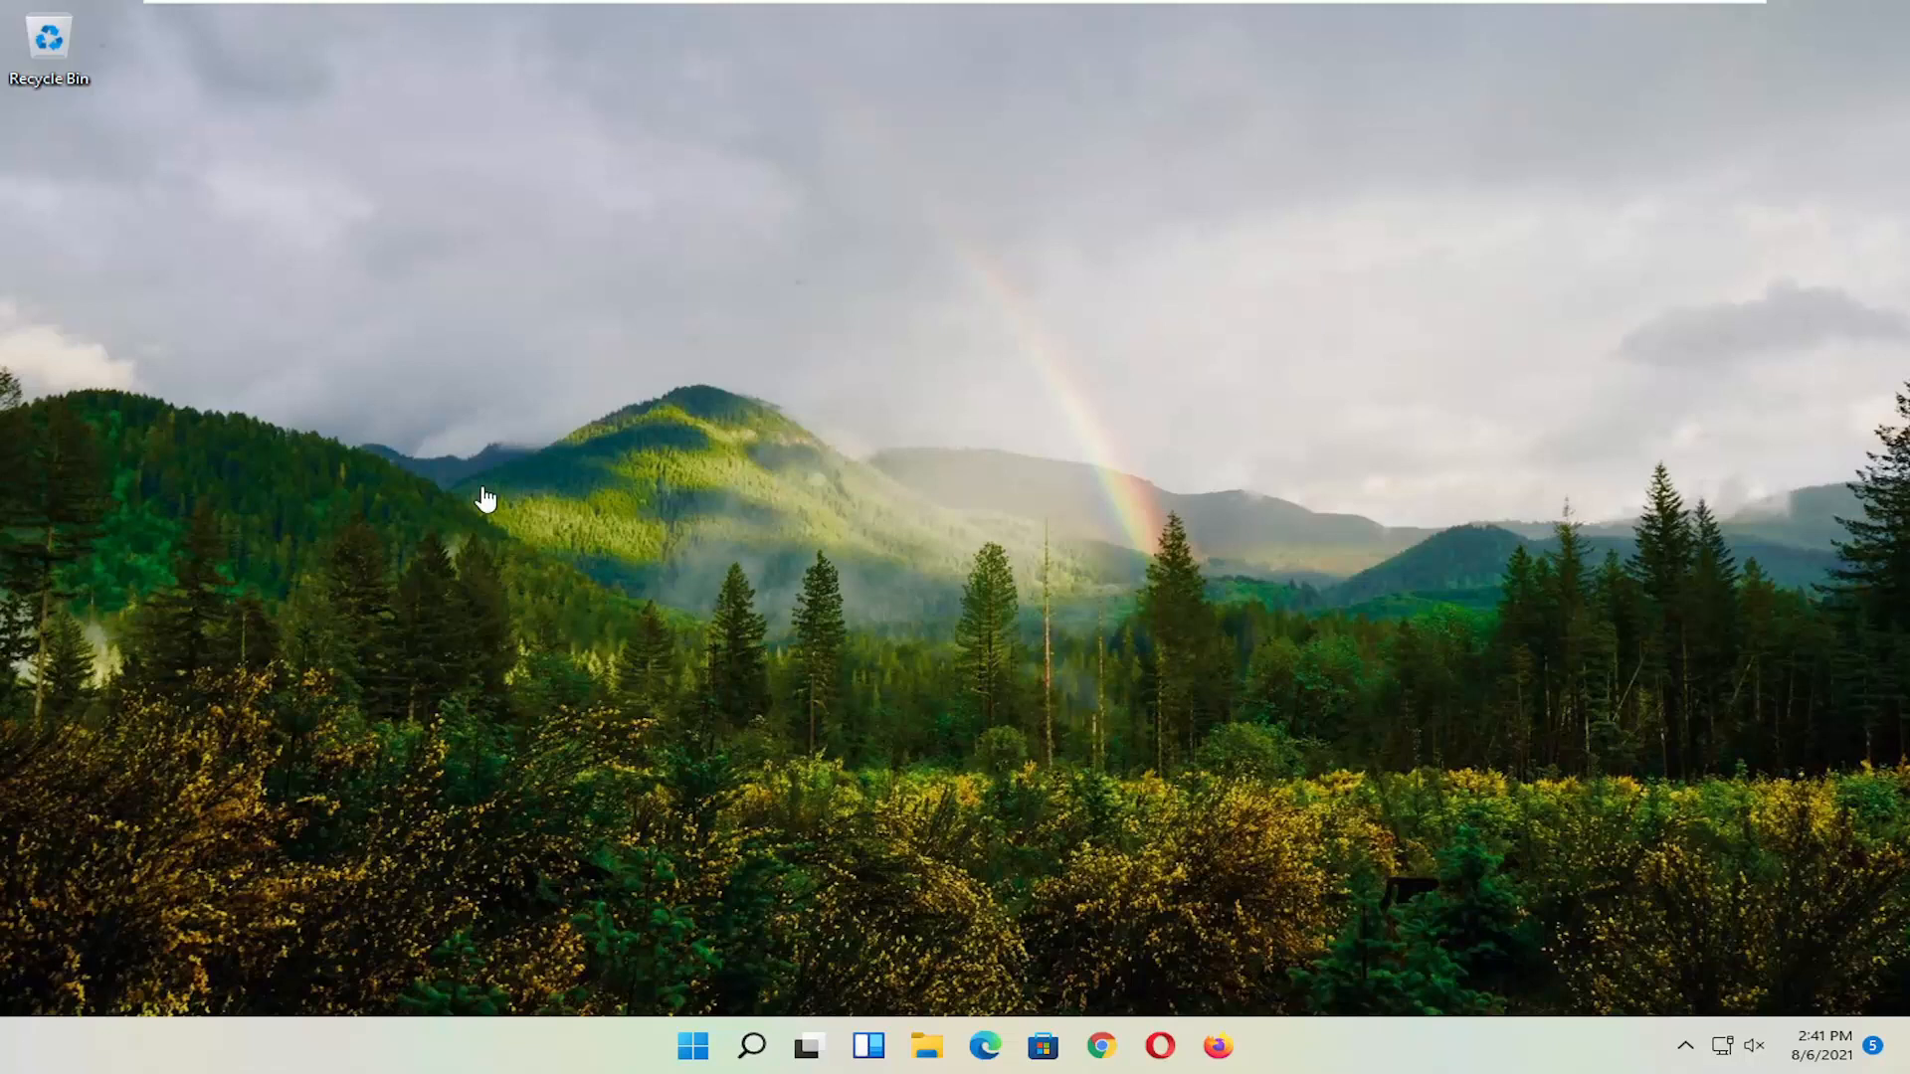
{"action": "mouse_move", "coordinate": [656, 953]}
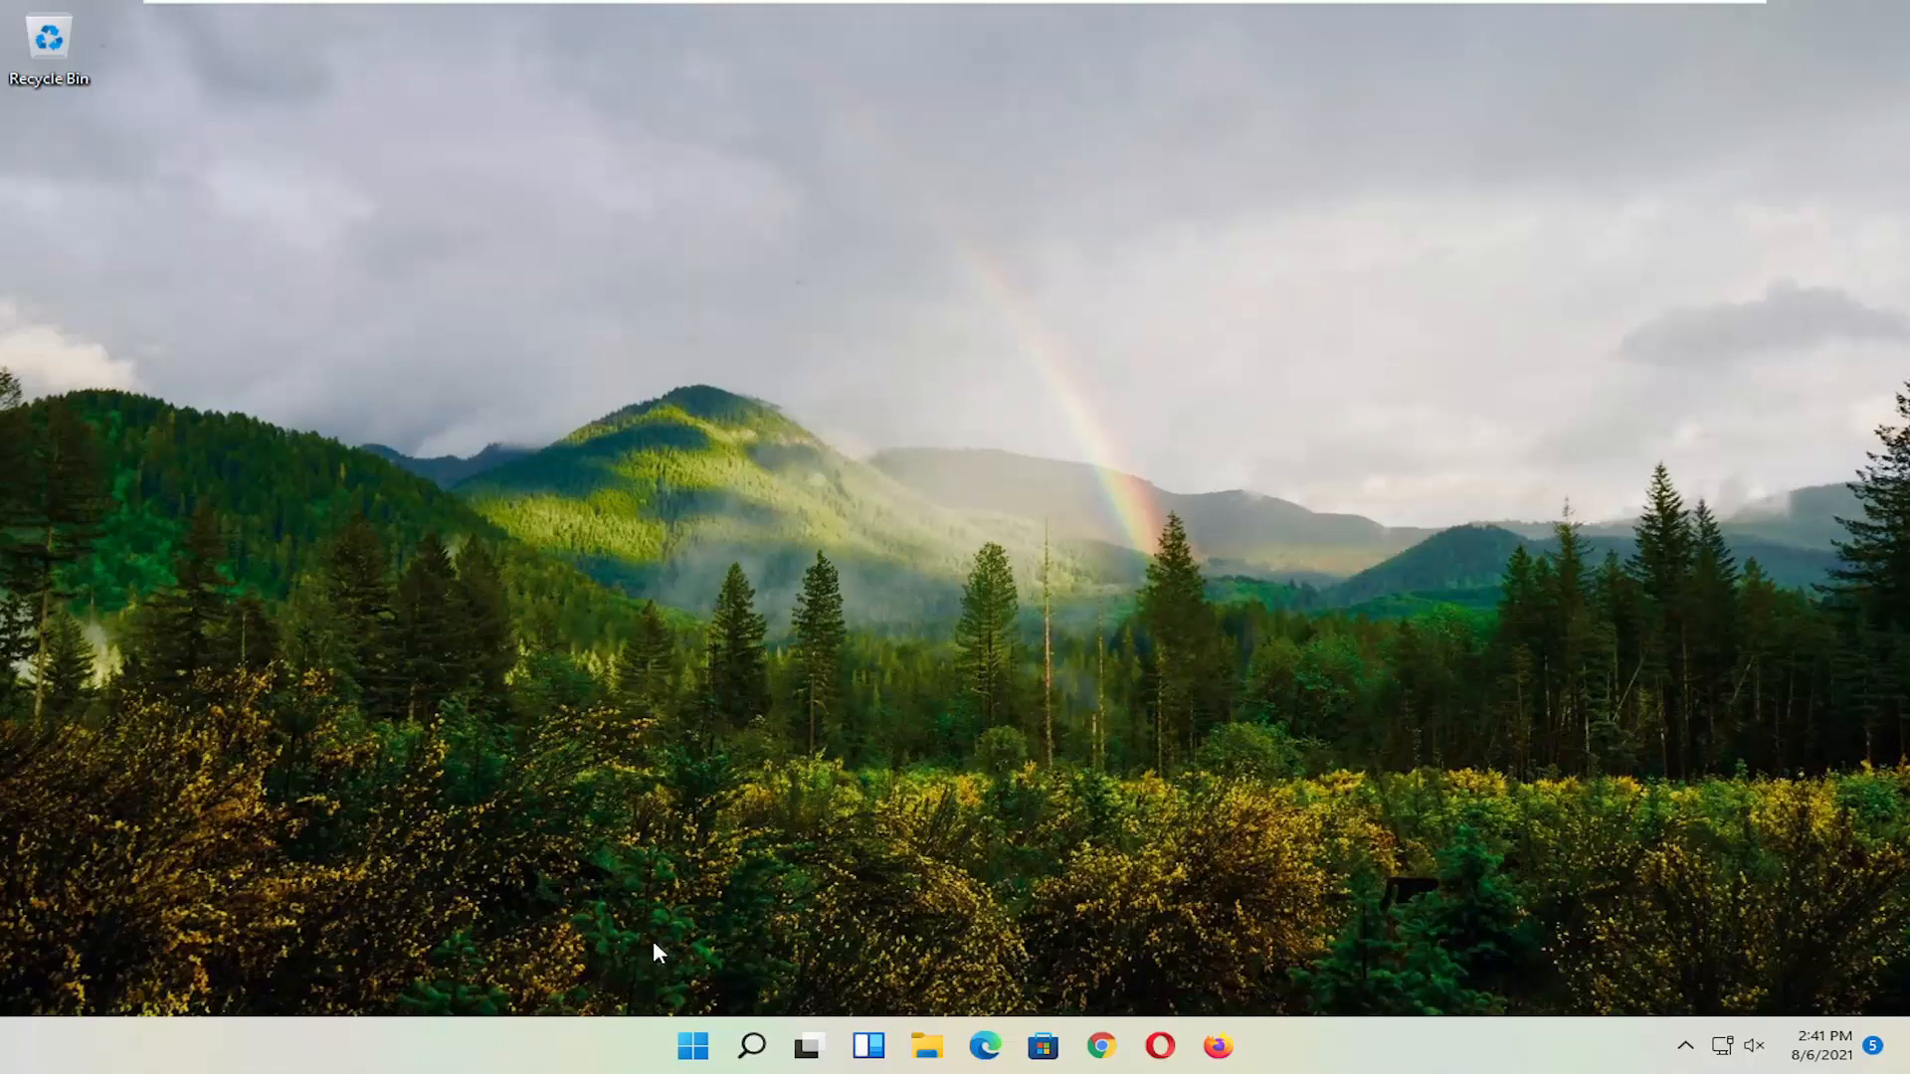
{"action": "mouse_move", "coordinate": [692, 1046]}
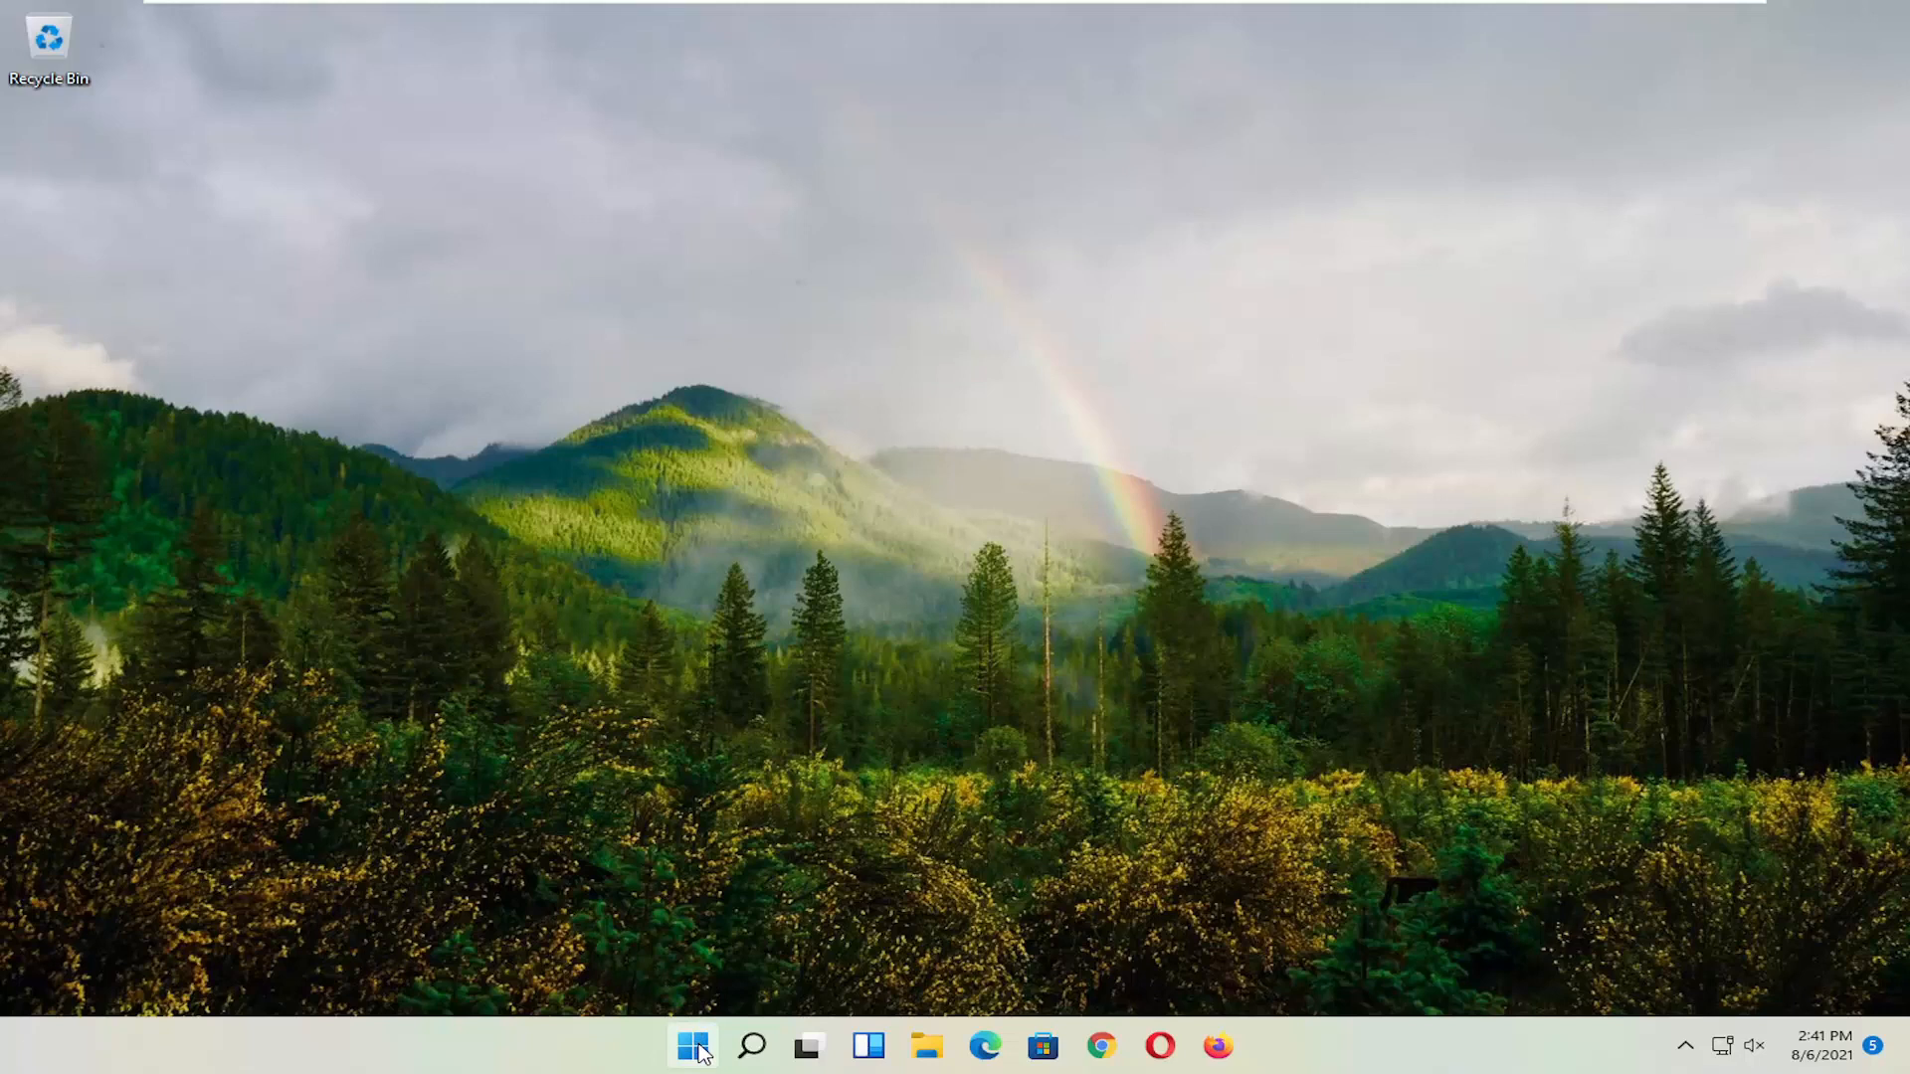
Step: Open the Start quick-link menu and choose Shut down or sign out to restart the PC
{"action": "right_click", "coordinate": [693, 1046]}
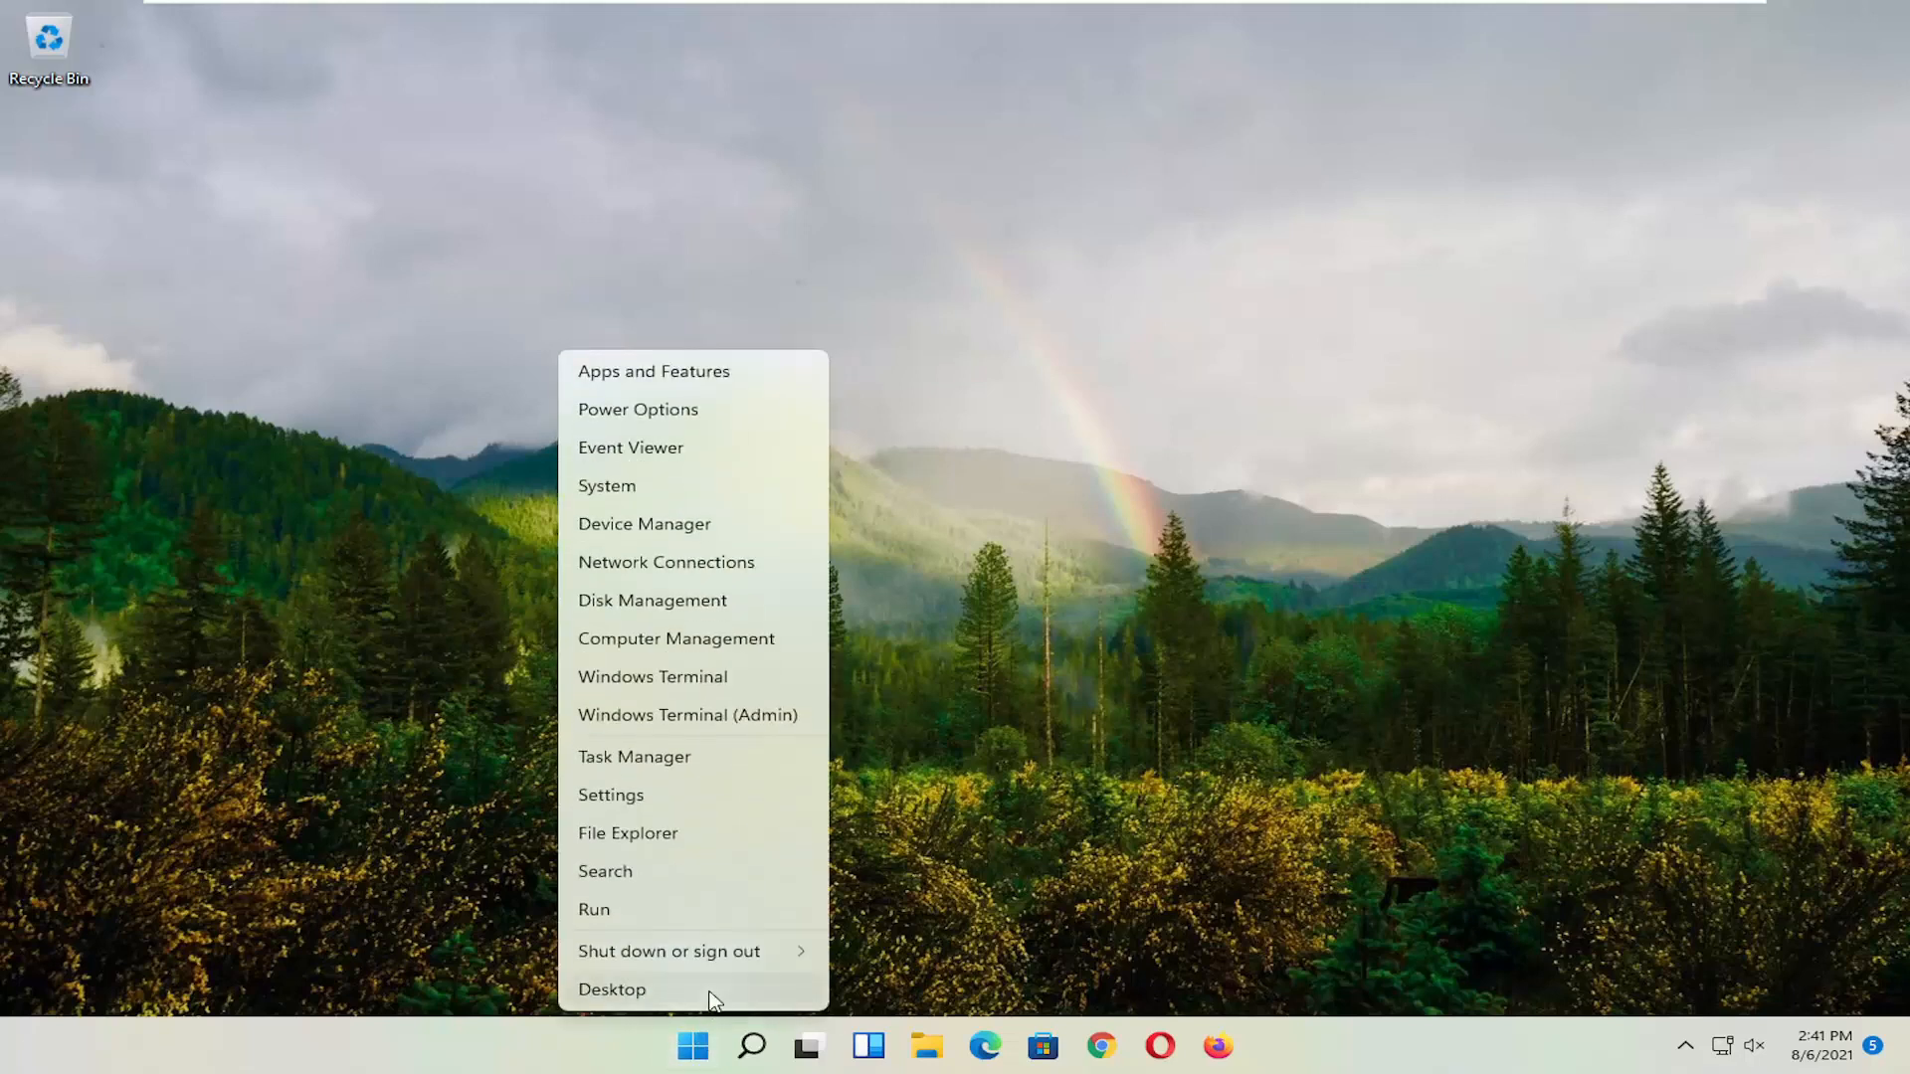
{"action": "mouse_move", "coordinate": [670, 960]}
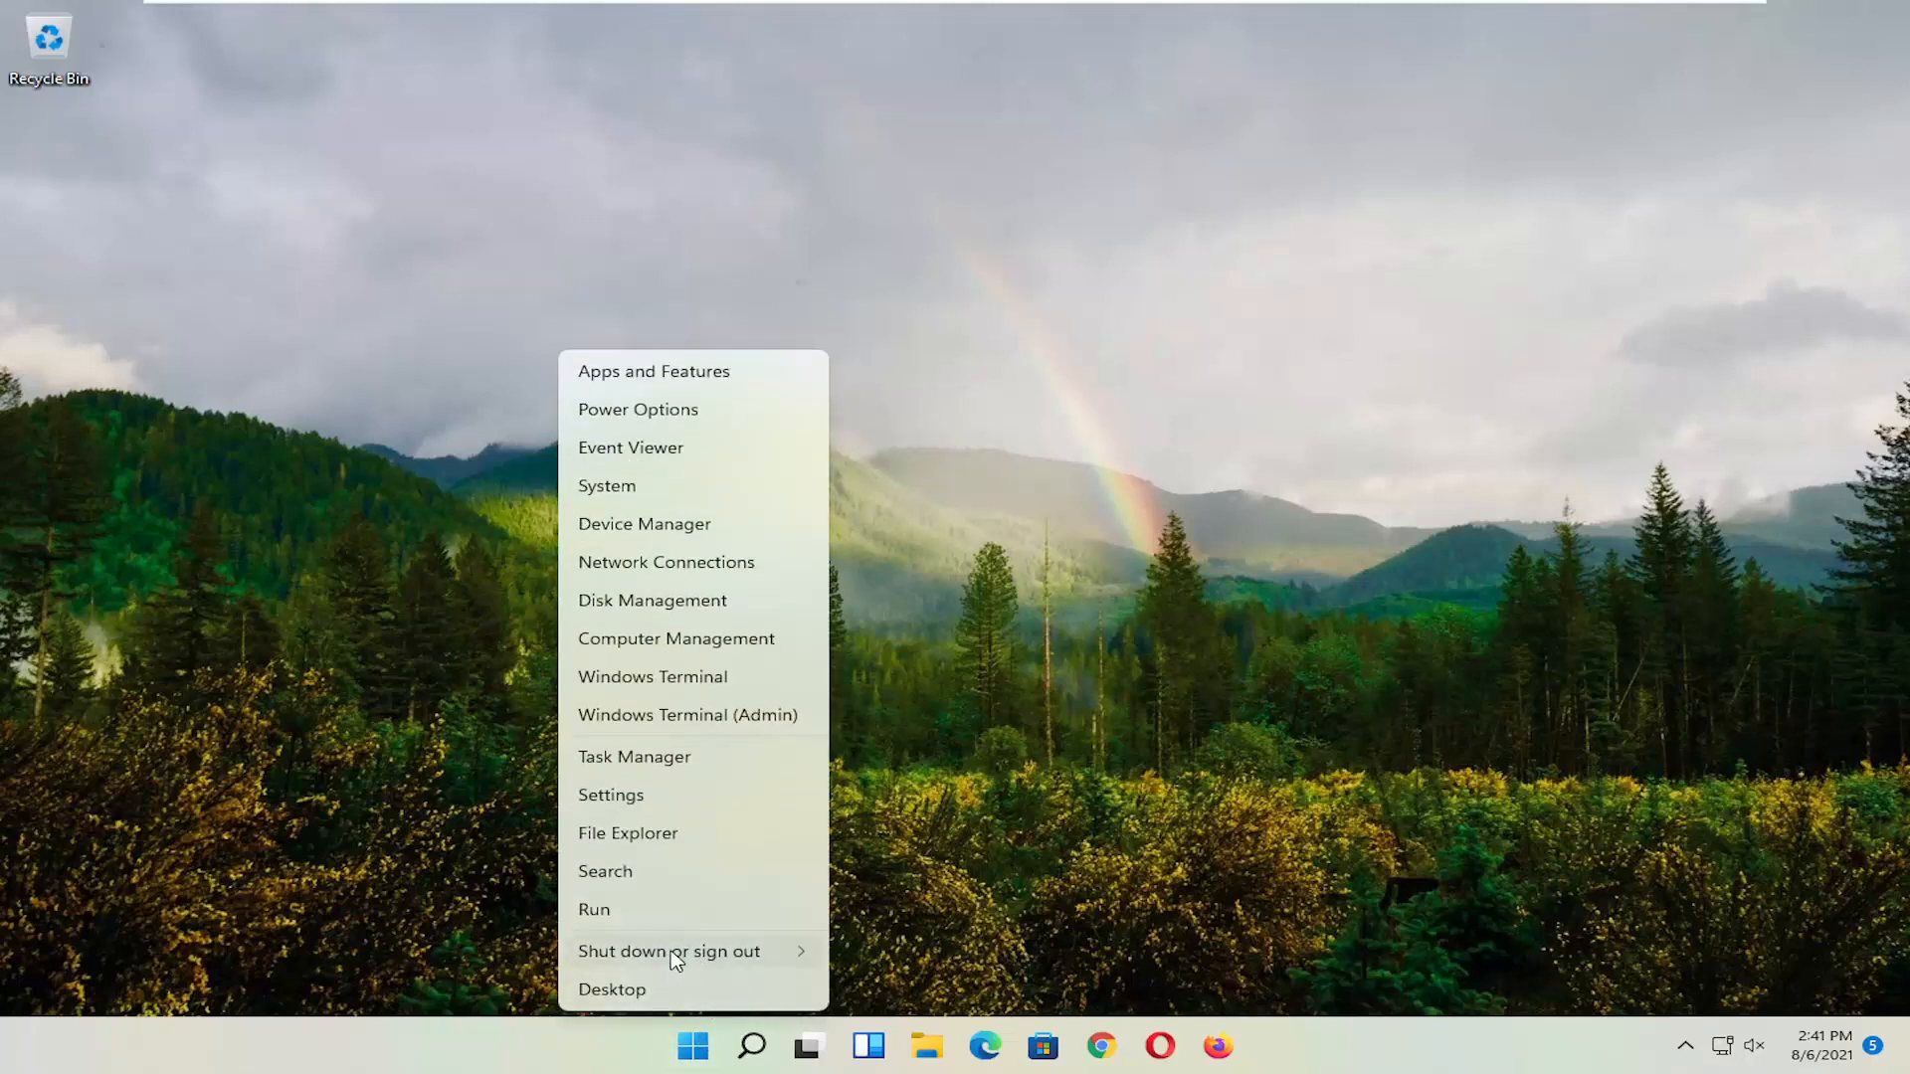
{"action": "left_click", "coordinate": [668, 951]}
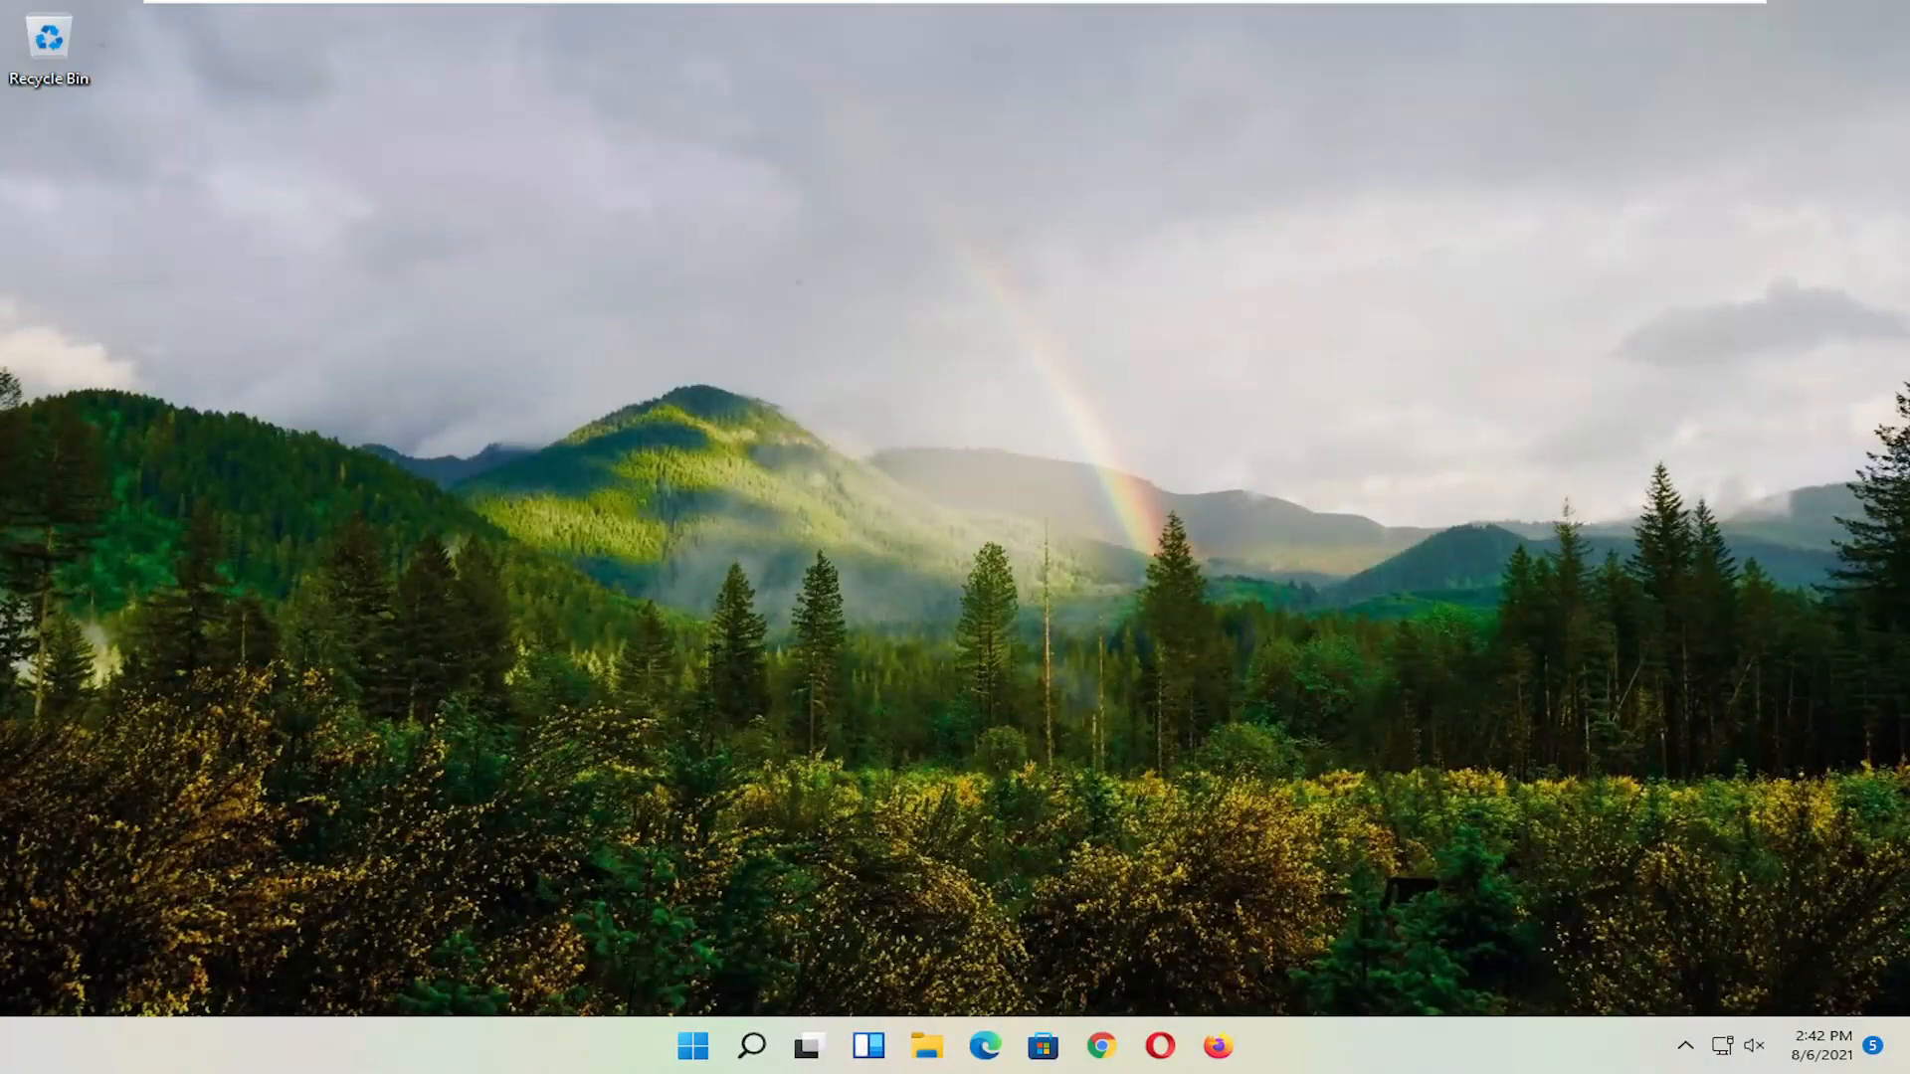
{"action": "mouse_move", "coordinate": [944, 580]}
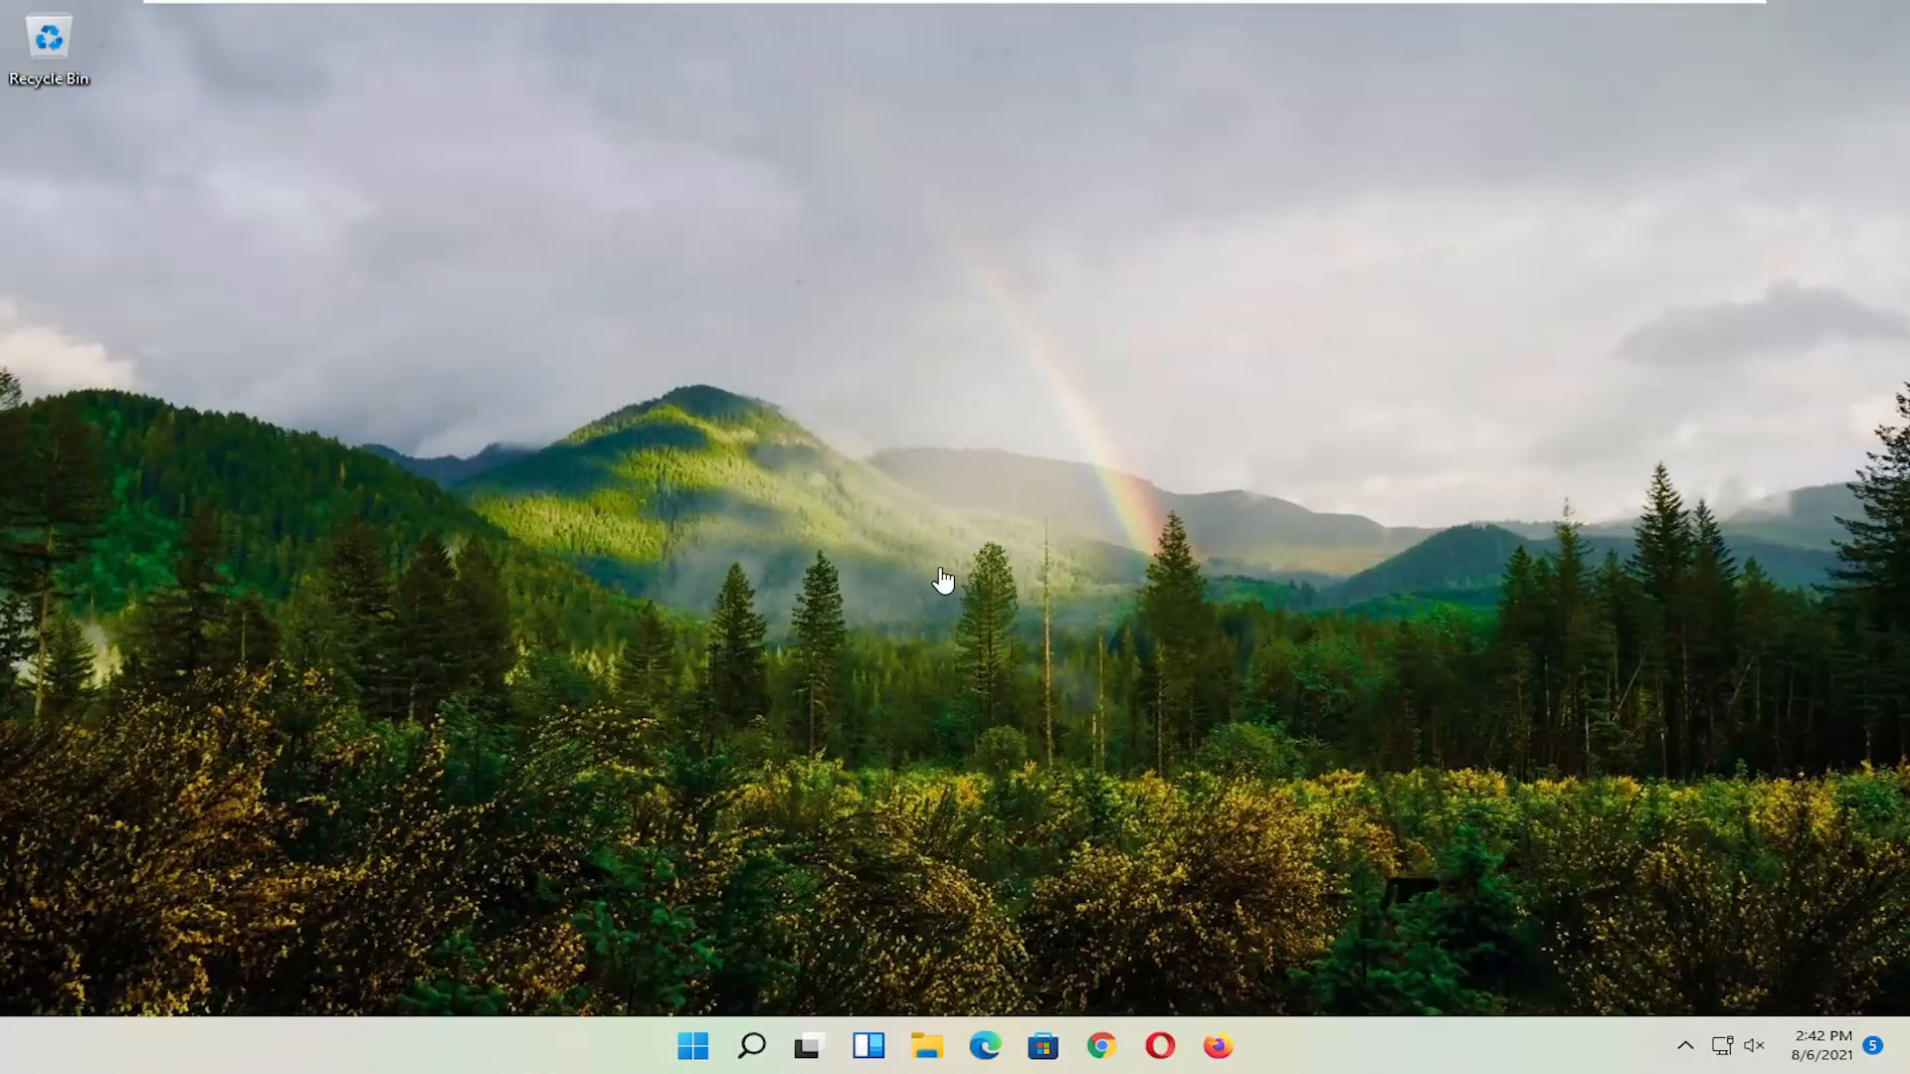
{"action": "mouse_move", "coordinate": [767, 962]}
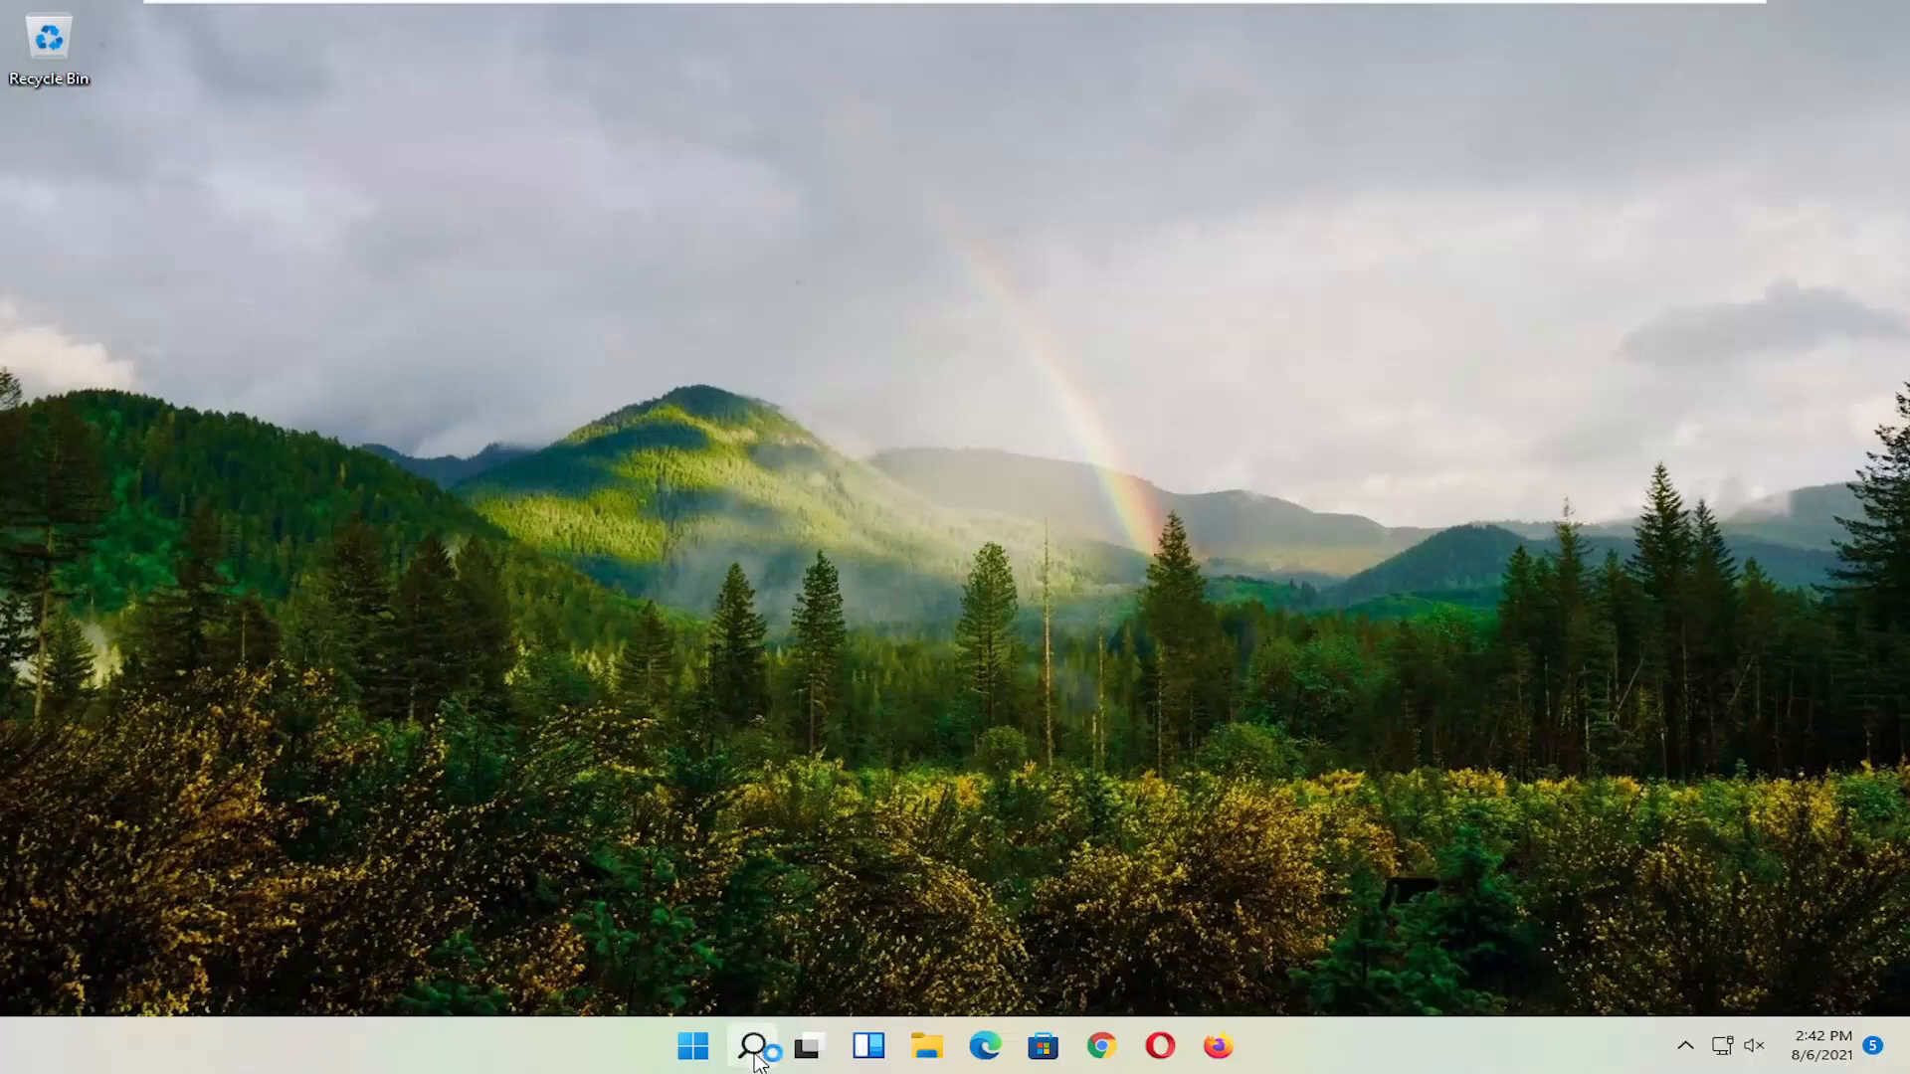
Step: Search 'cmd' and launch Command Prompt as administrator, accepting the UAC prompt
{"action": "left_click", "coordinate": [753, 1045]}
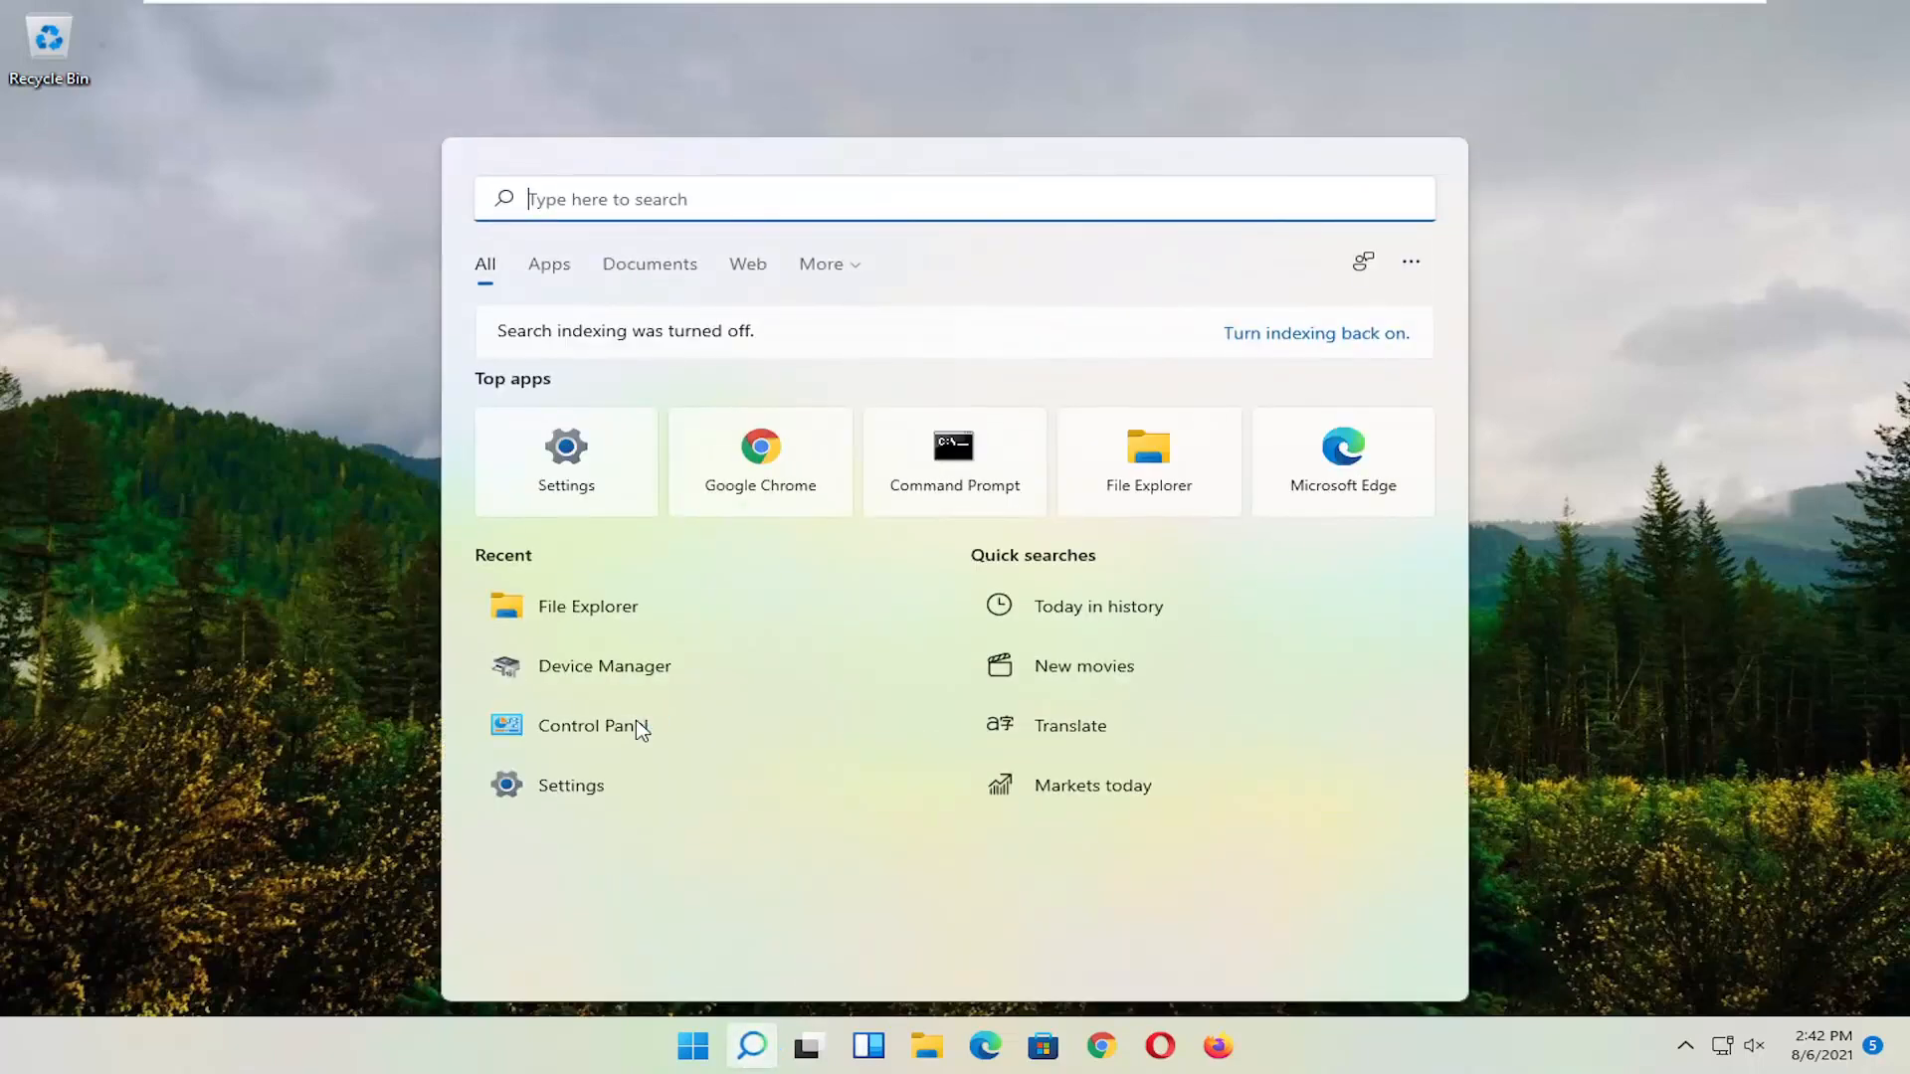
{"action": "type", "text": "cmd"}
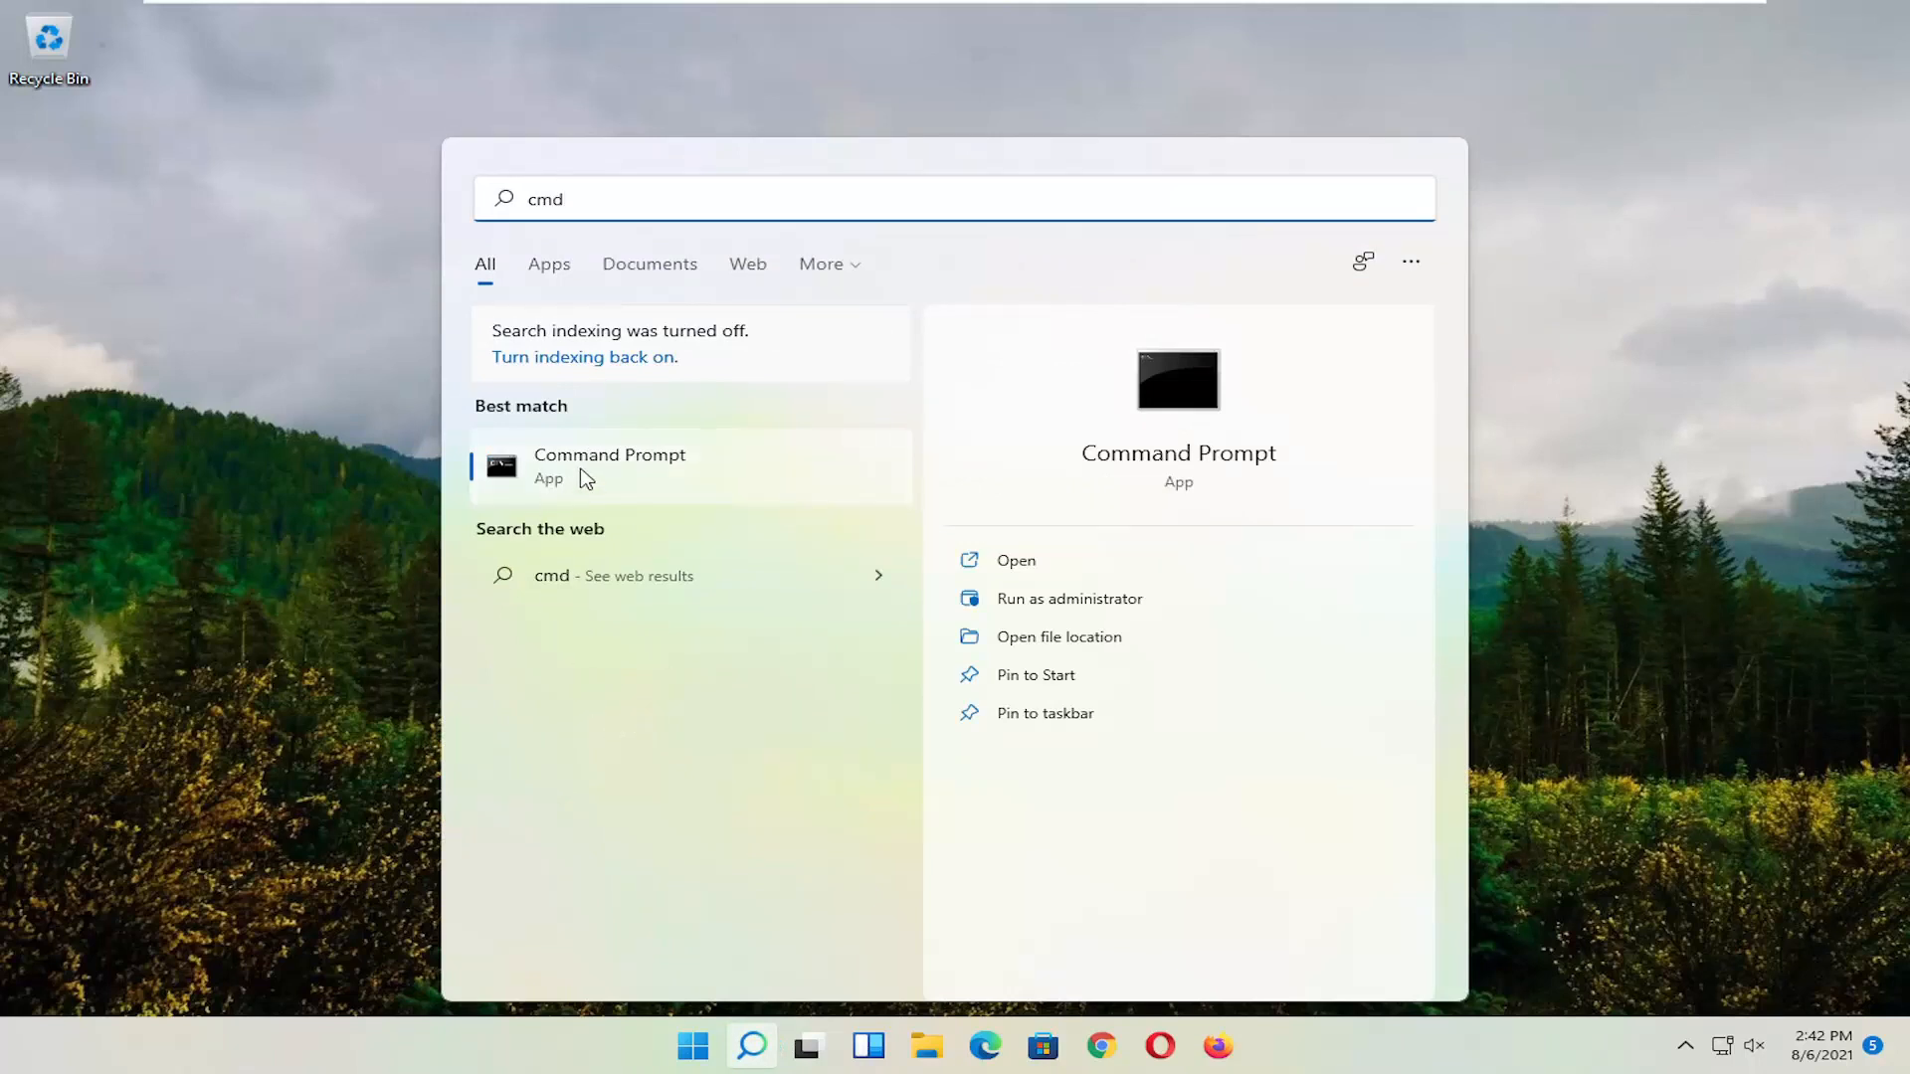
{"action": "right_click", "coordinate": [609, 466]}
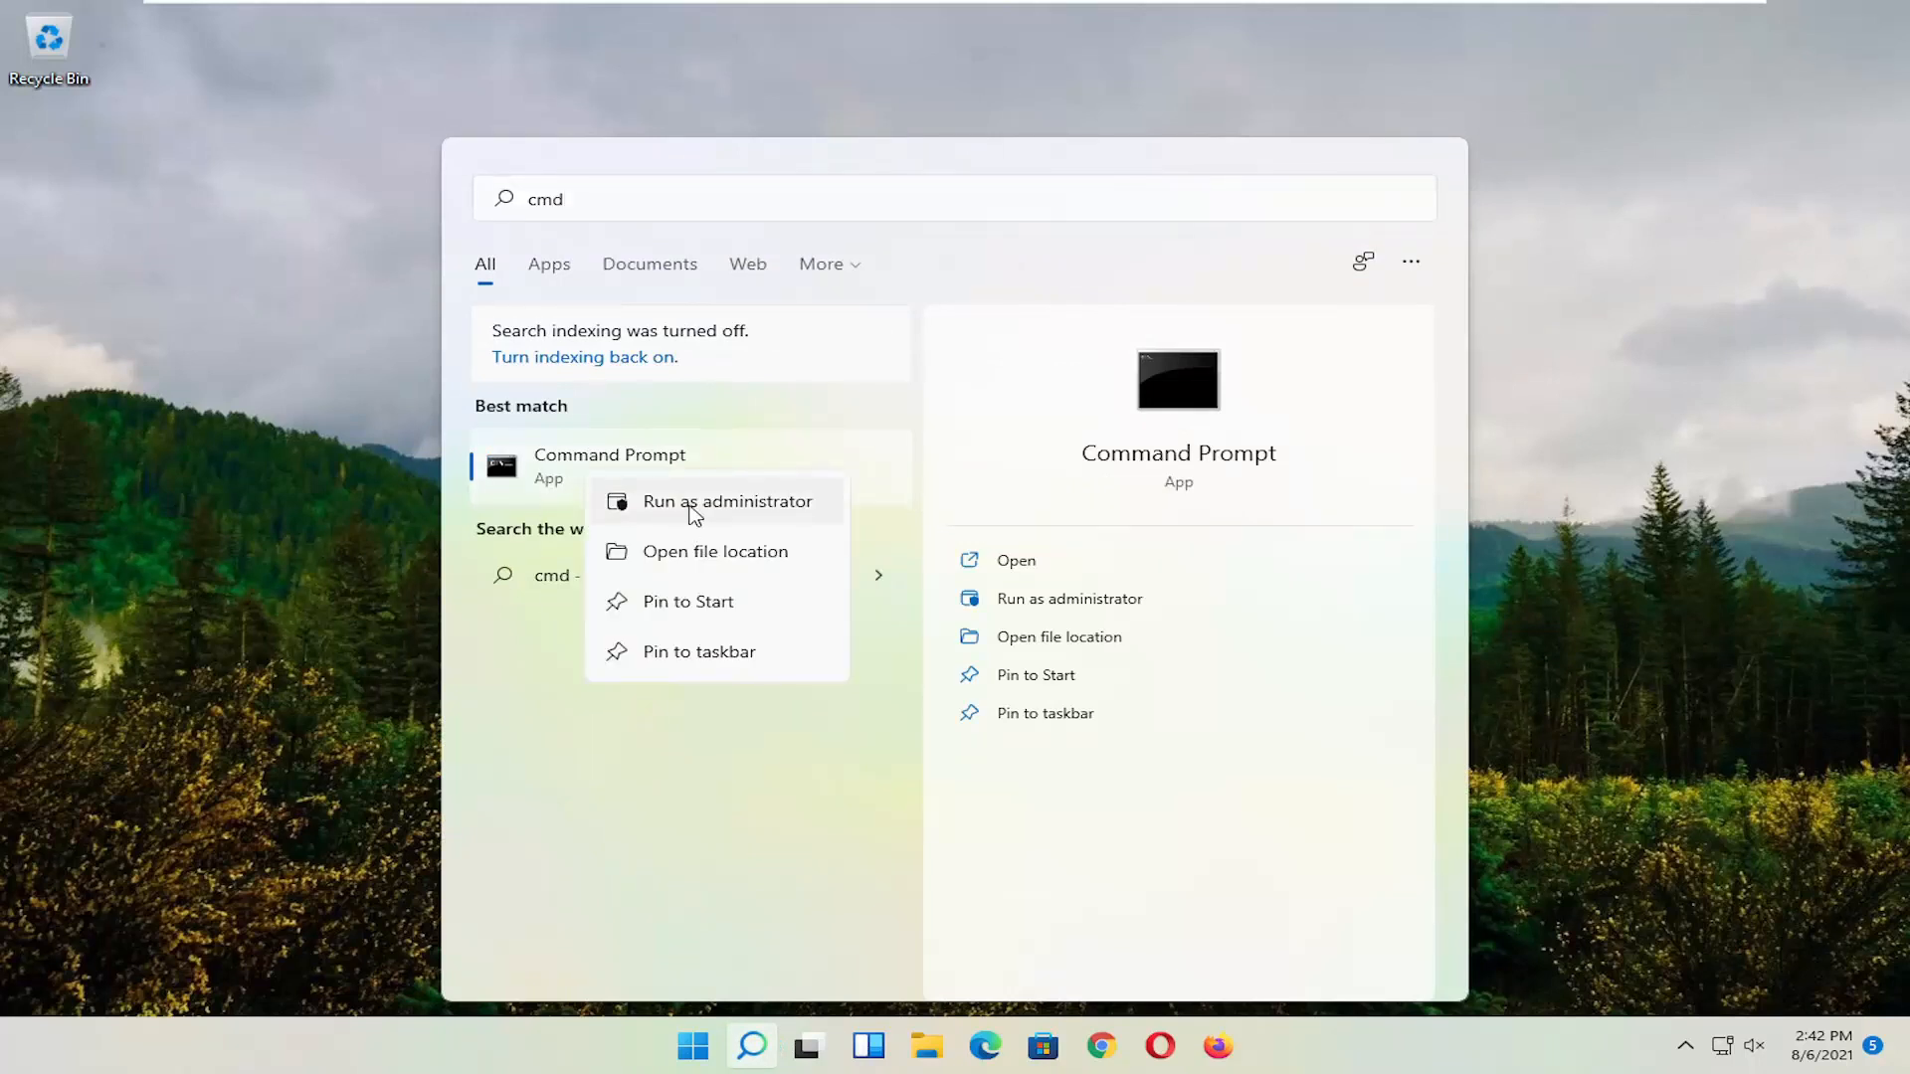
{"action": "left_click", "coordinate": [727, 501]}
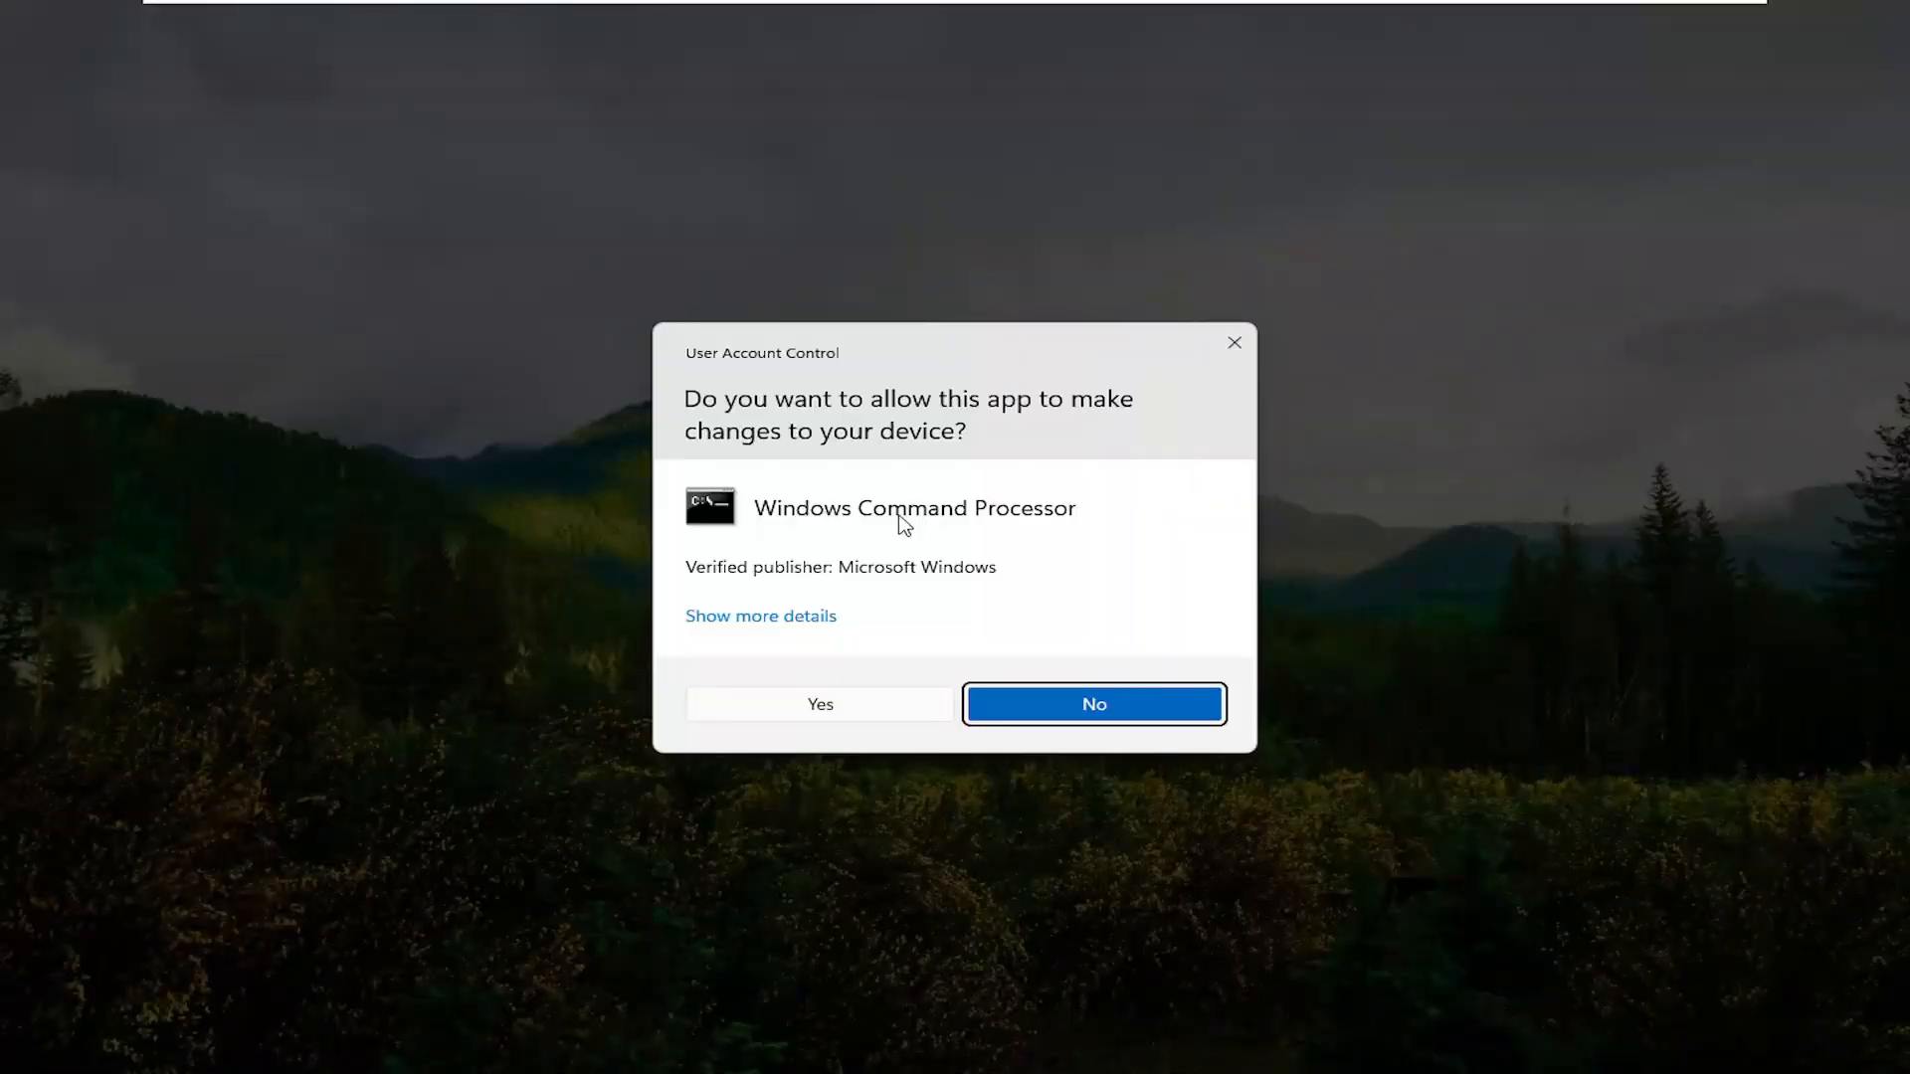
{"action": "left_click", "coordinate": [819, 704]}
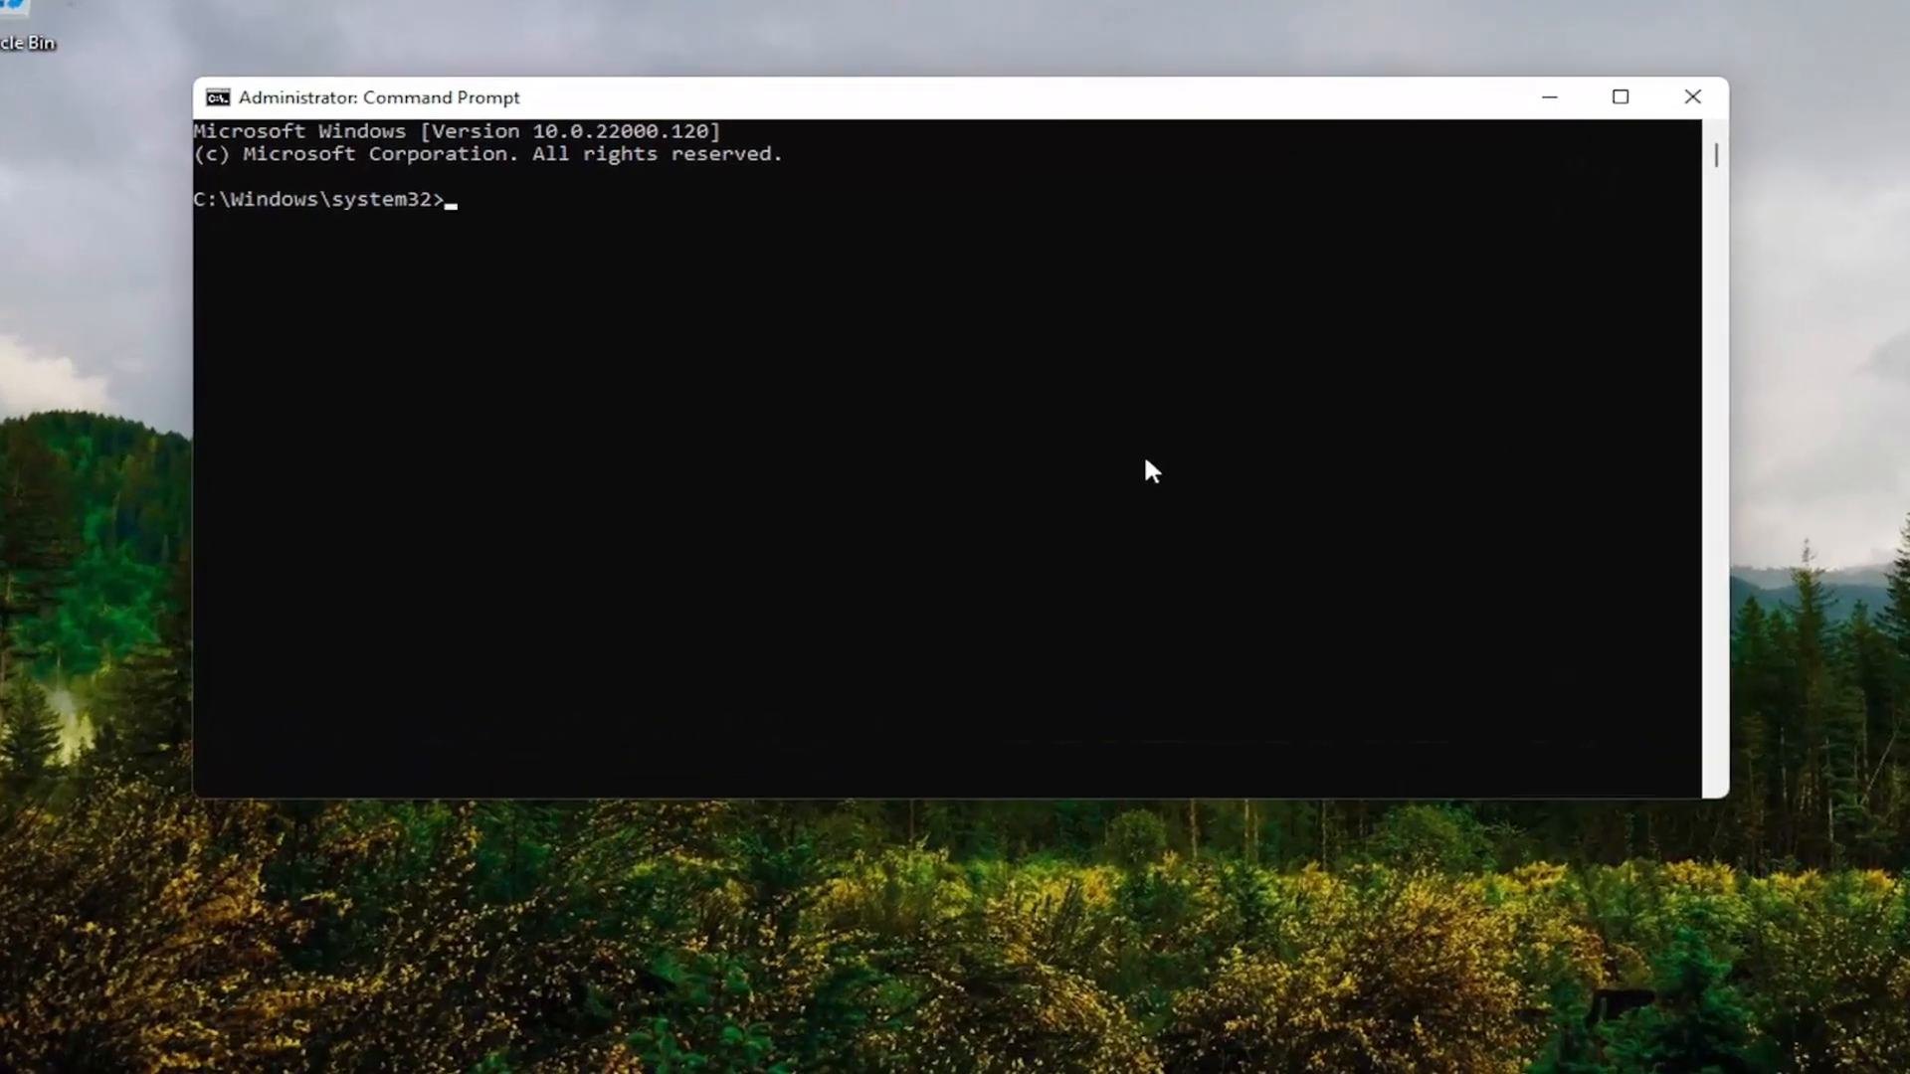
Step: Run 'sfc /scannow' and let verification reach 100% with no integrity violations
{"action": "type", "text": "sfc"}
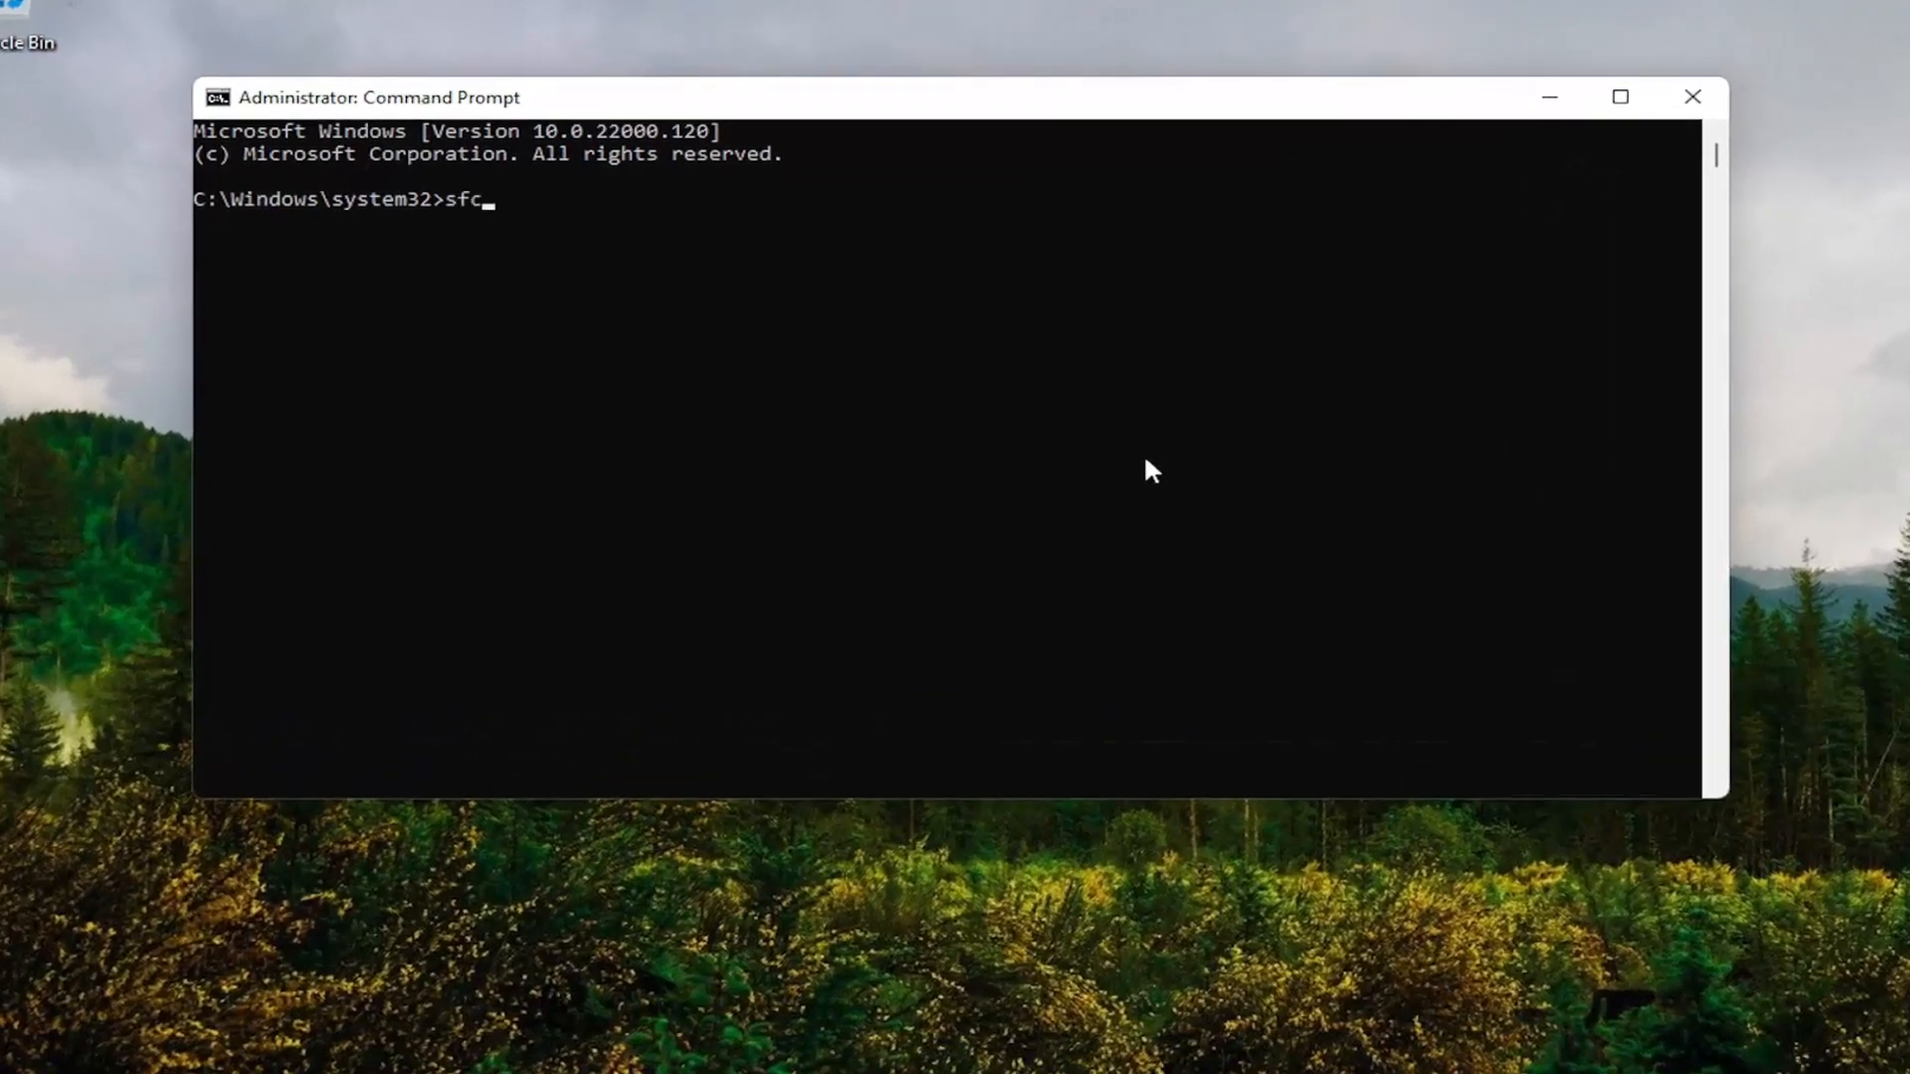
{"action": "type", "text": "/sca"}
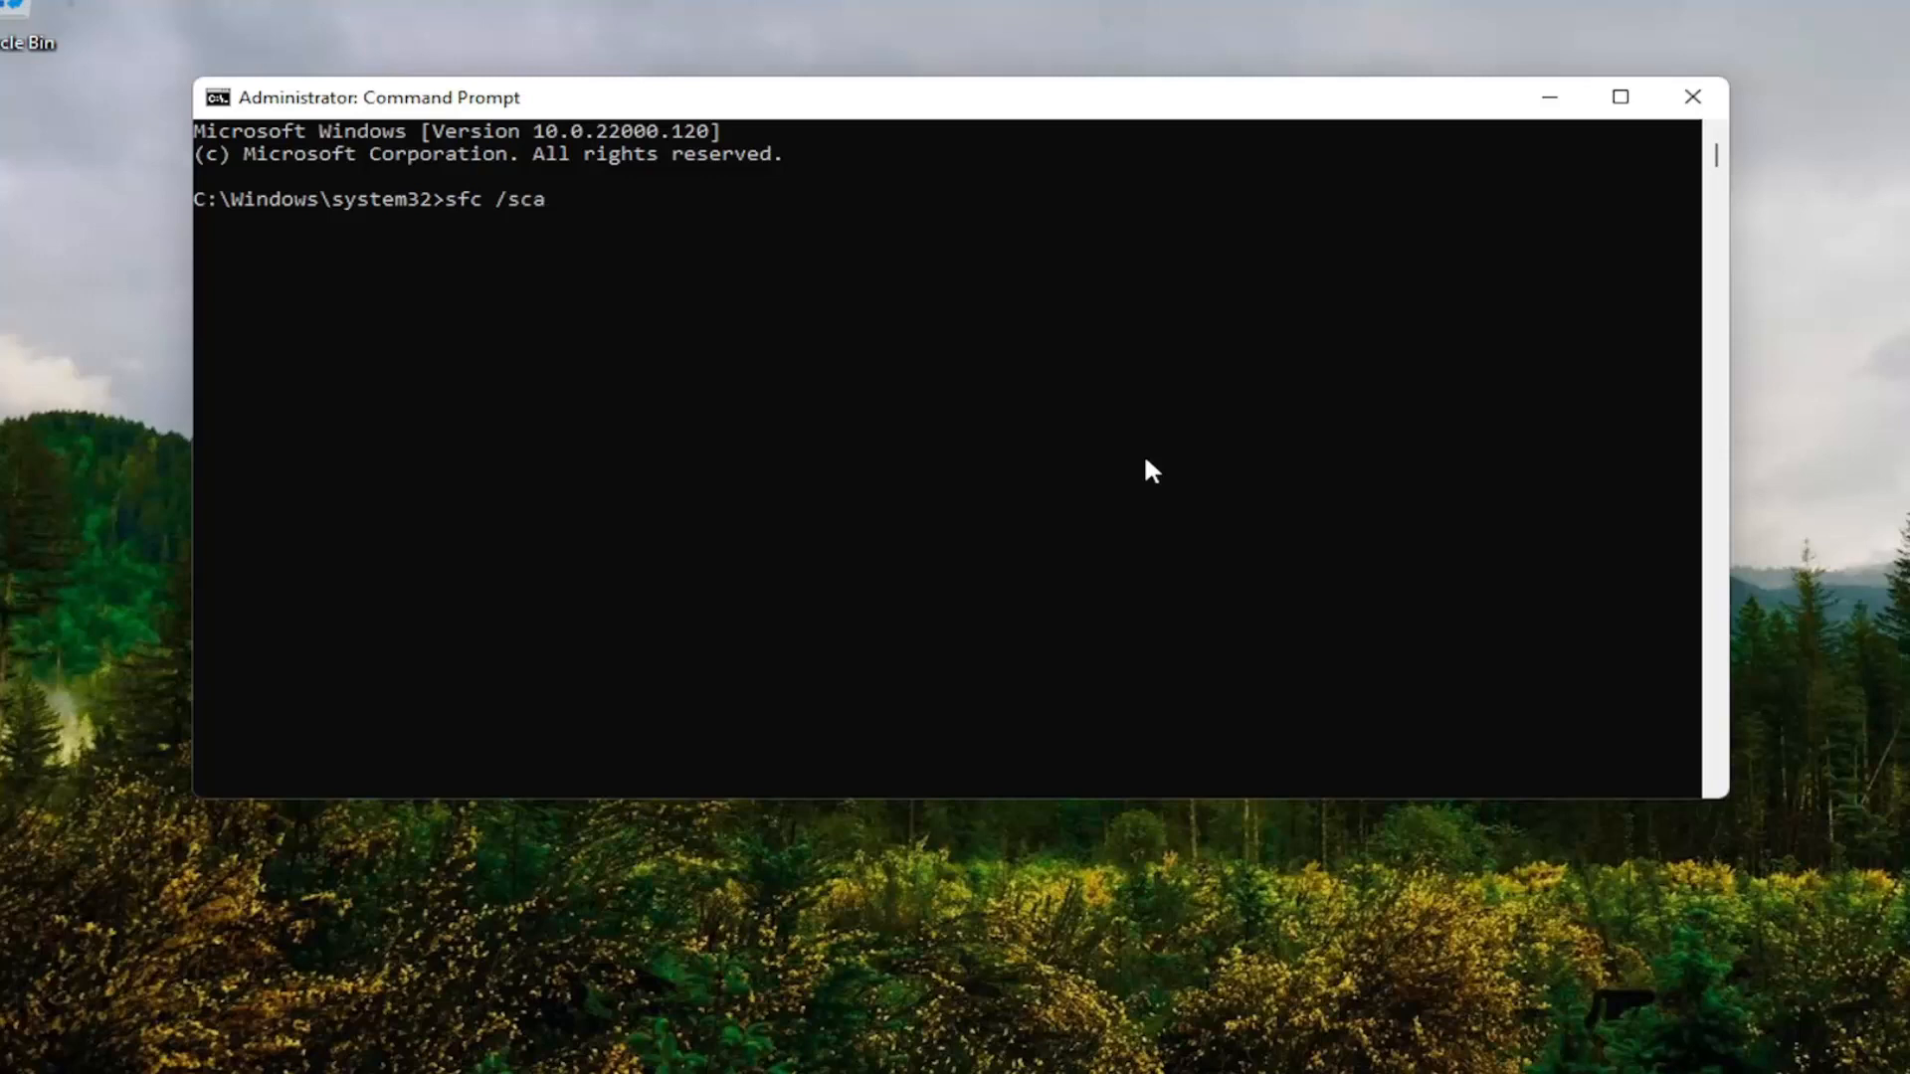
{"action": "type", "text": "nnow"}
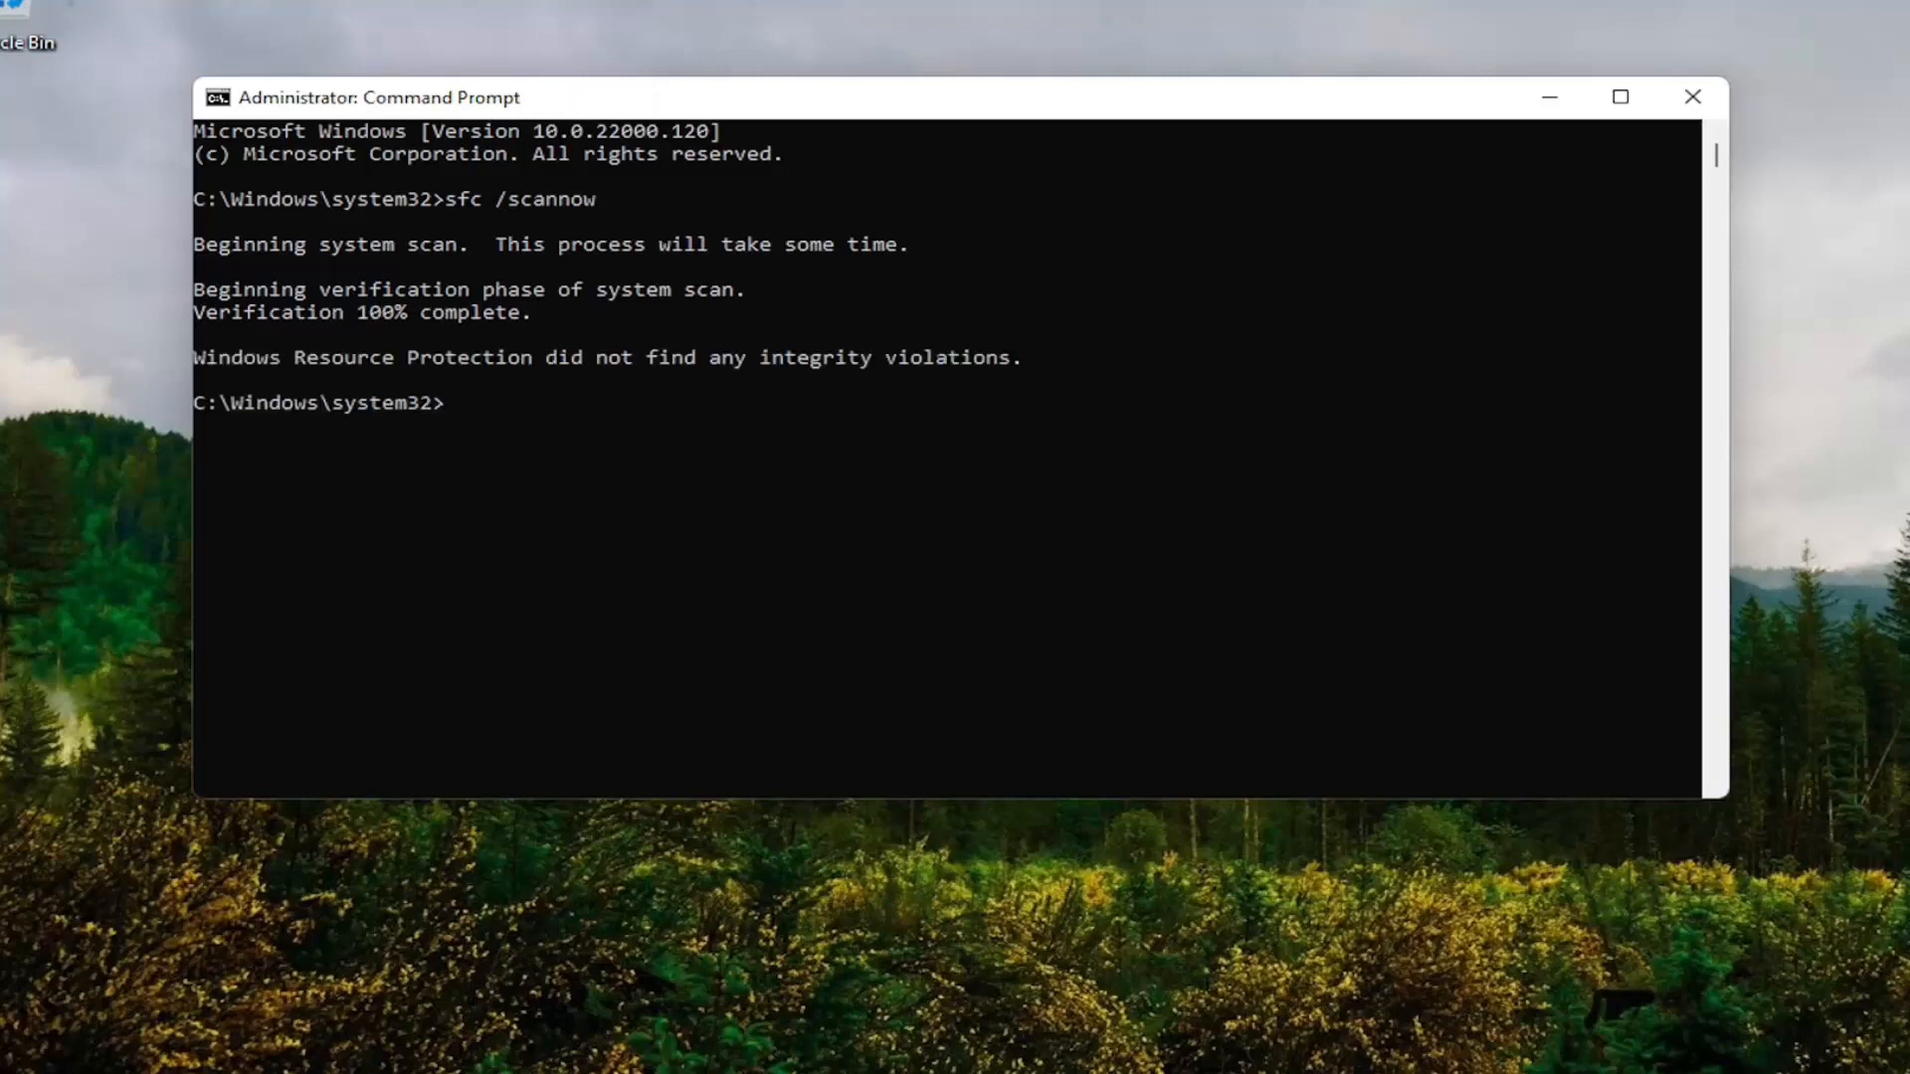
Step: Close the admin Command Prompt and open then dismiss the Start power menu
{"action": "left_click", "coordinate": [1692, 96]}
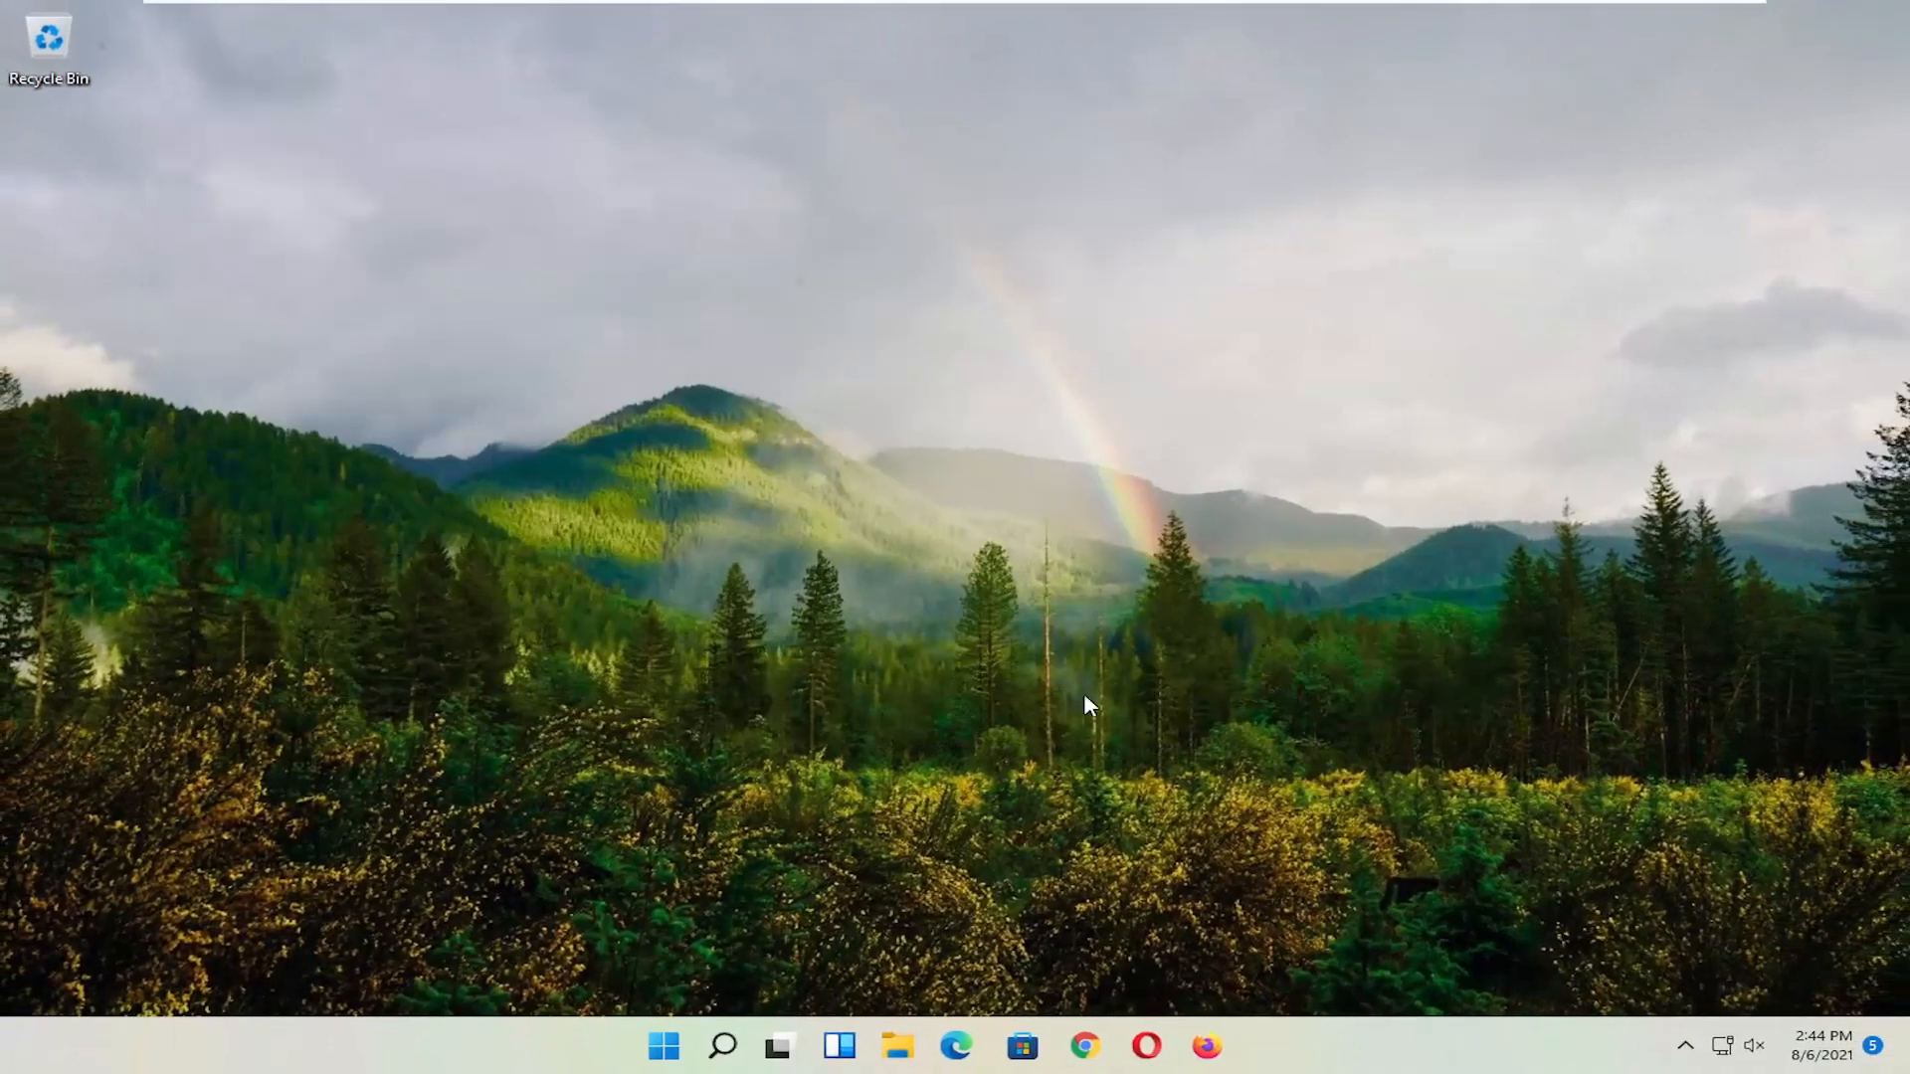
{"action": "right_click", "coordinate": [664, 1046]}
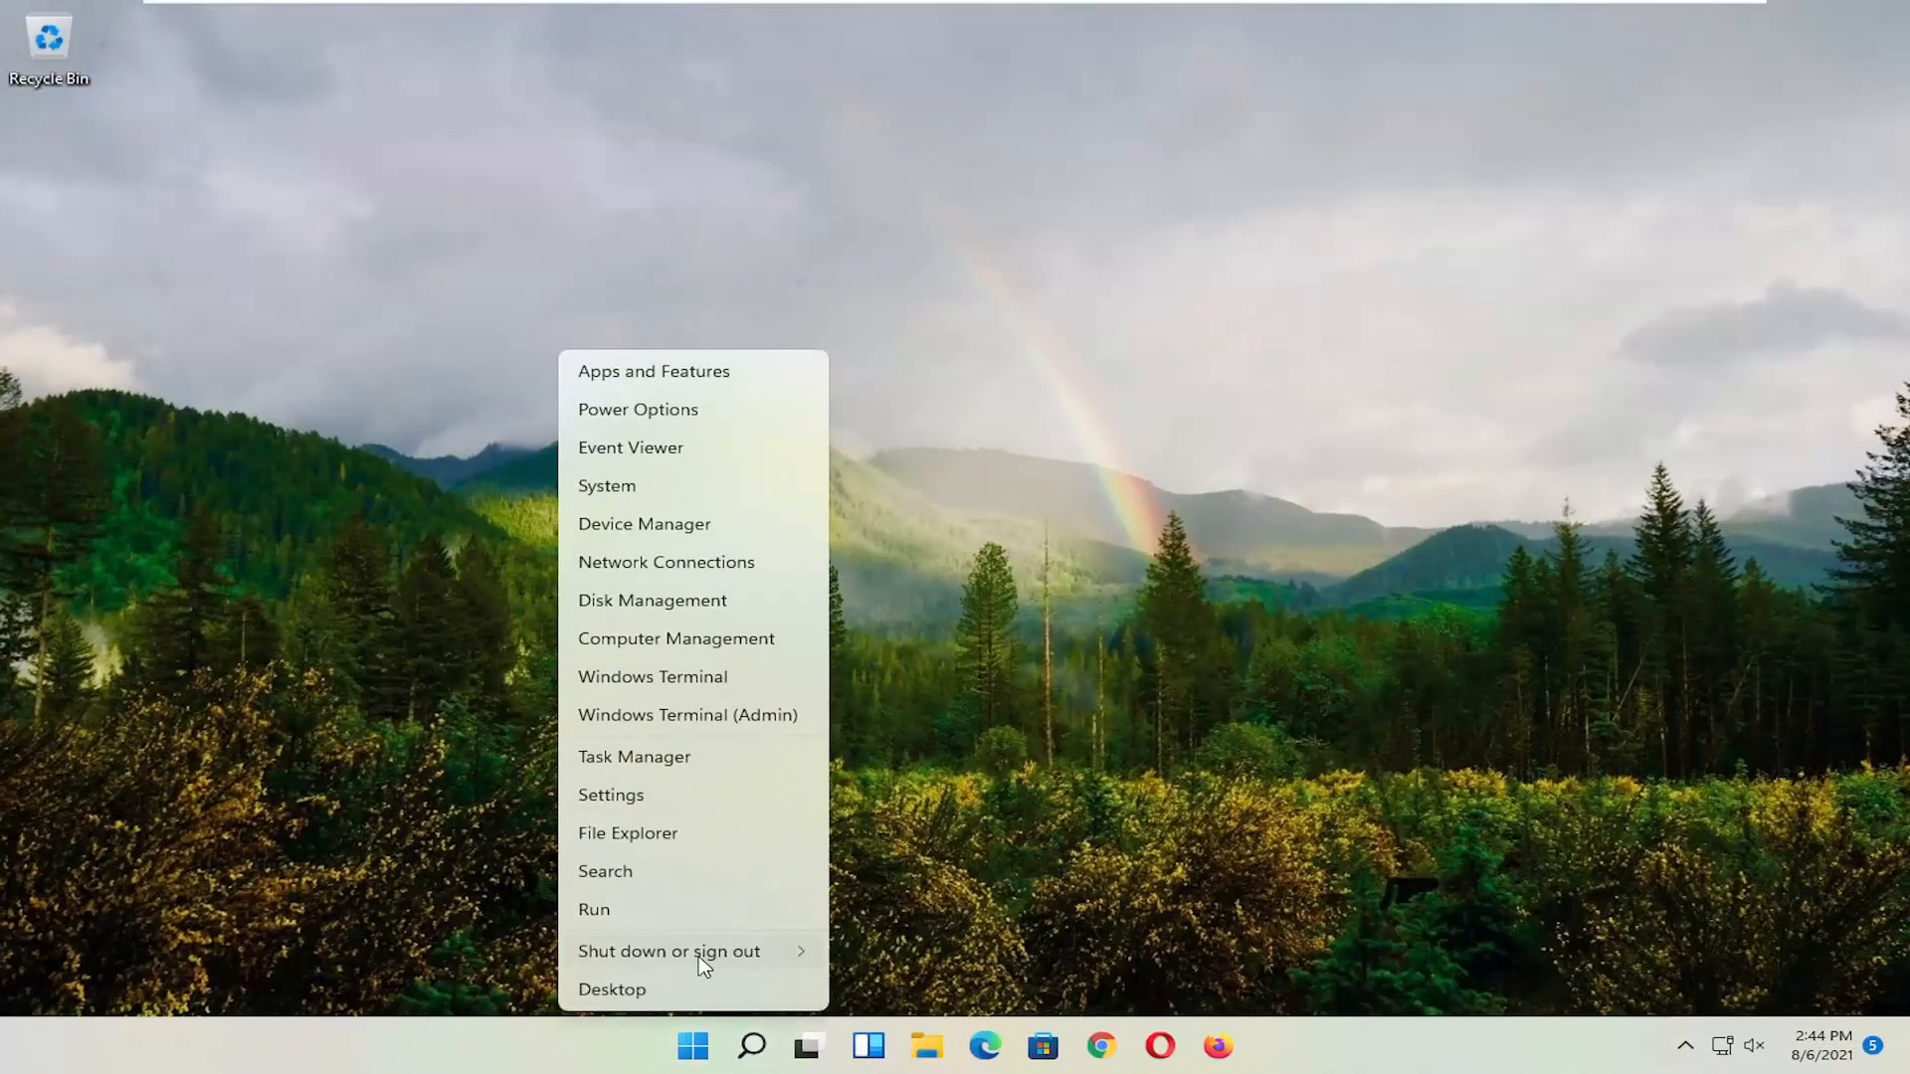
{"action": "left_click", "coordinate": [668, 951]}
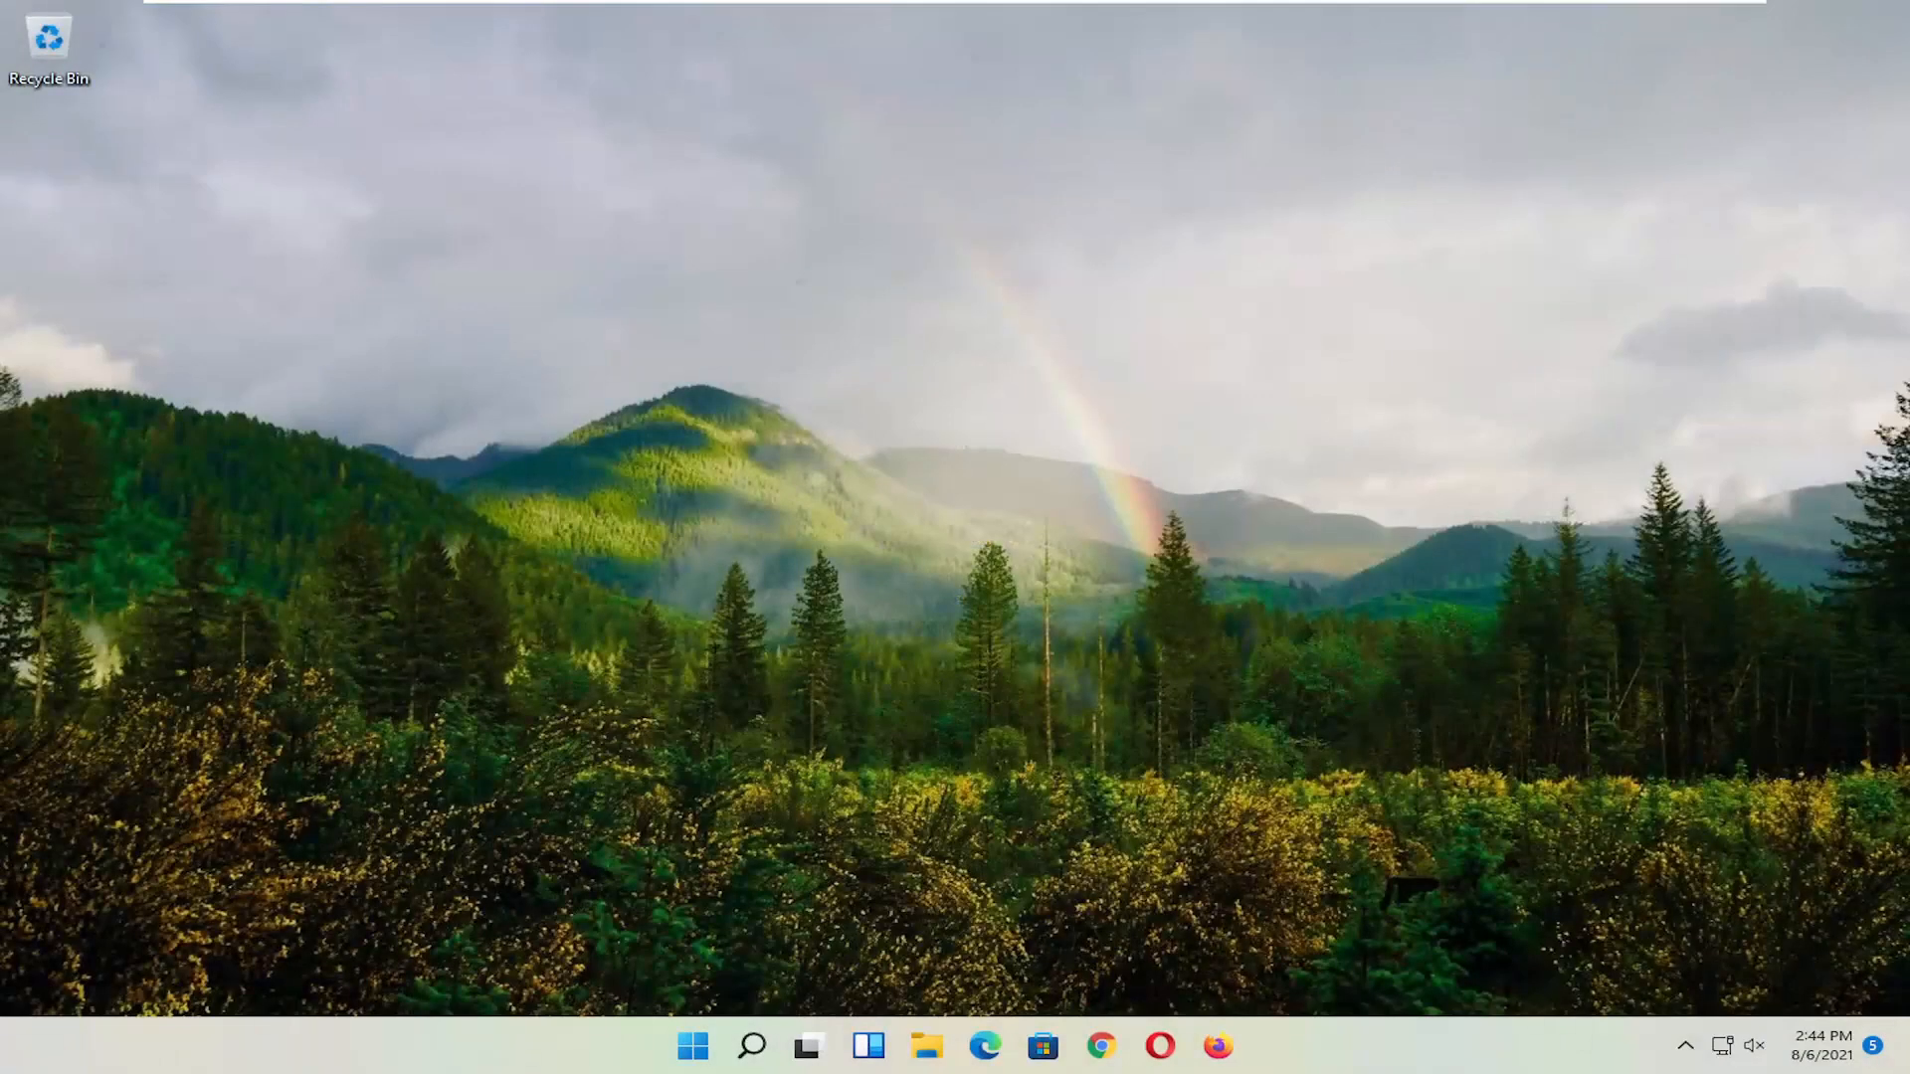
{"action": "mouse_move", "coordinate": [950, 575]}
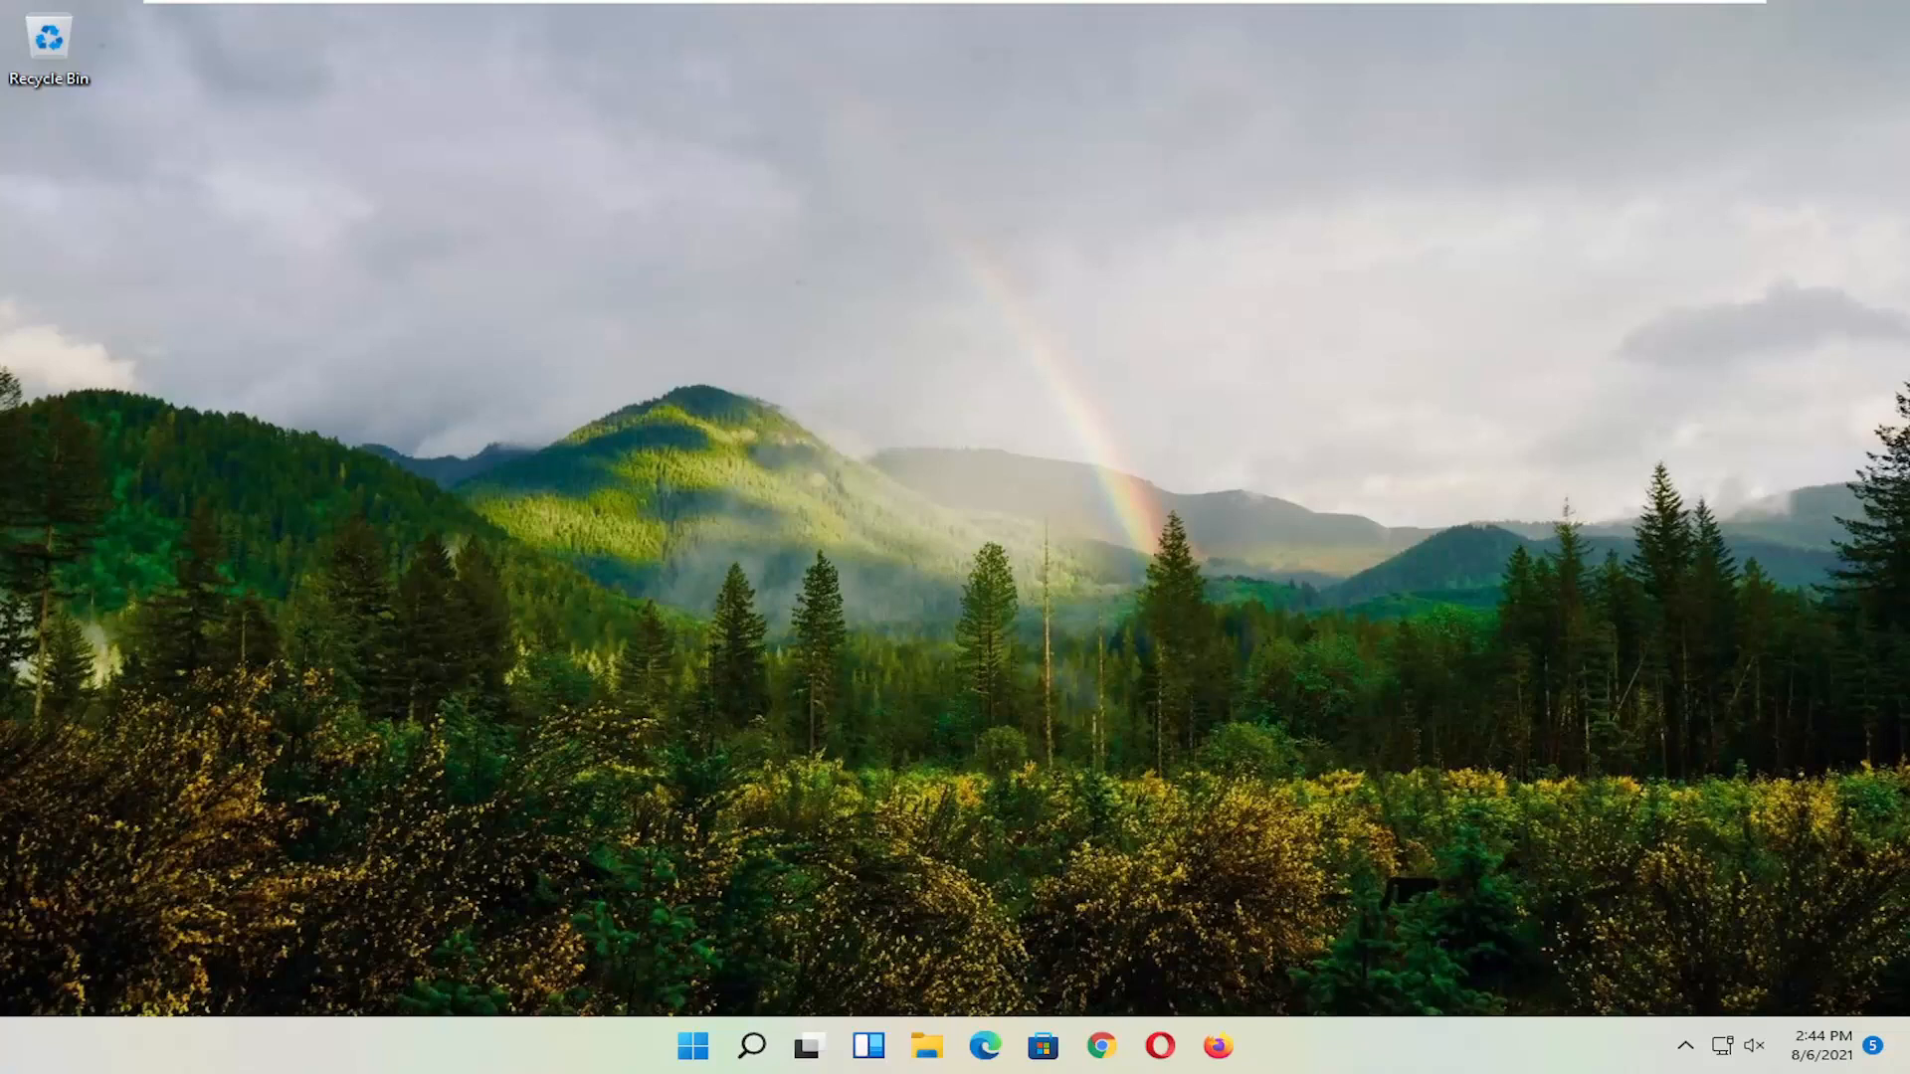
Step: Search 'advanced system settings' to open System Properties on the Advanced tab
{"action": "left_click", "coordinate": [750, 1045]}
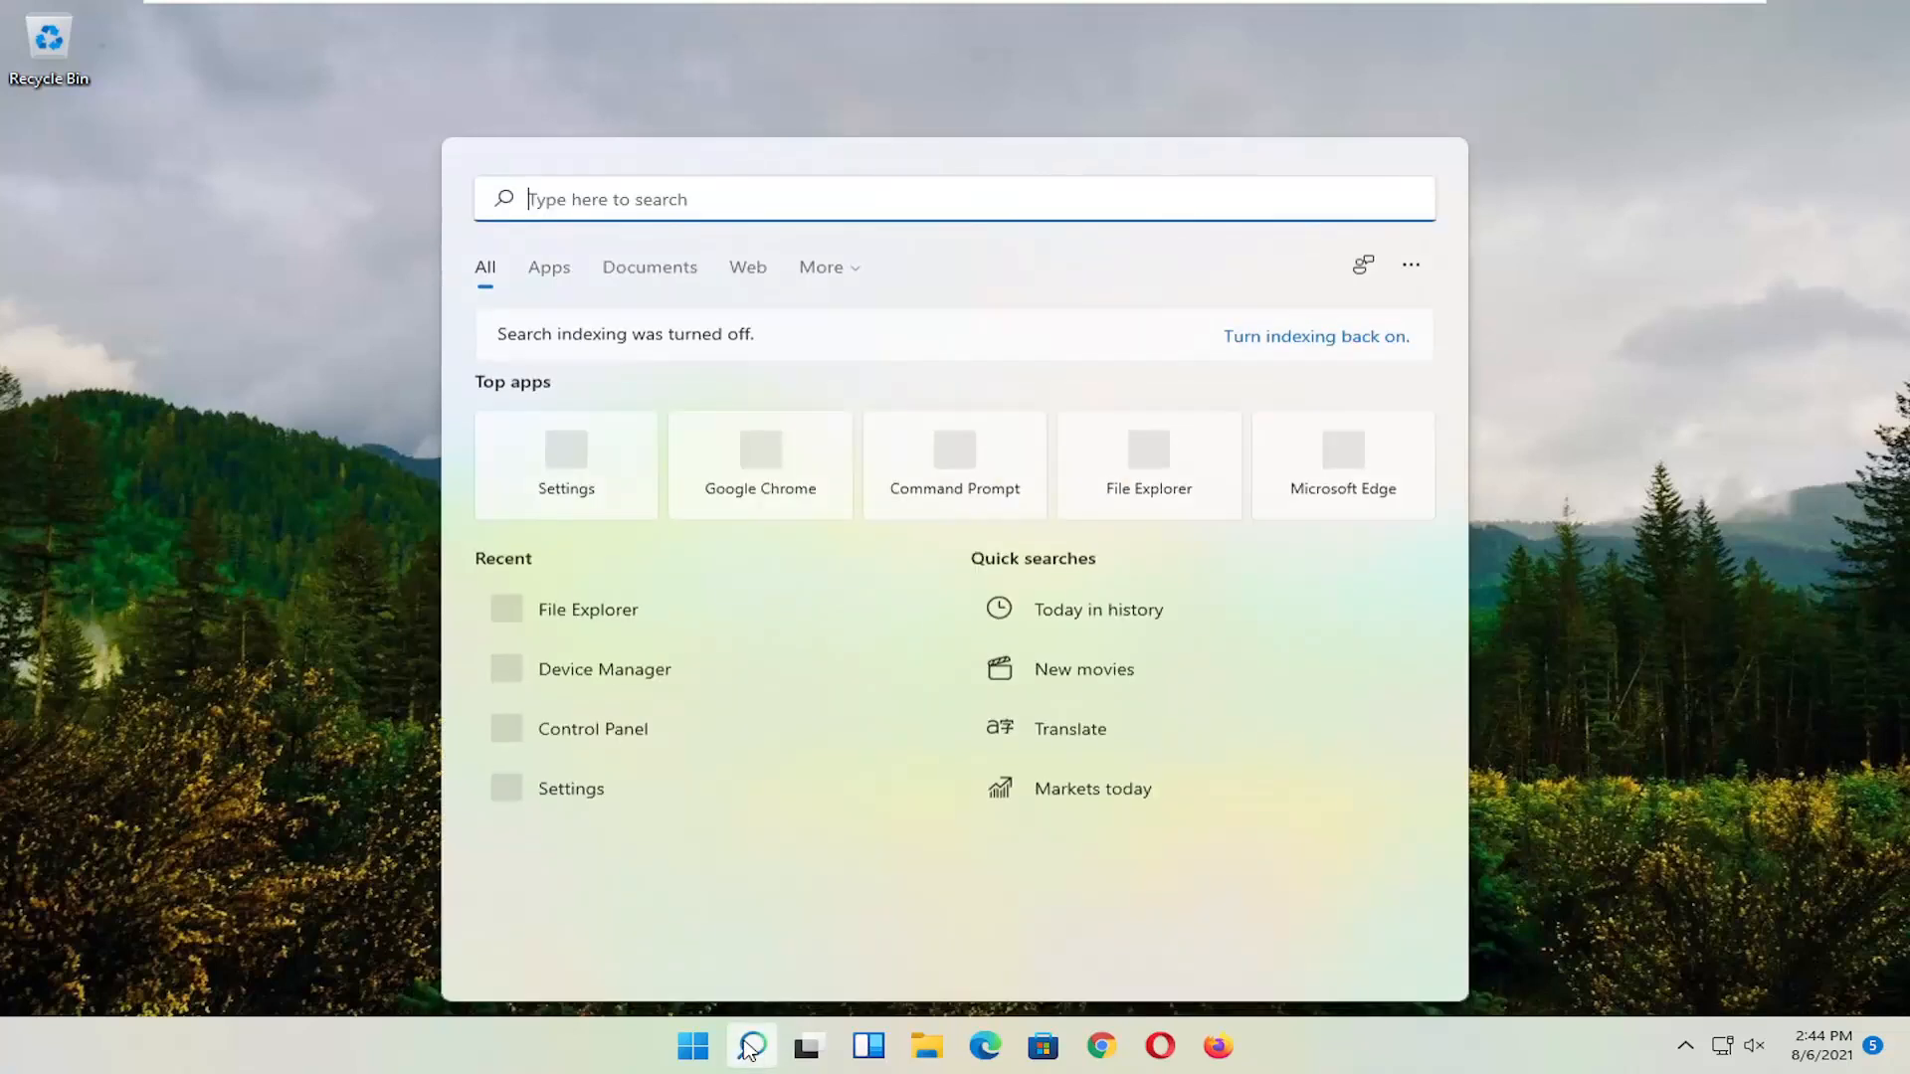
{"action": "type", "text": "advanced system se"}
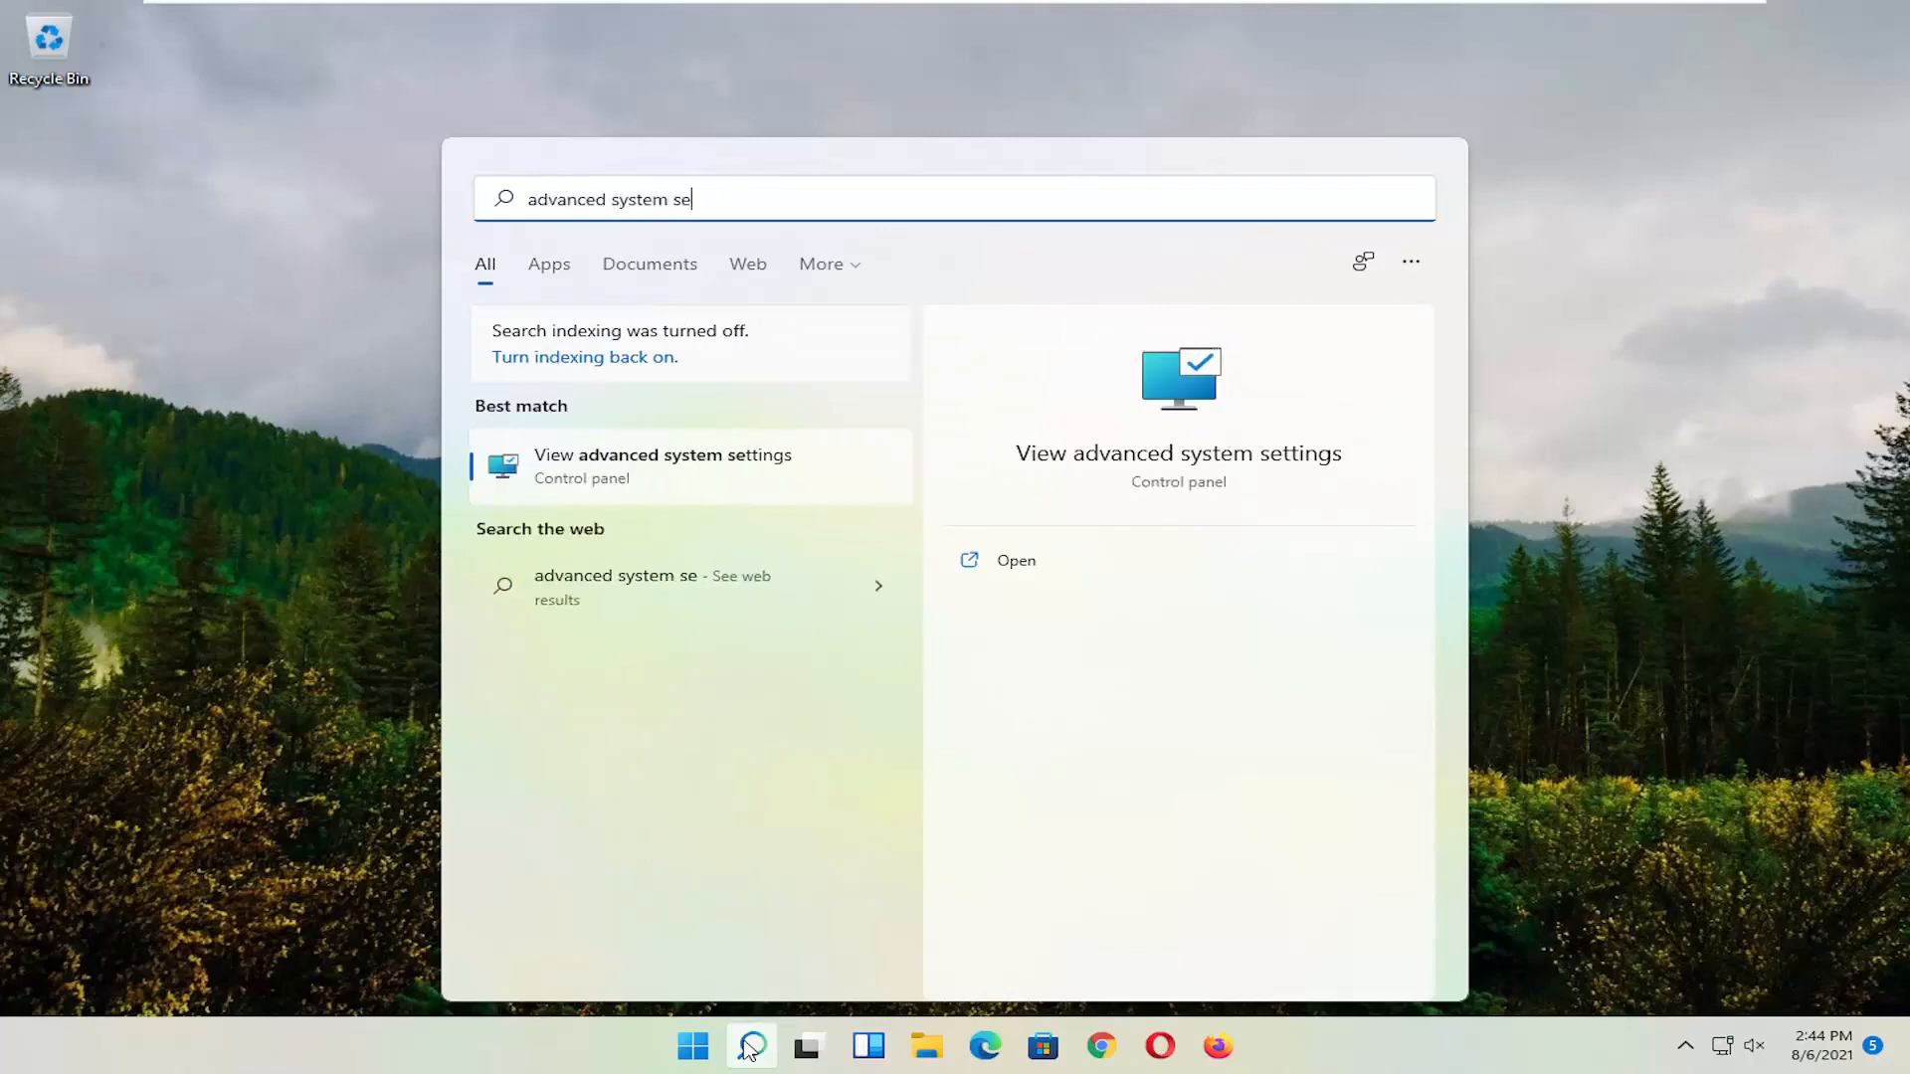
{"action": "type", "text": "ttings"}
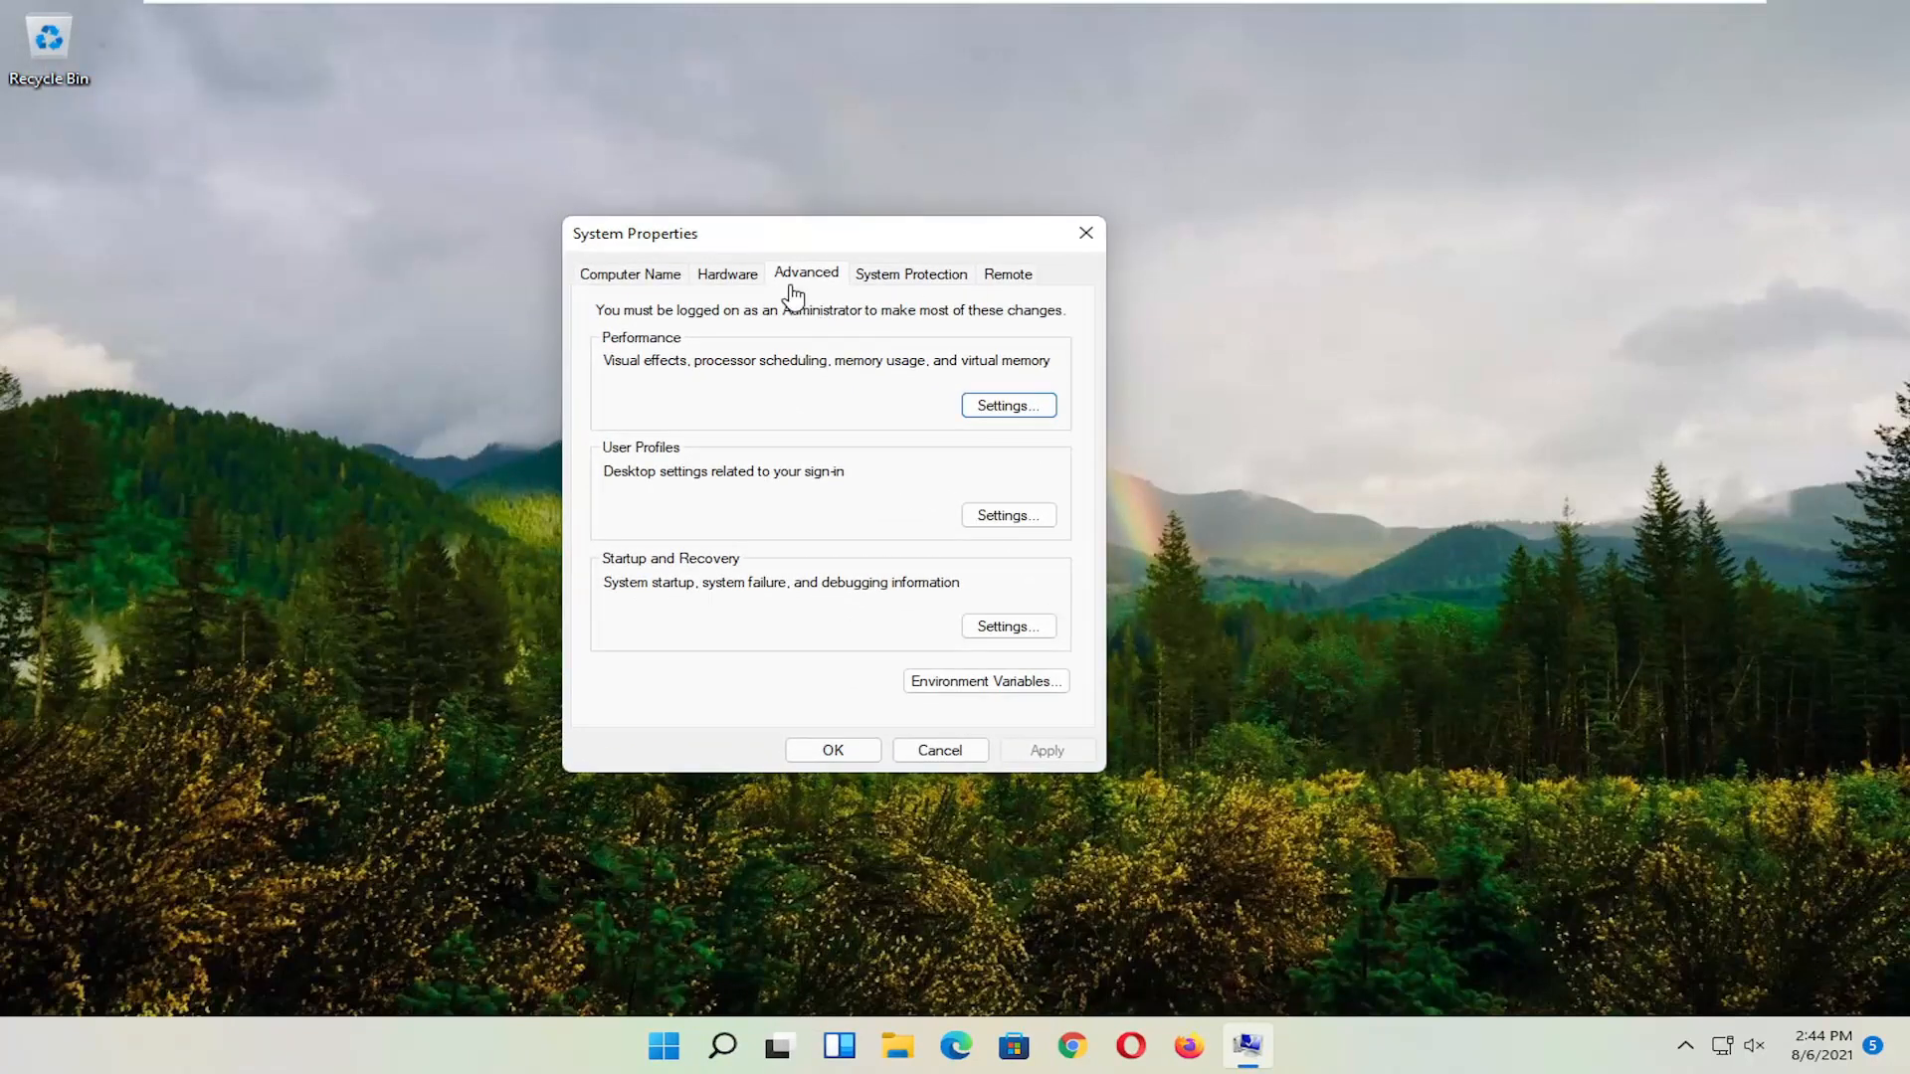
{"action": "mouse_move", "coordinate": [719, 357]}
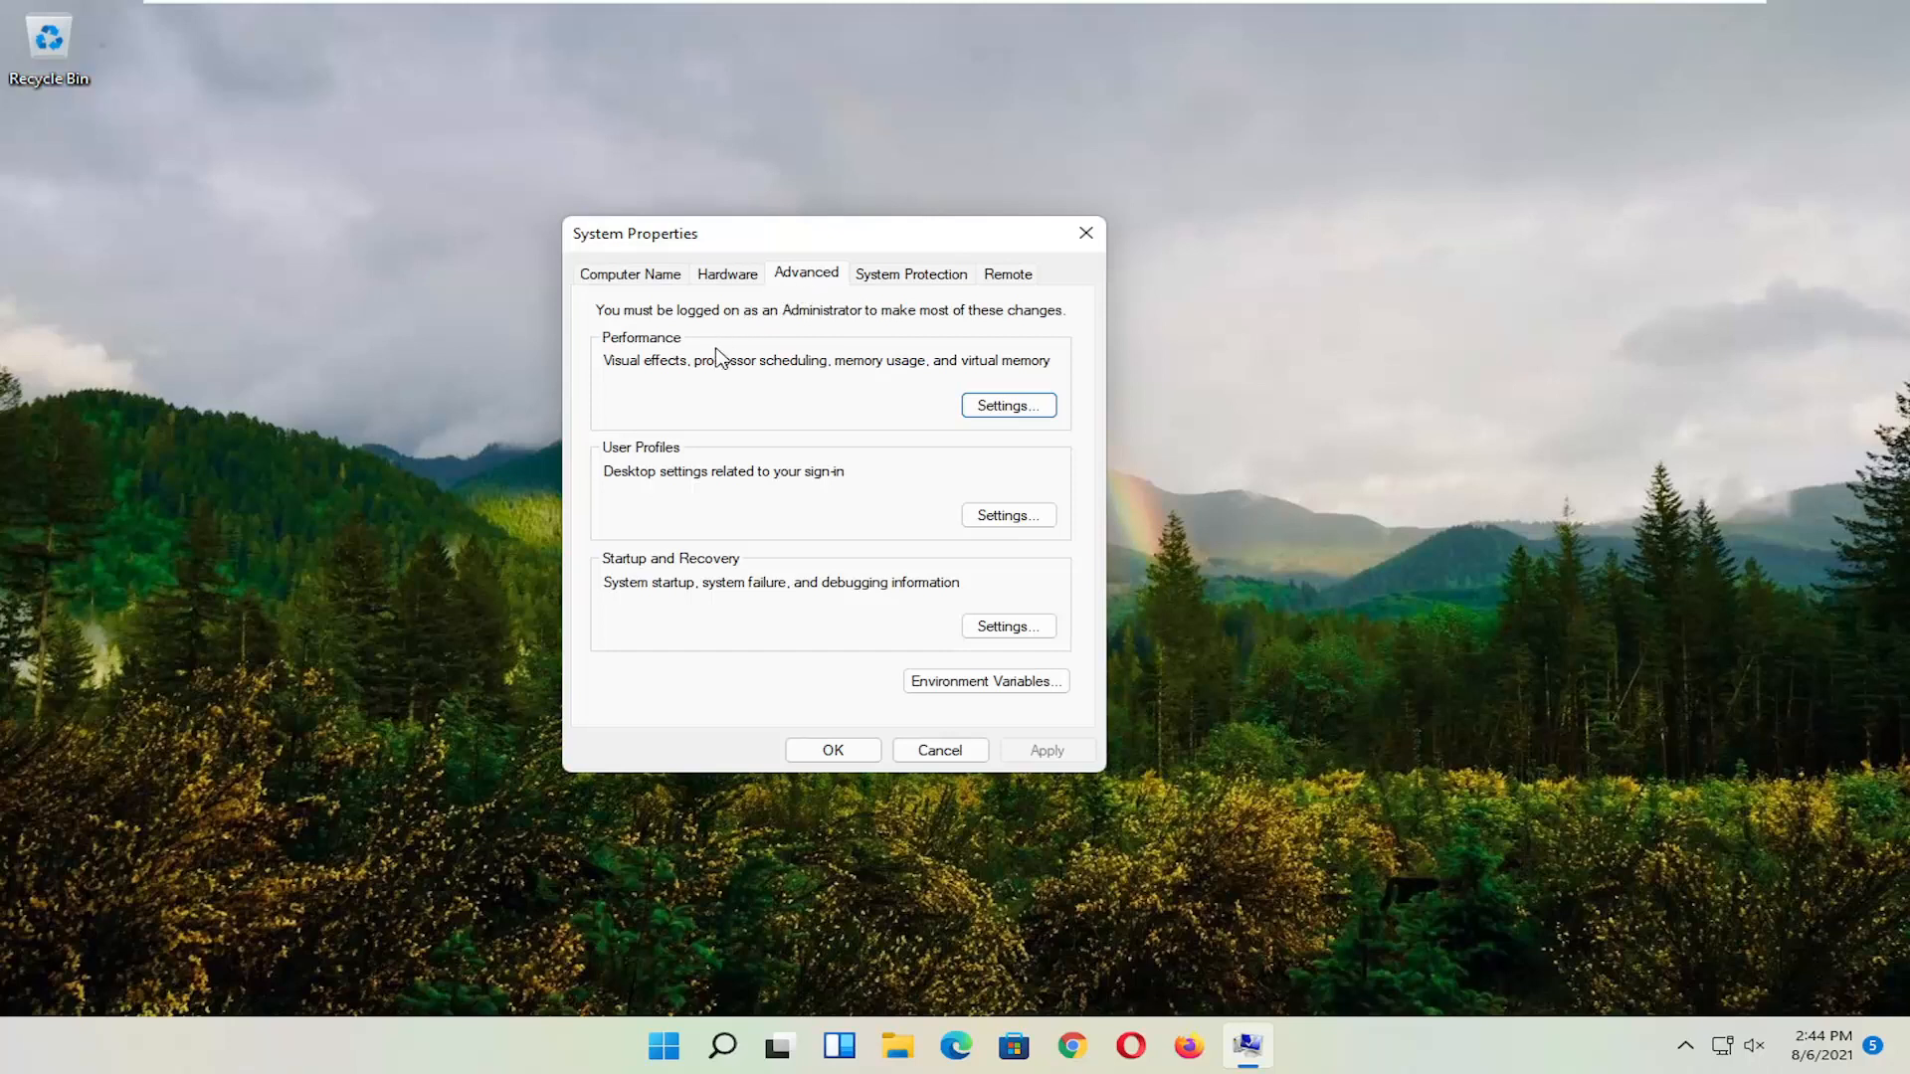
{"action": "mouse_move", "coordinate": [747, 375]}
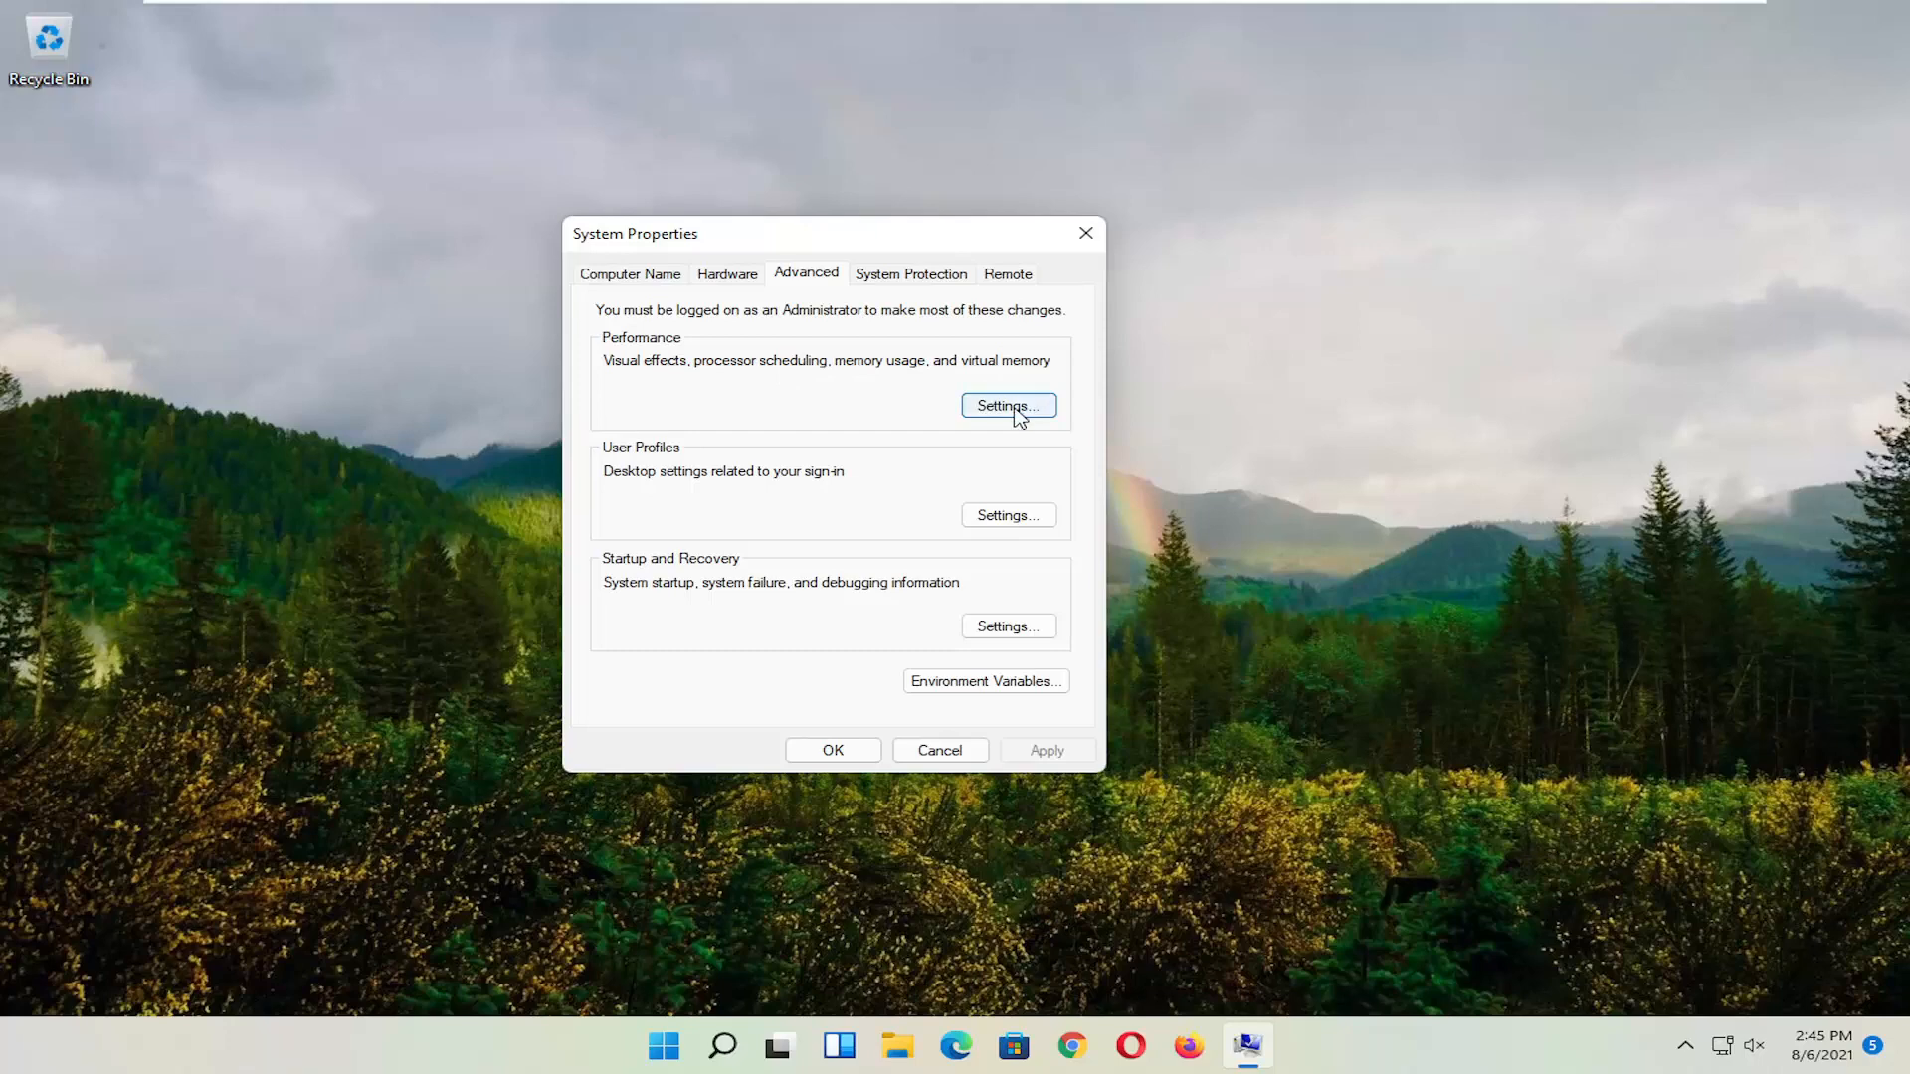
Step: In Performance Options, set DEP to all programs except selected ones and start adding an exception
{"action": "left_click", "coordinate": [1008, 405]}
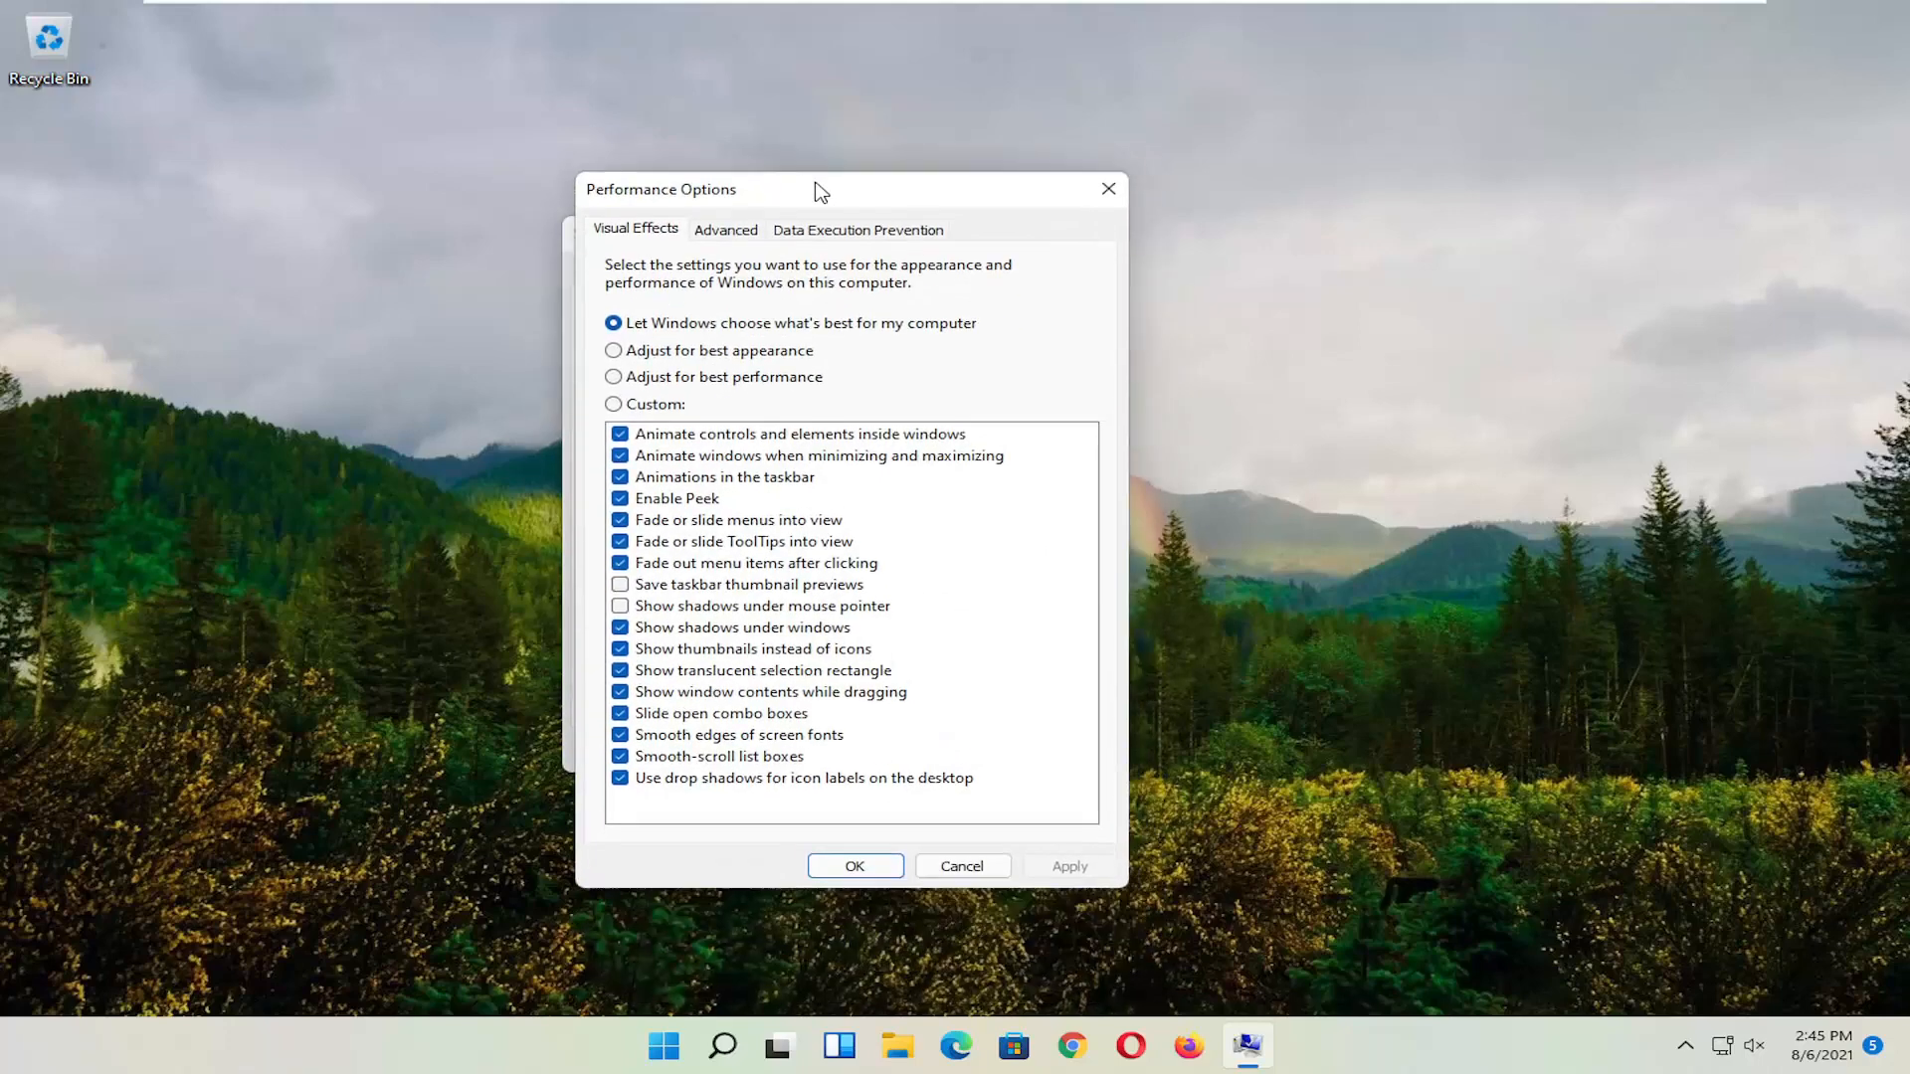
{"action": "left_click", "coordinate": [857, 229]}
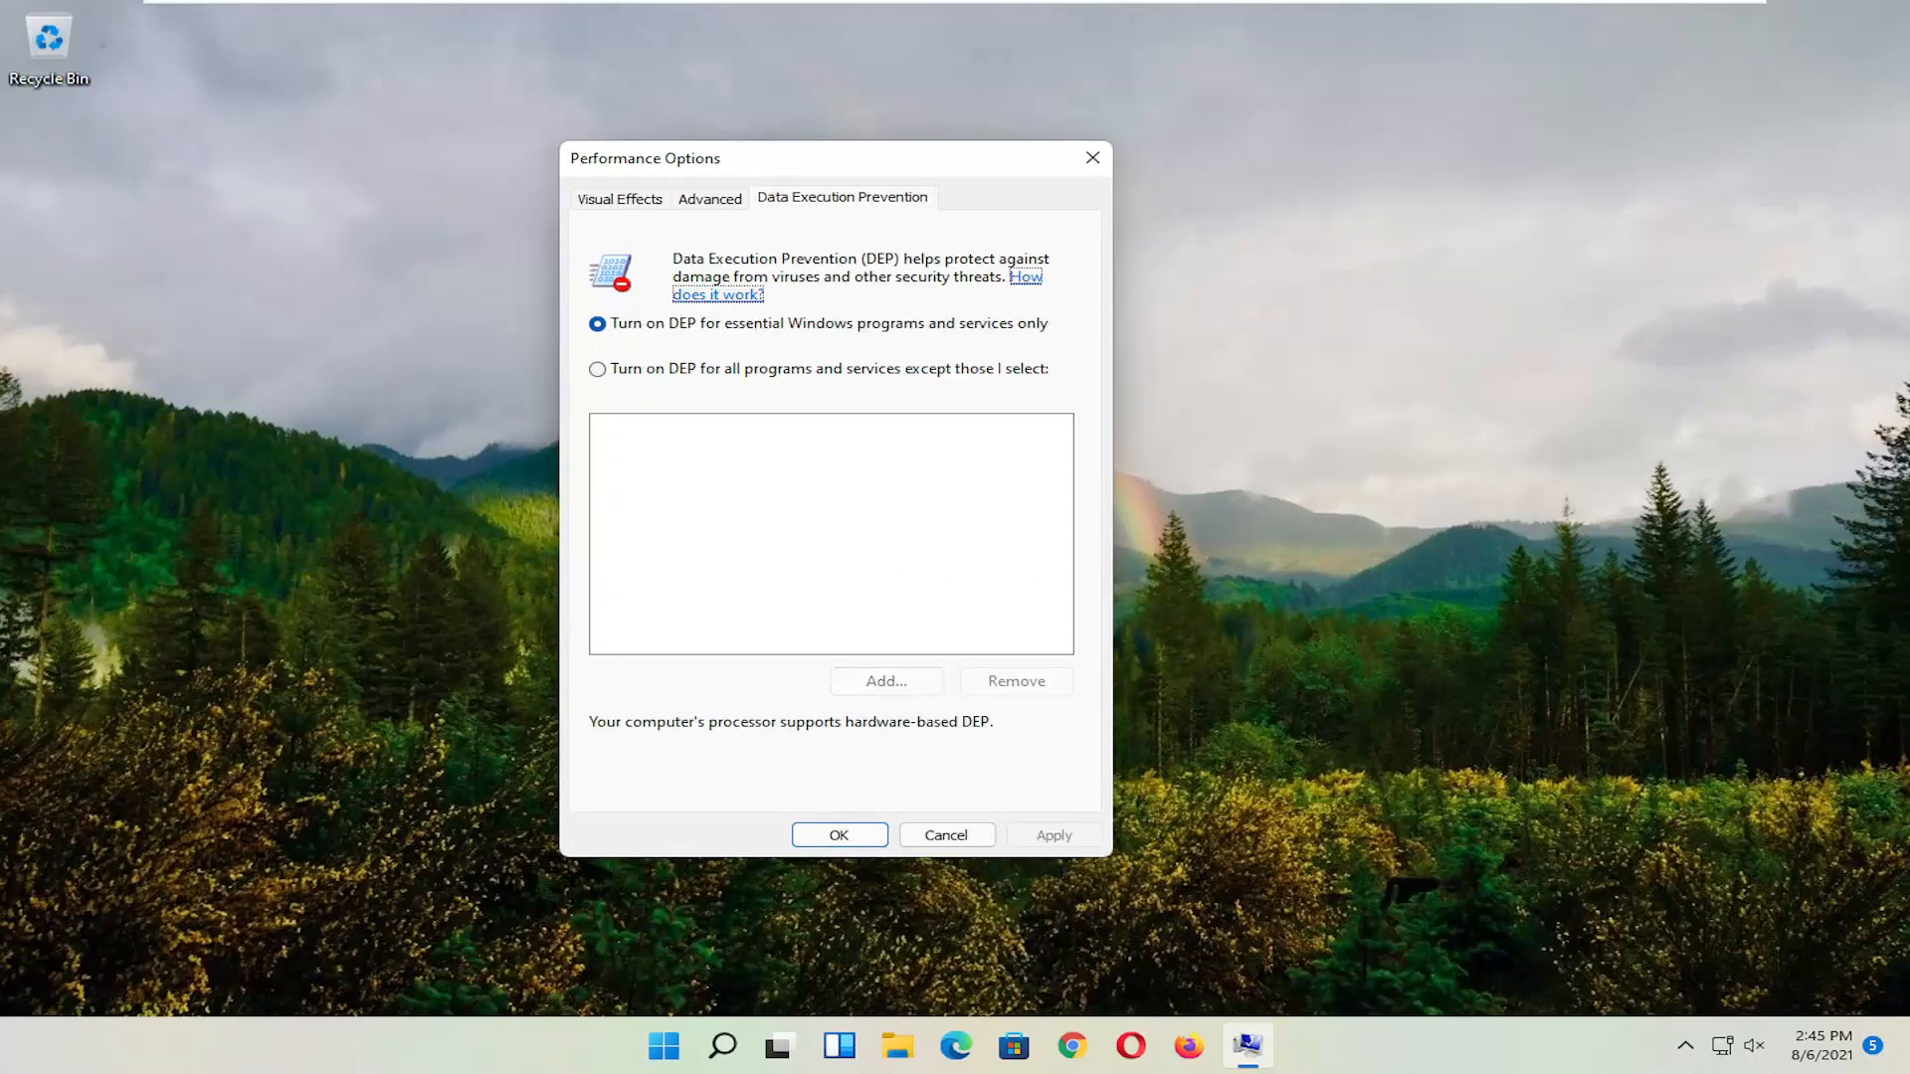
{"action": "left_click", "coordinate": [598, 368]}
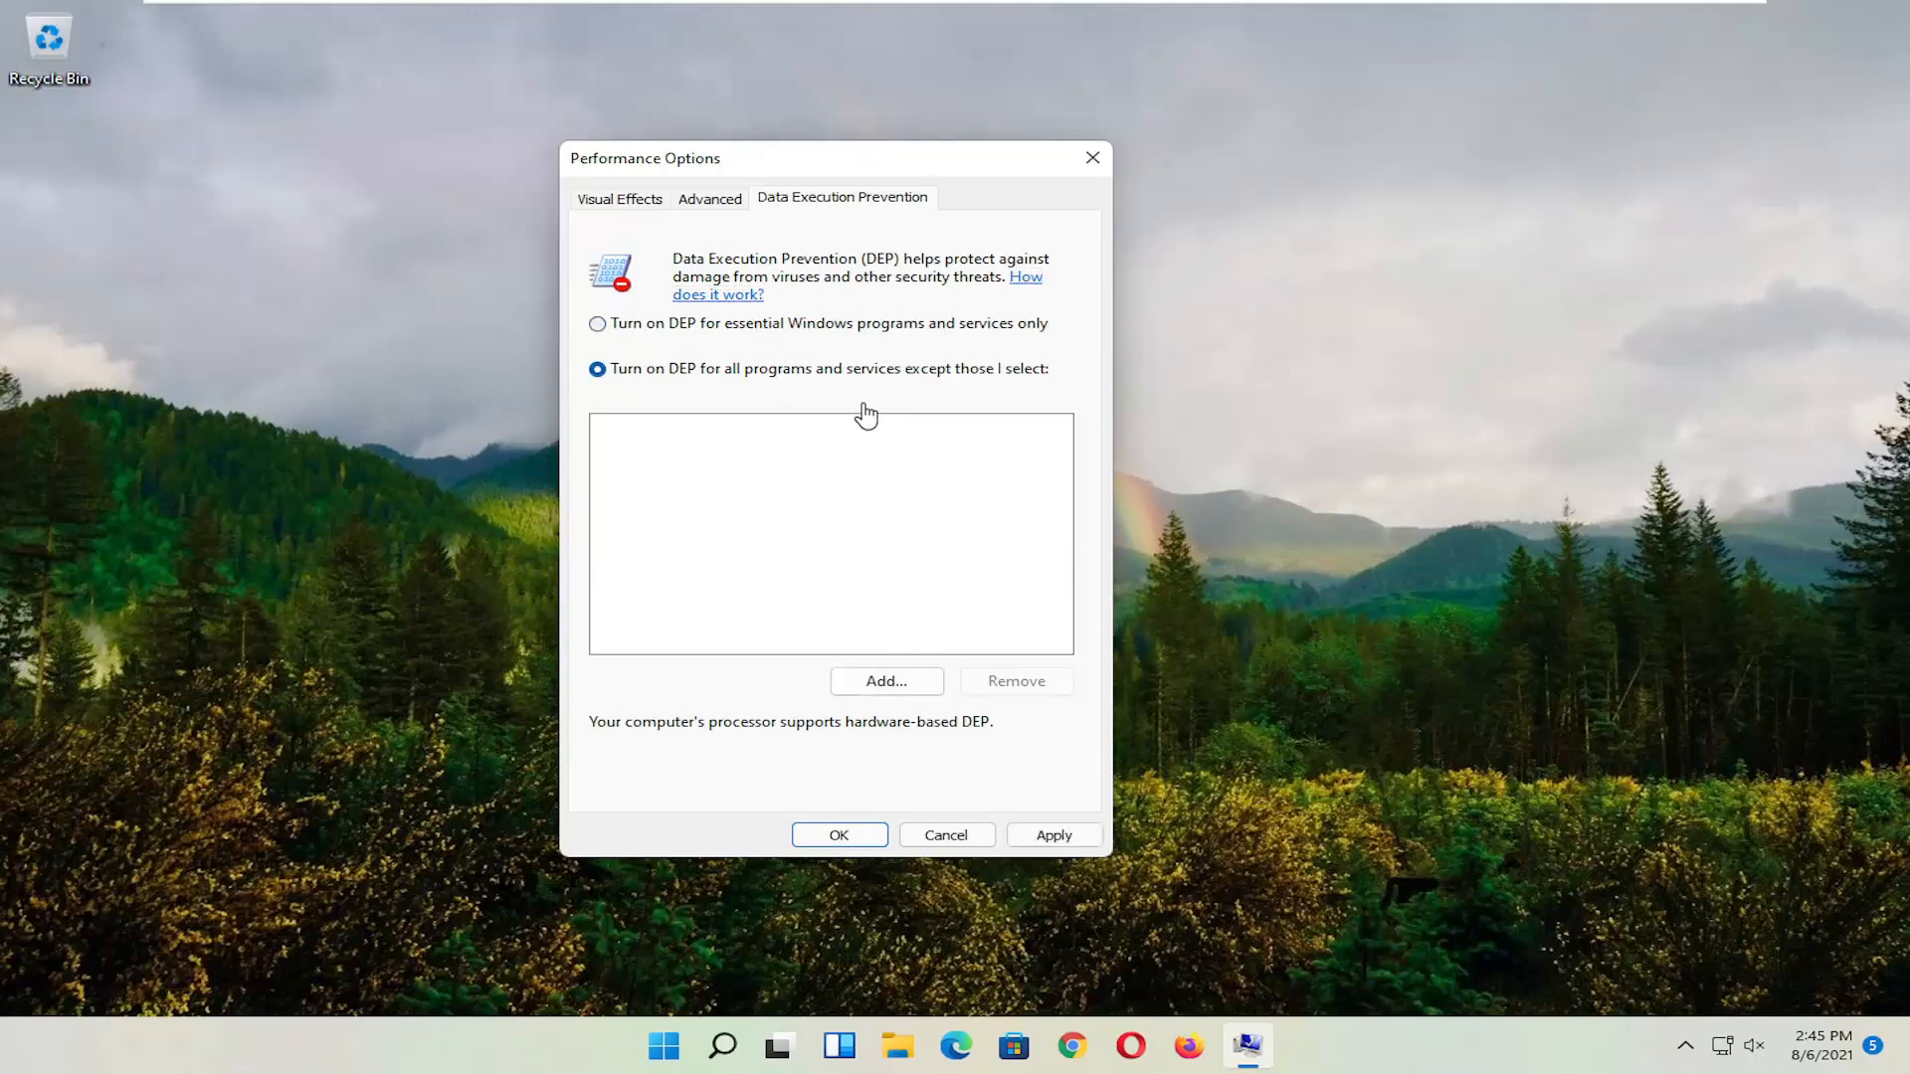
{"action": "mouse_move", "coordinate": [1130, 628]}
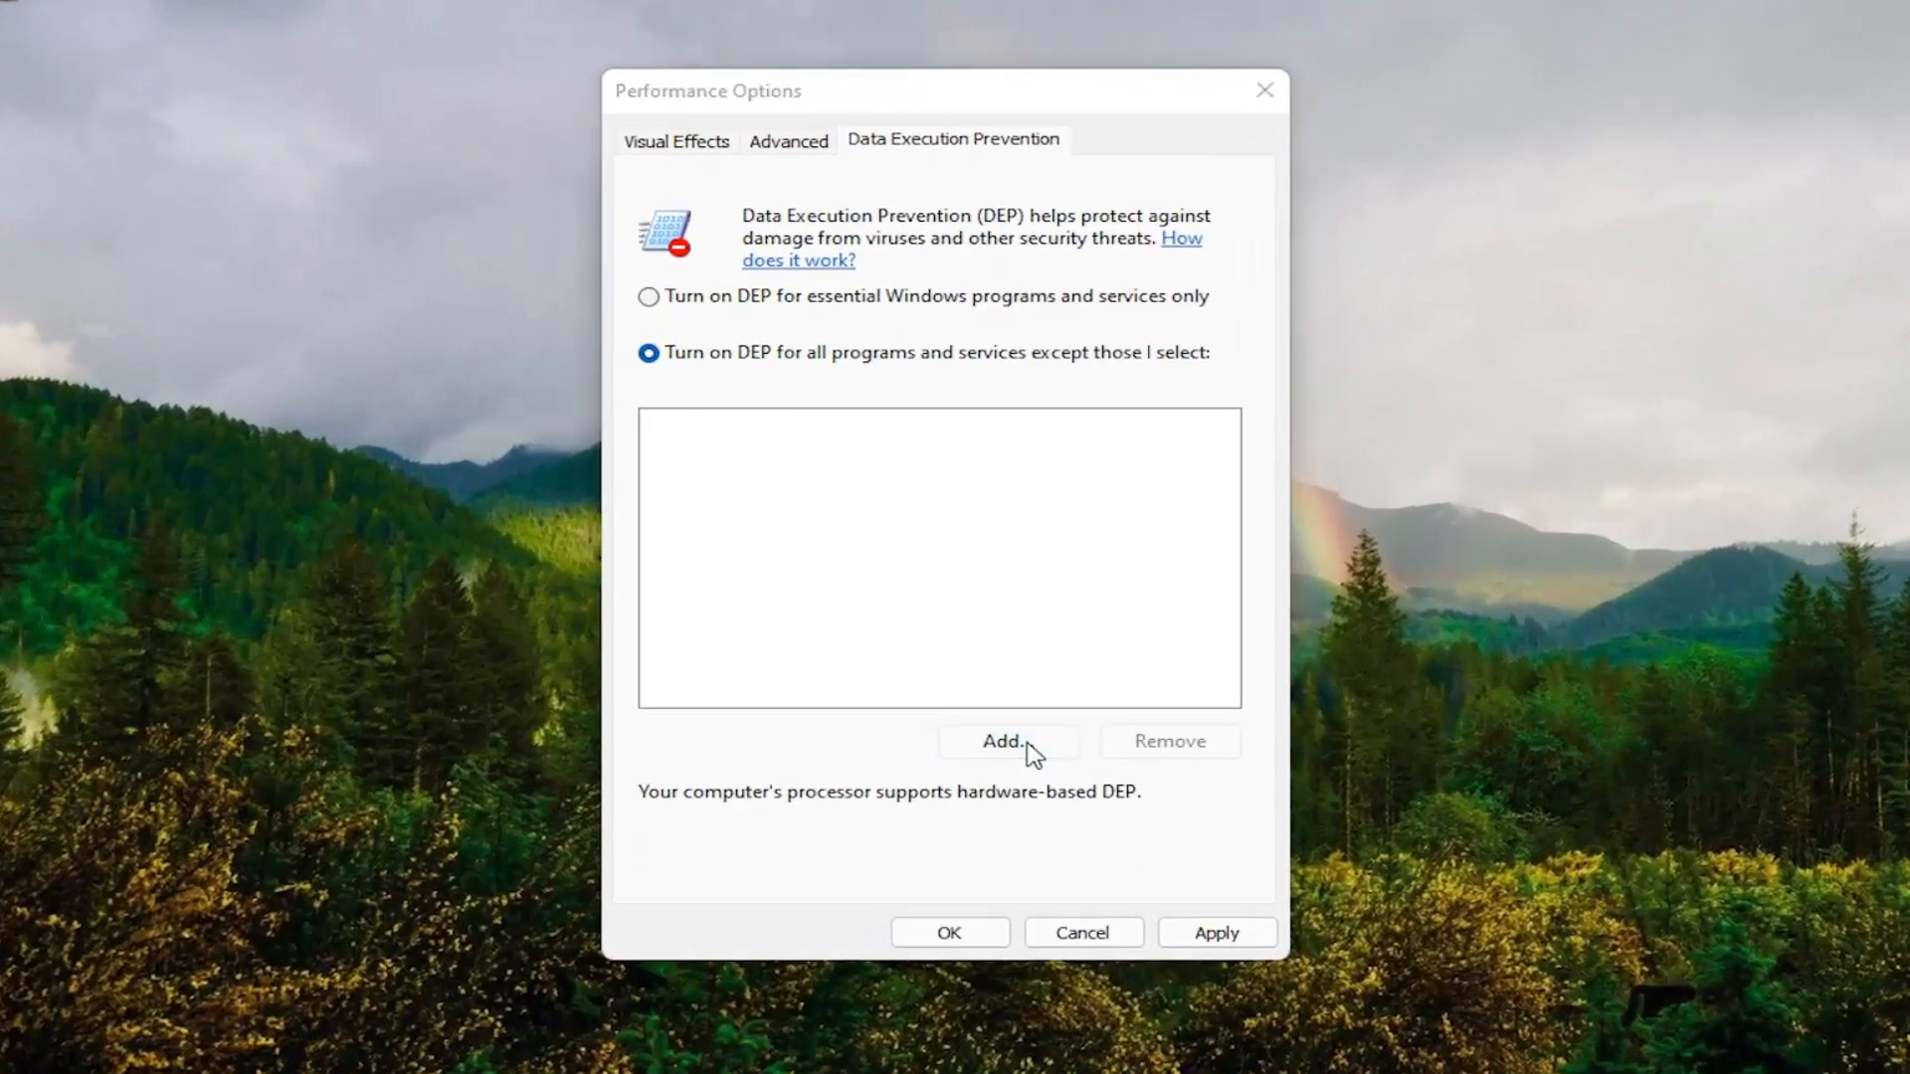
{"action": "left_click", "coordinate": [1007, 740]}
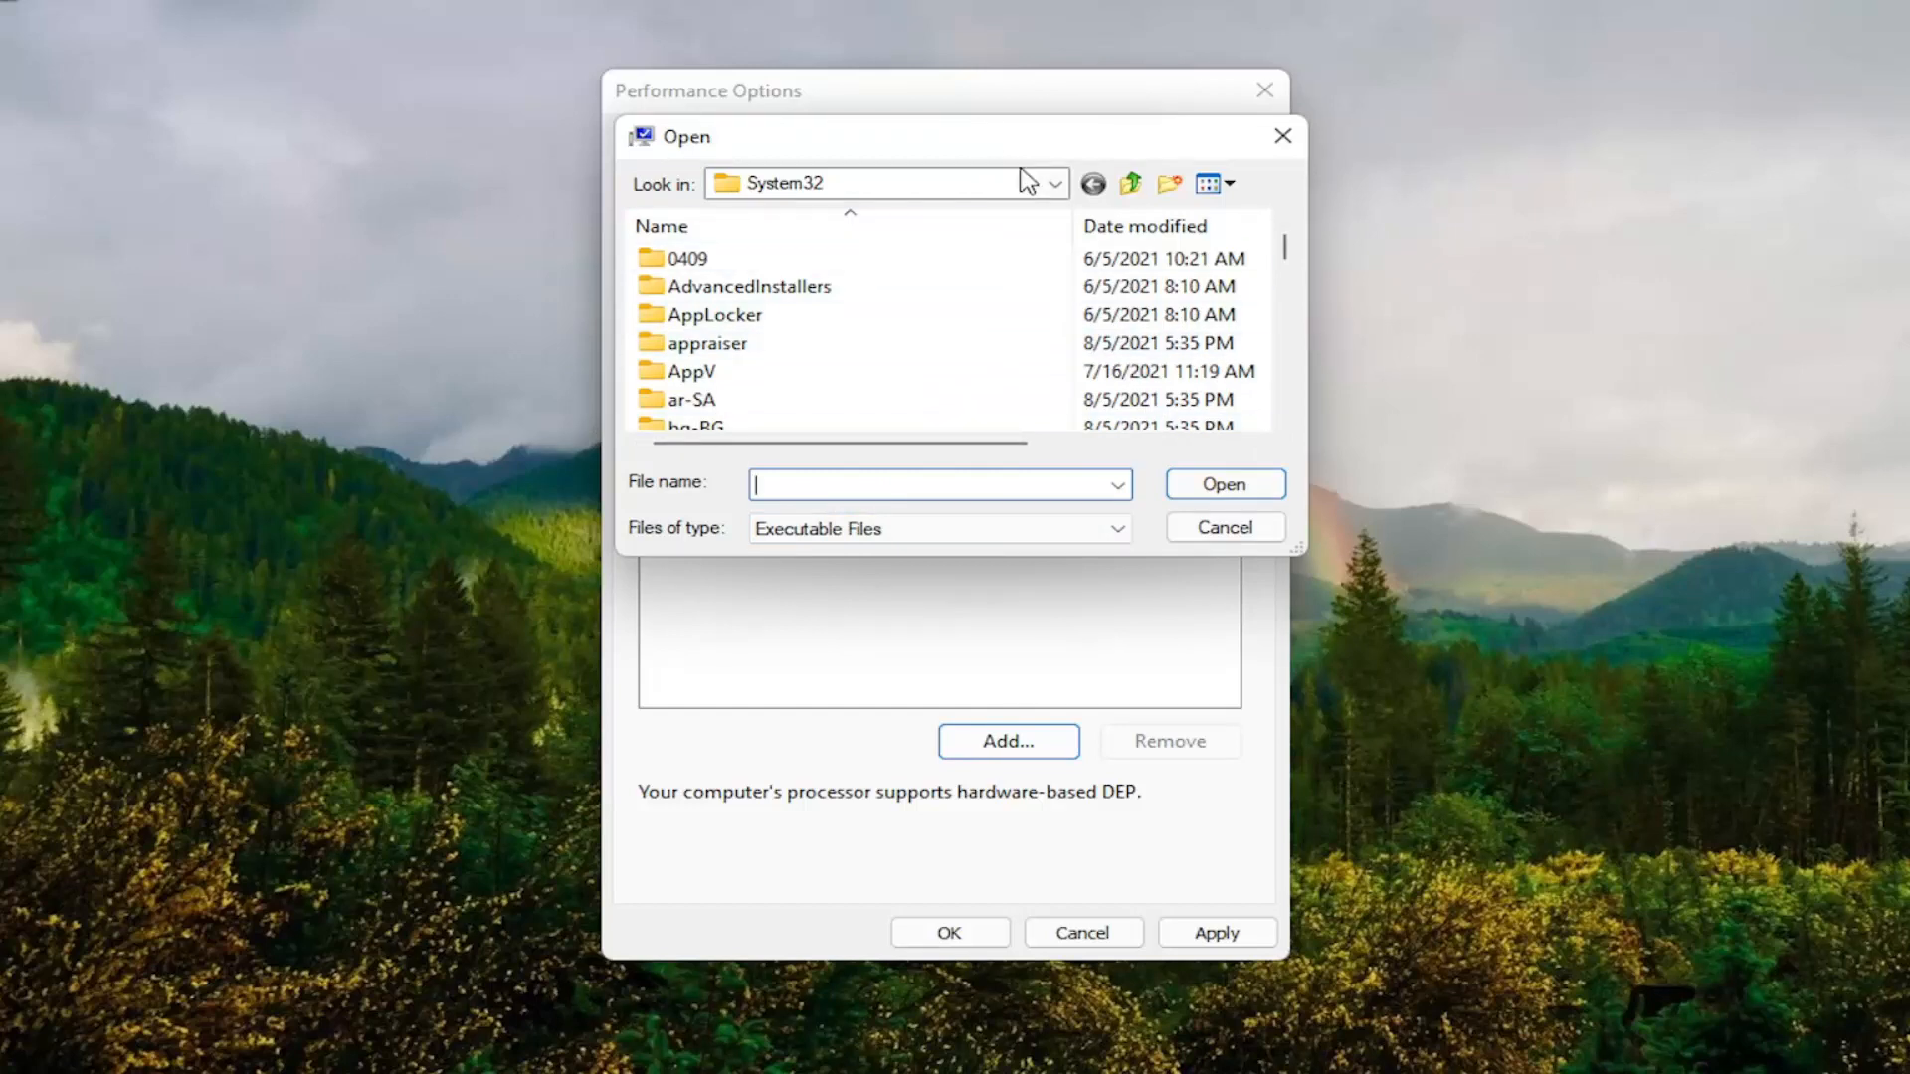
Step: Choose iPodService from C:\Program Files\iPod\bin as a DEP exception, raising a 64-bit warning
{"action": "left_click", "coordinate": [1054, 184]}
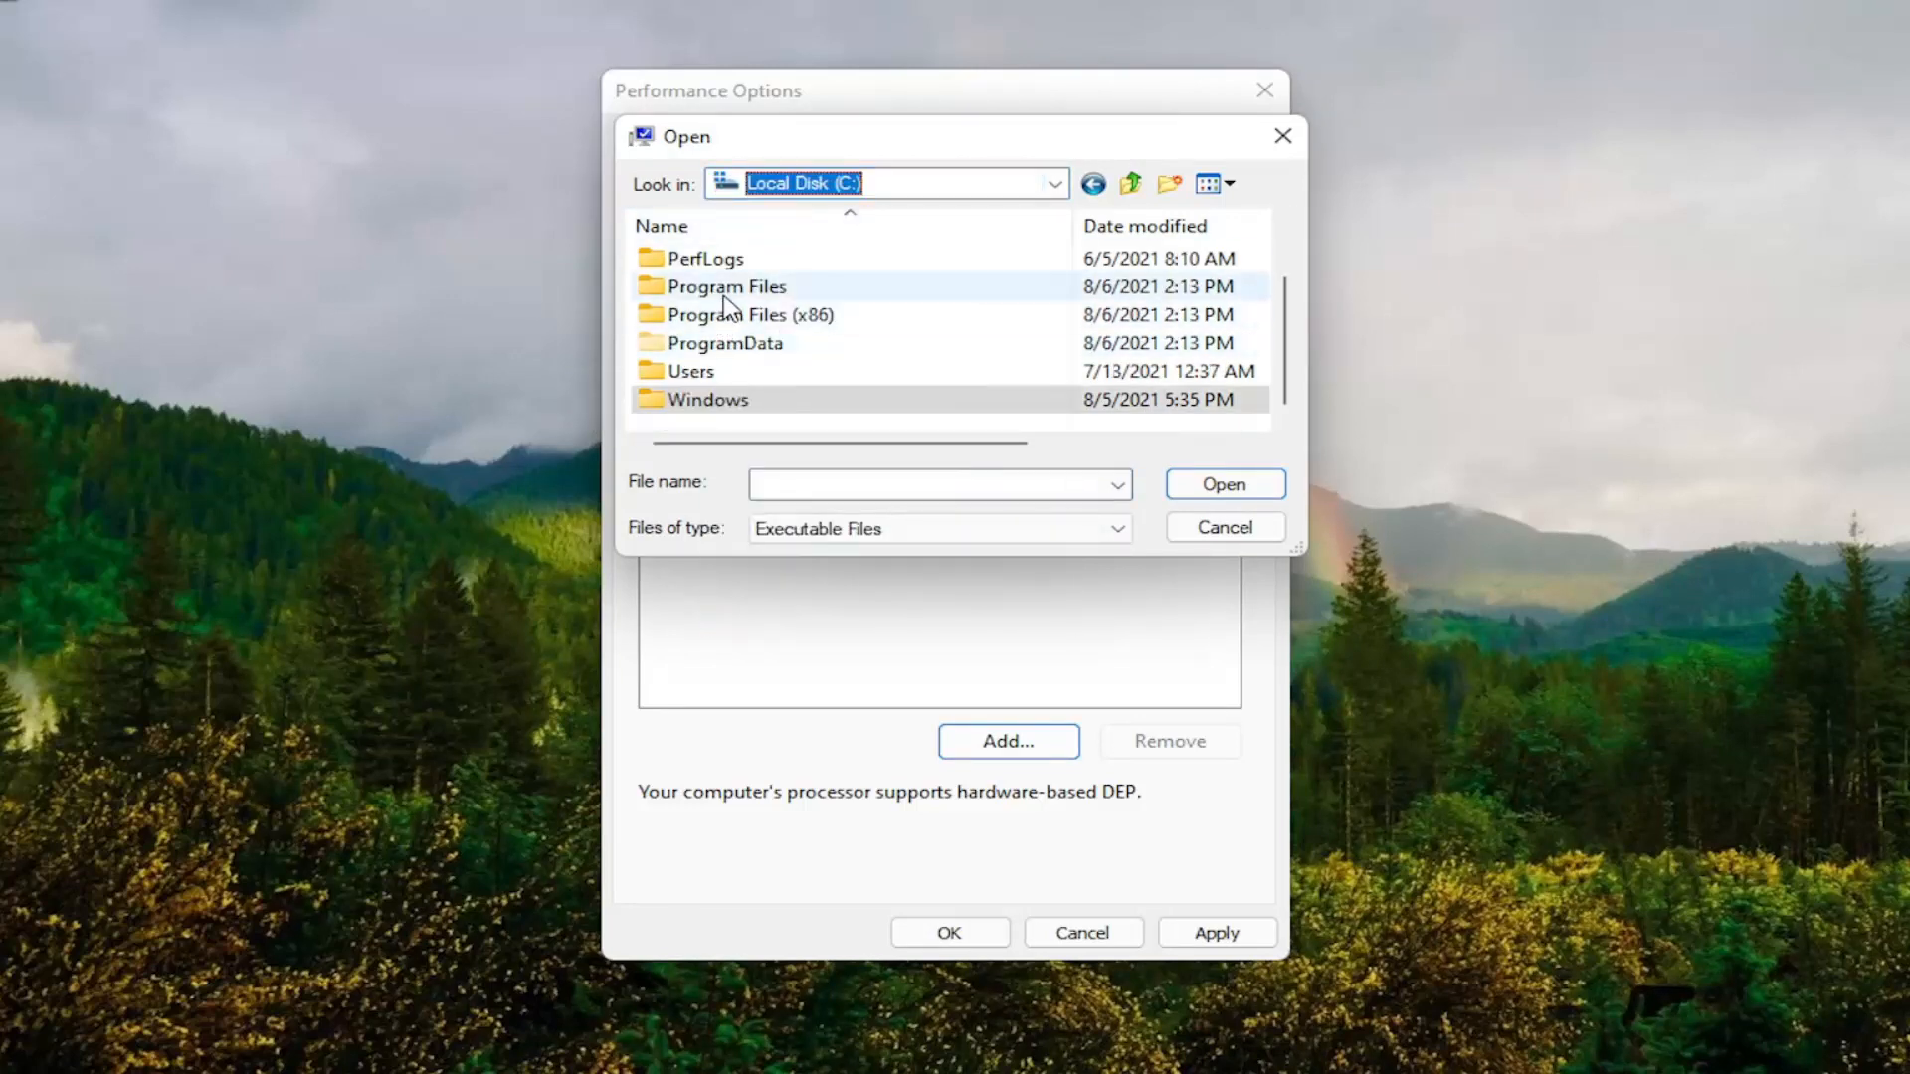
{"action": "double_click", "coordinate": [725, 287]}
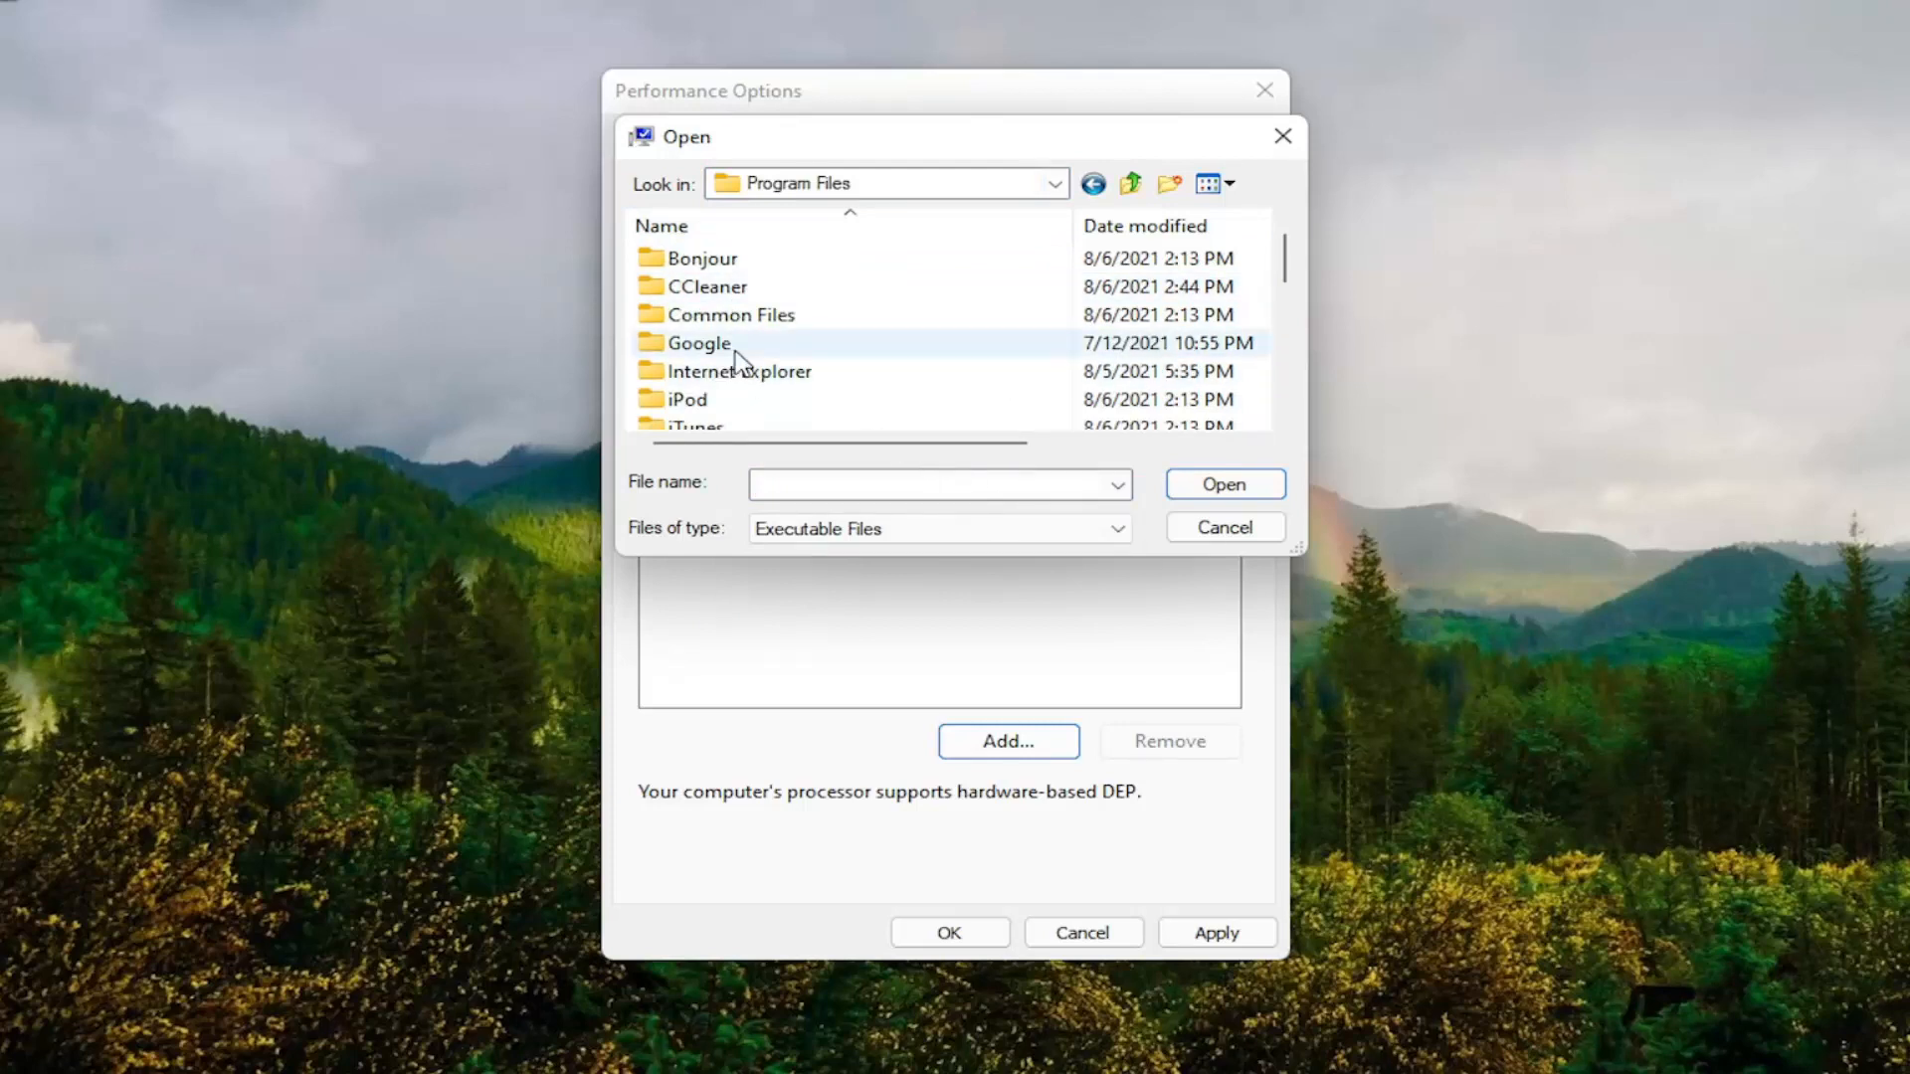
{"action": "double_click", "coordinate": [688, 398]}
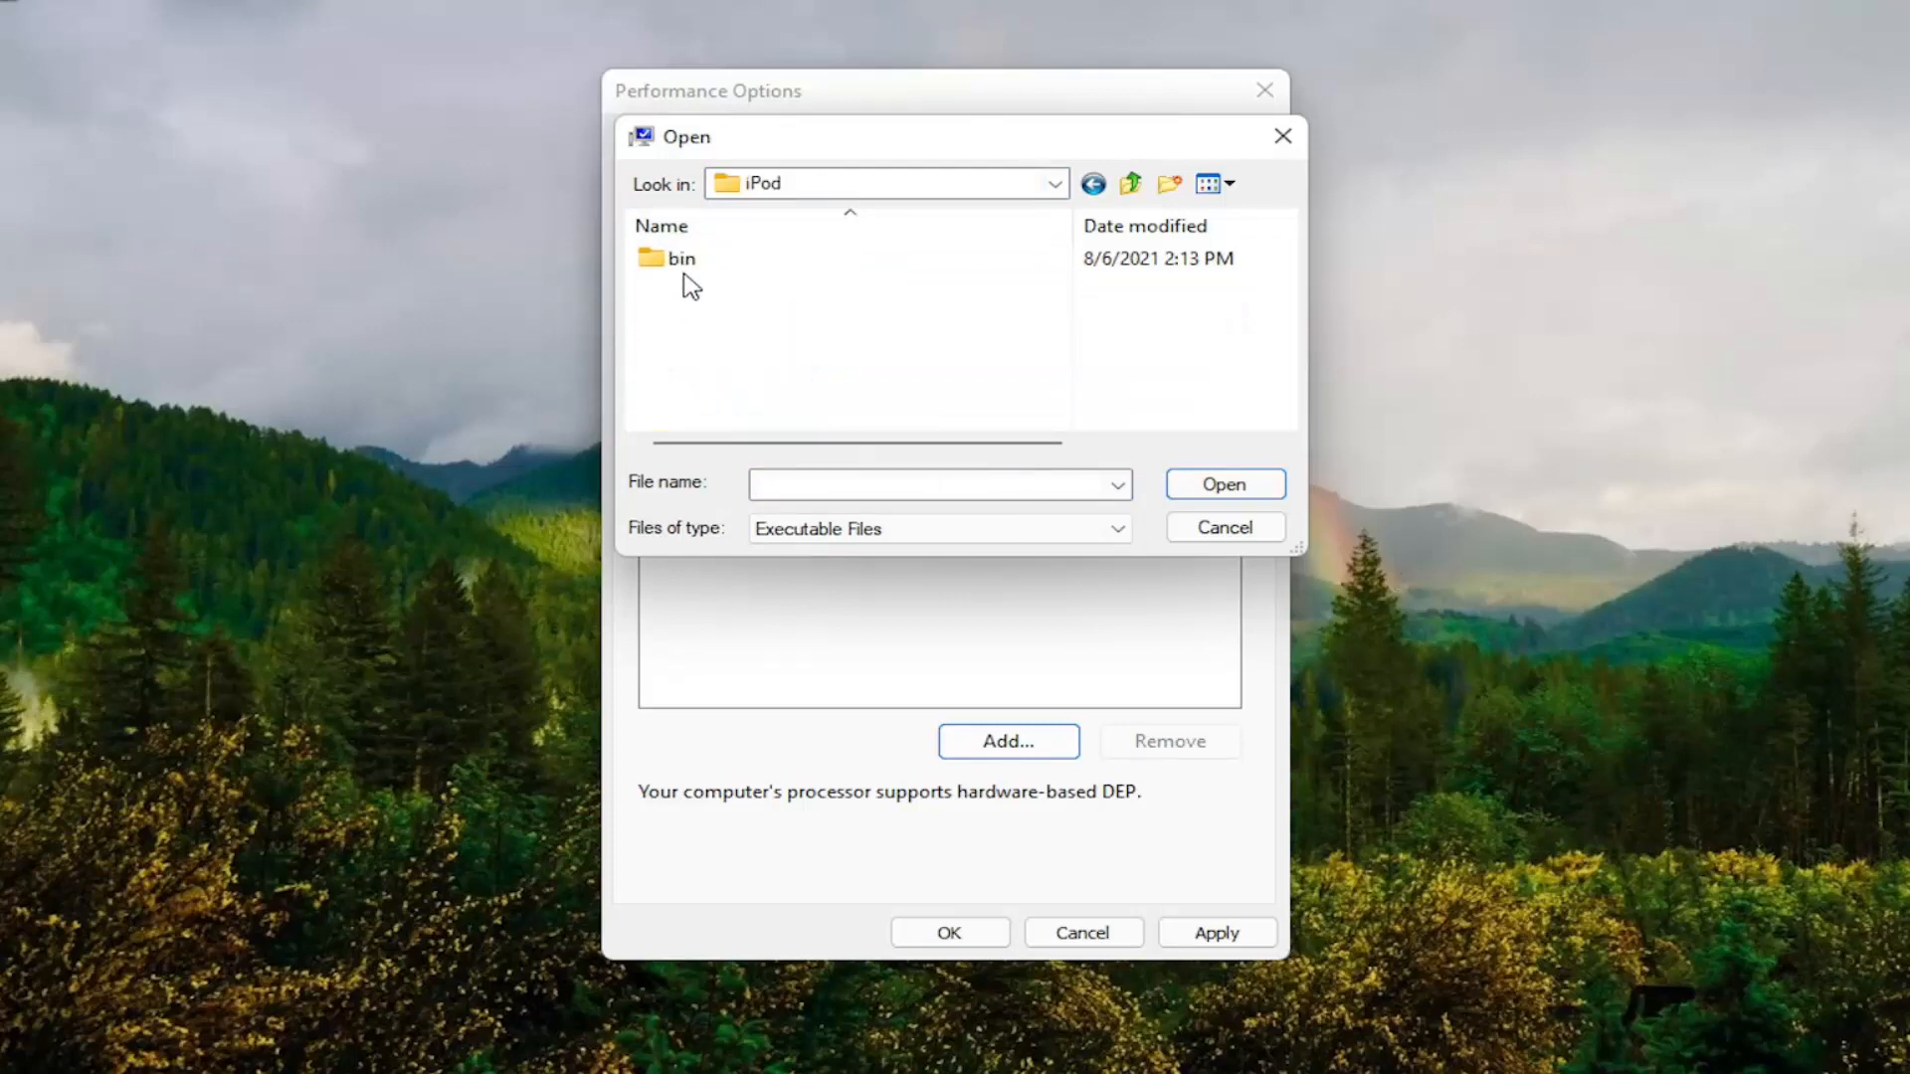
{"action": "double_click", "coordinate": [680, 257]}
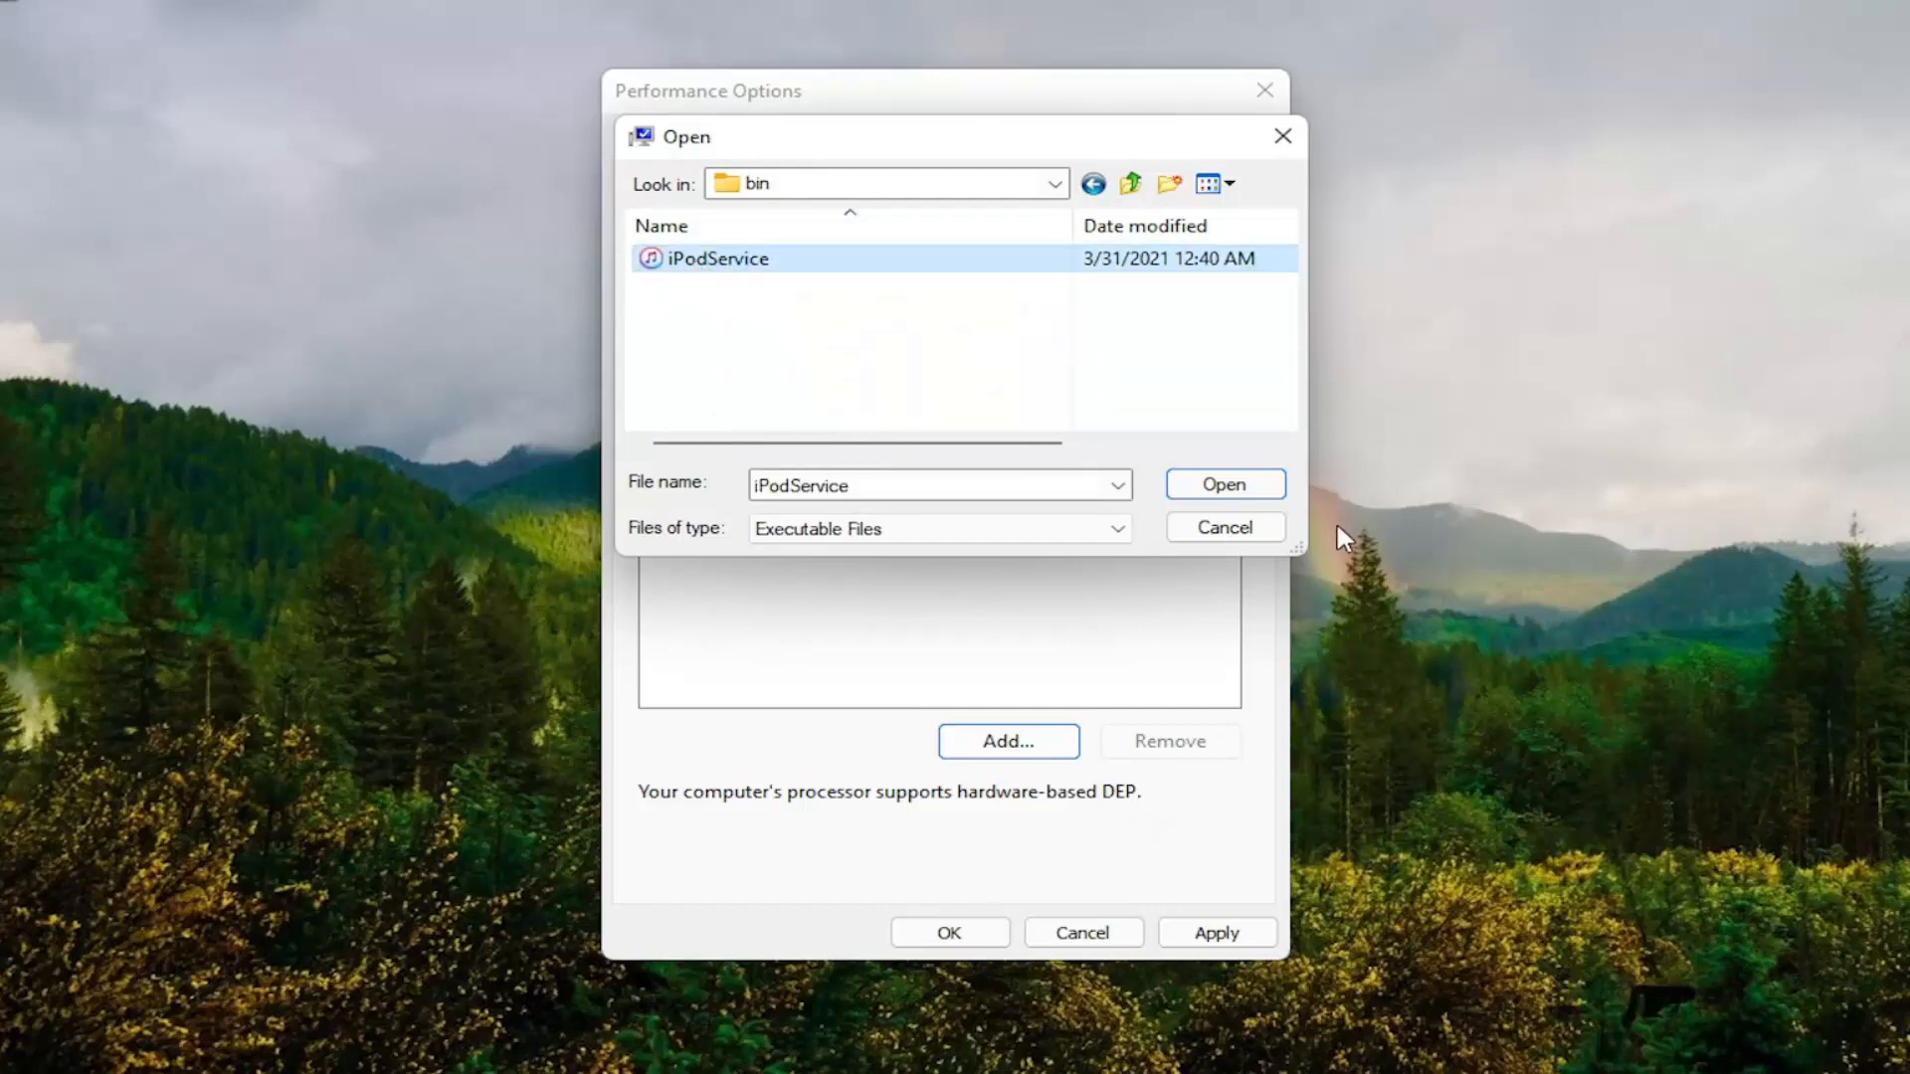
{"action": "left_click", "coordinate": [1222, 484]}
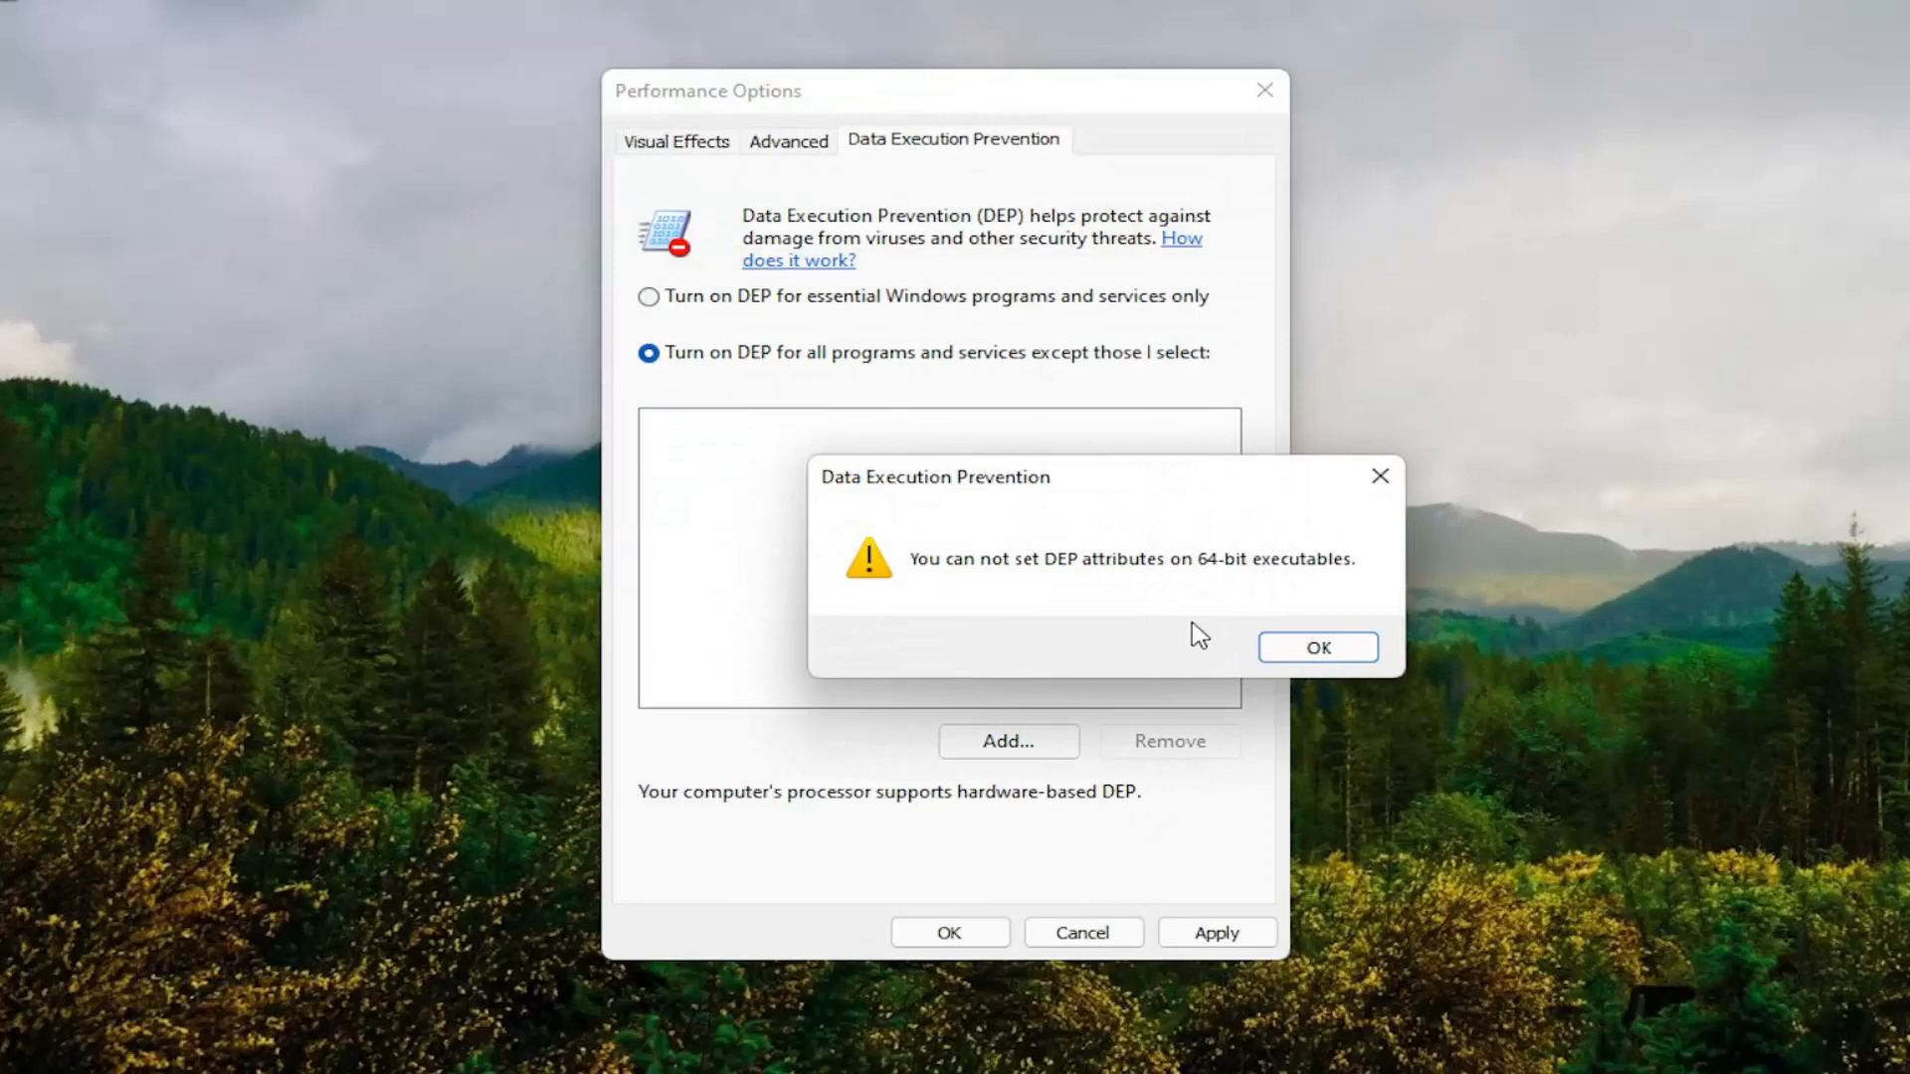
{"action": "mouse_move", "coordinate": [1317, 647]}
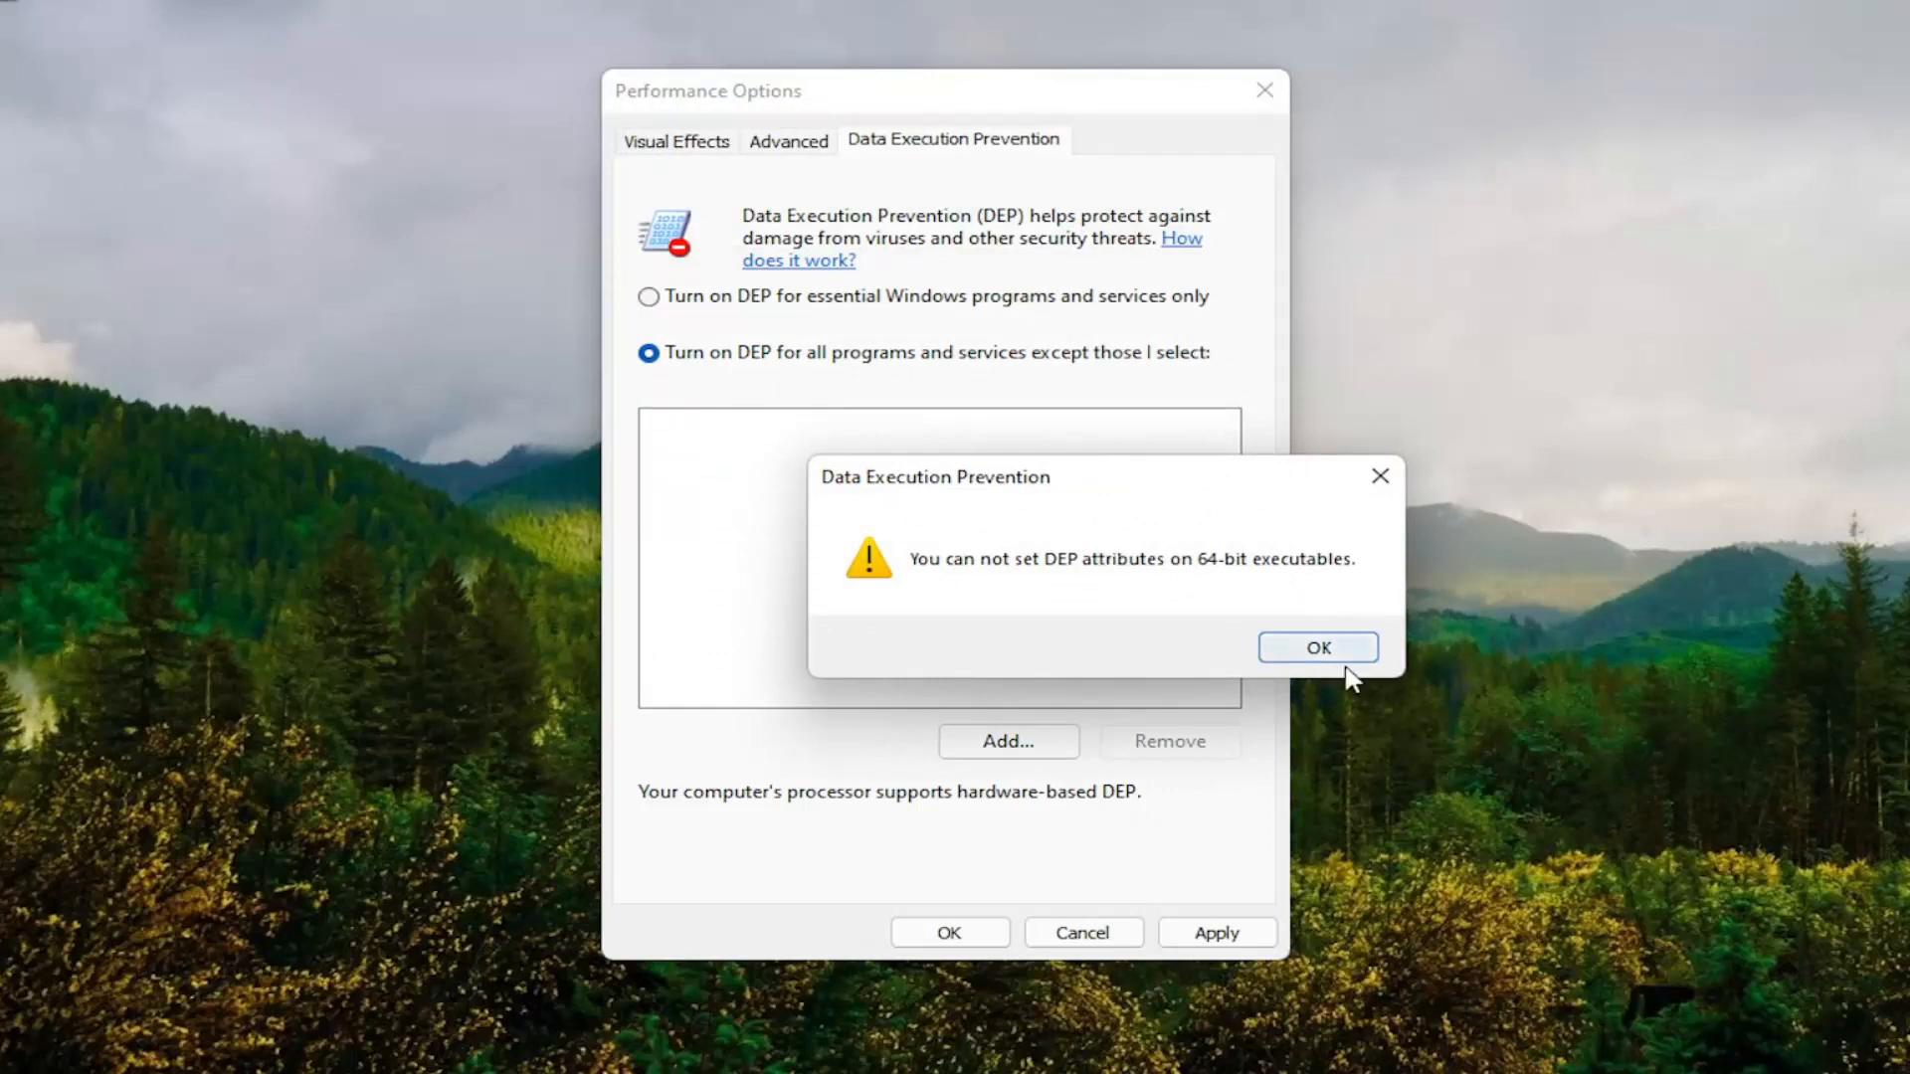
Step: Dismiss the 64-bit DEP warning and close Performance Options and System Properties
{"action": "left_click", "coordinate": [1317, 647]}
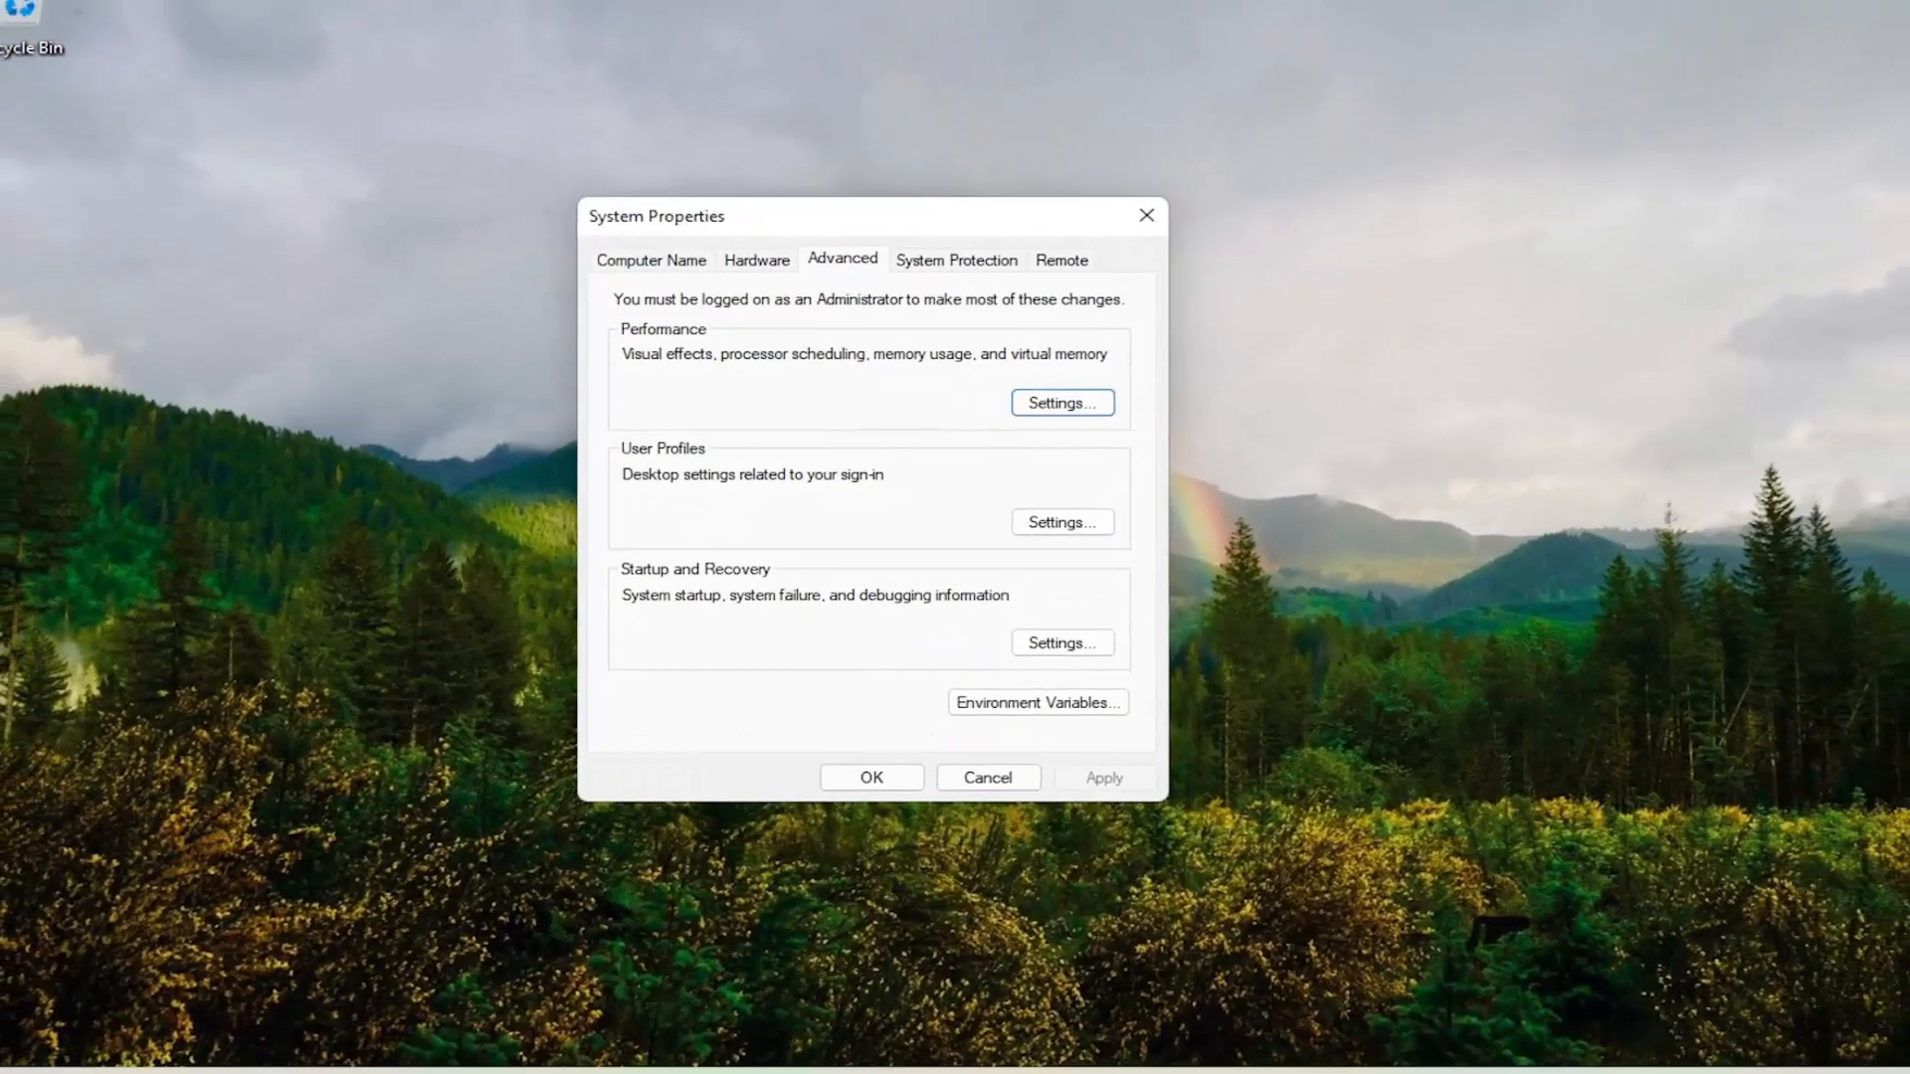
{"action": "left_click", "coordinate": [987, 777]}
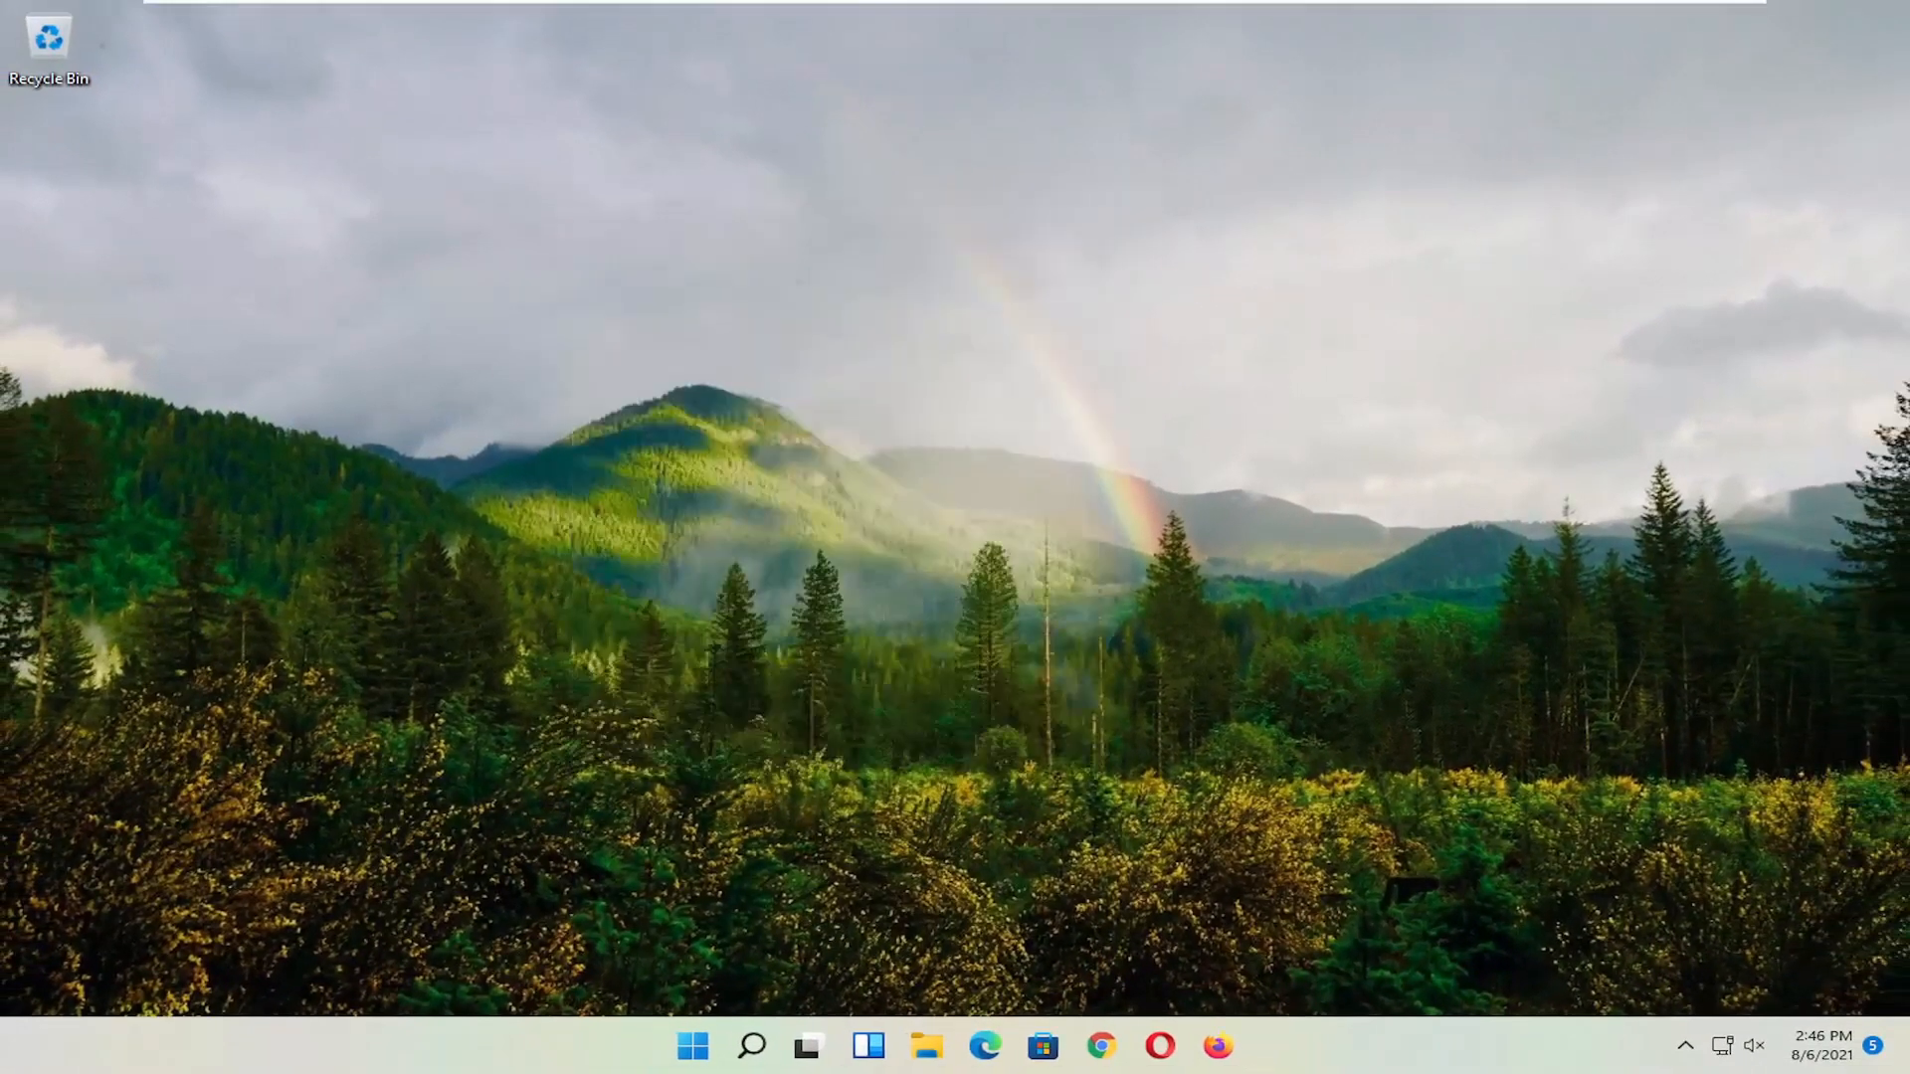